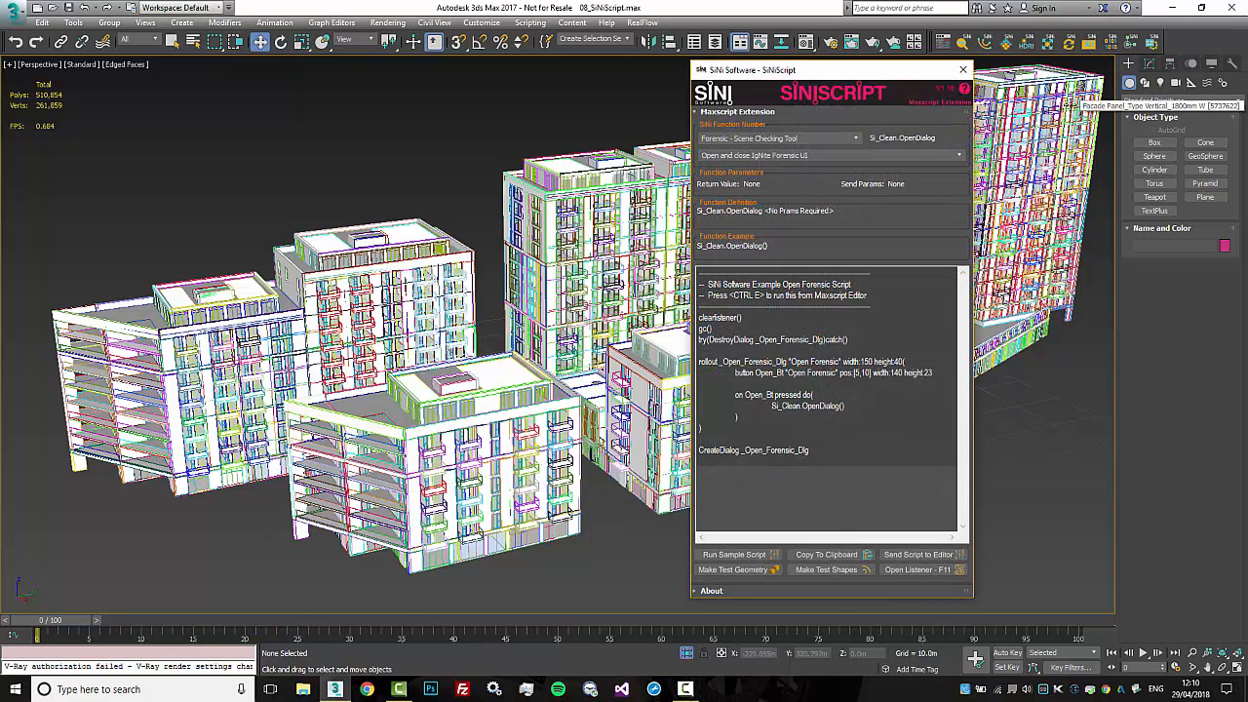
Drag the SiNiScript dialog leftward twice, toward the middle of the viewport
drag(831, 69, 742, 70)
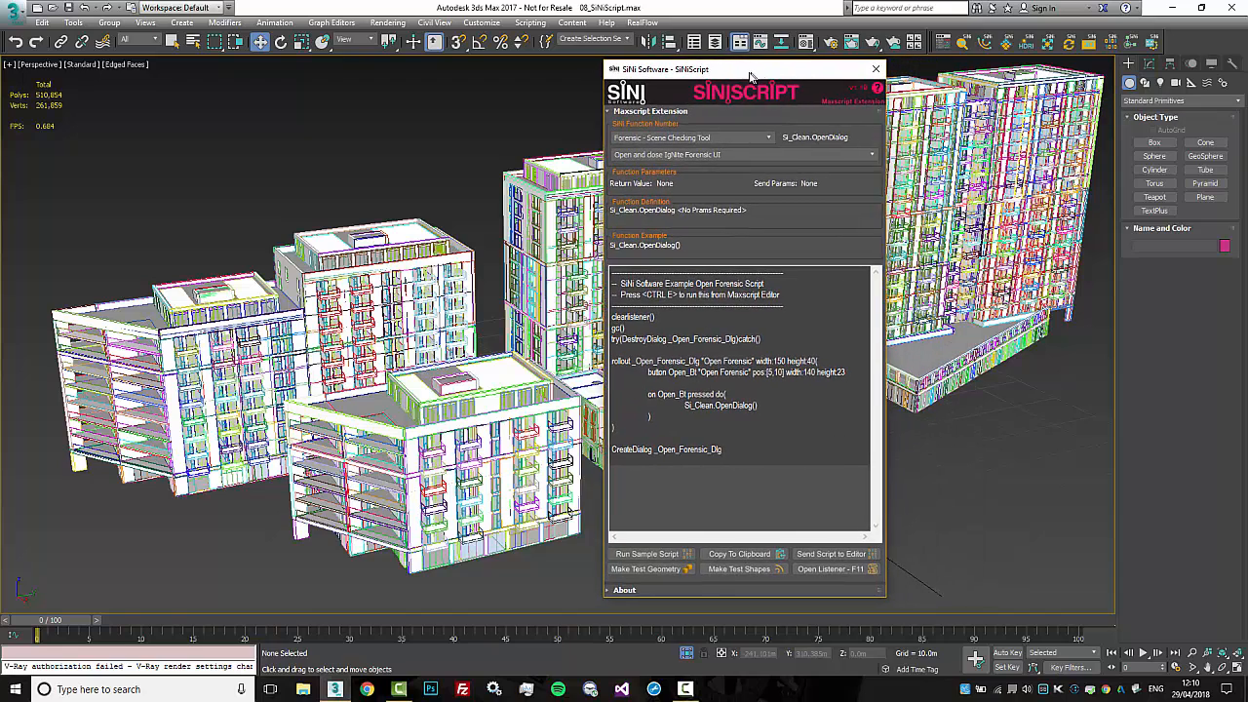
drag(745, 69, 663, 77)
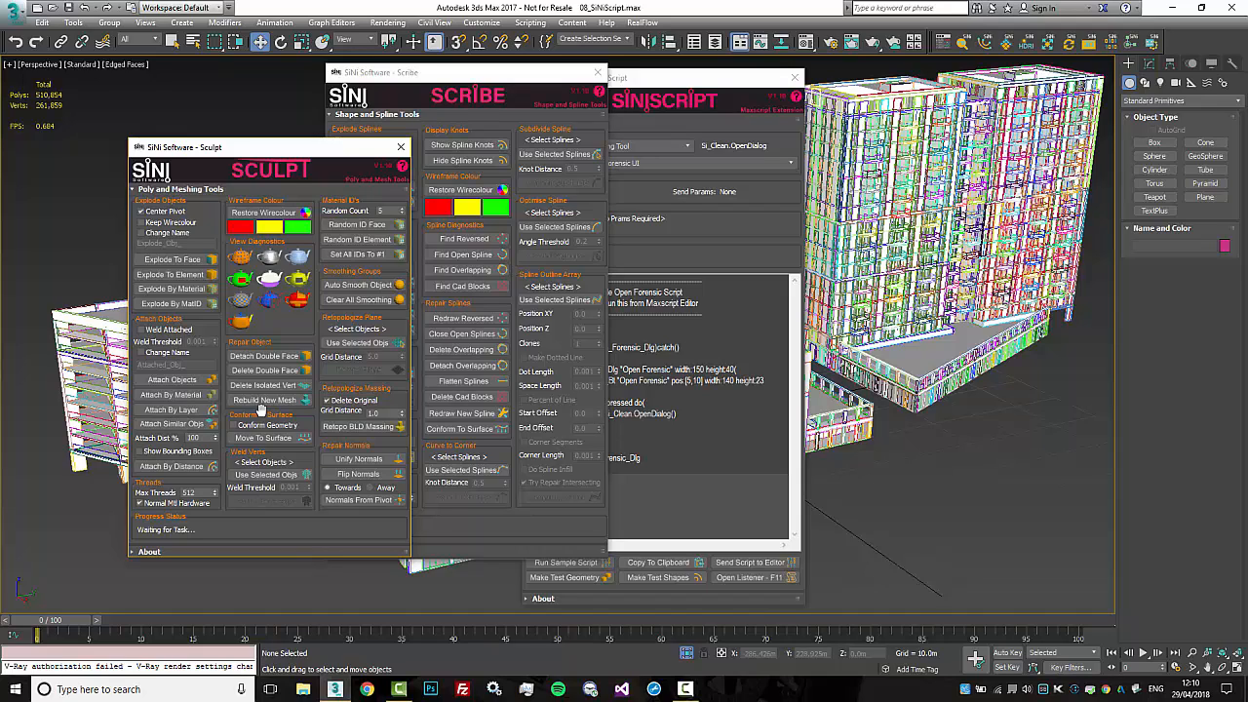
Close the Sculpt dialog and then the Scribe dialog
click(400, 147)
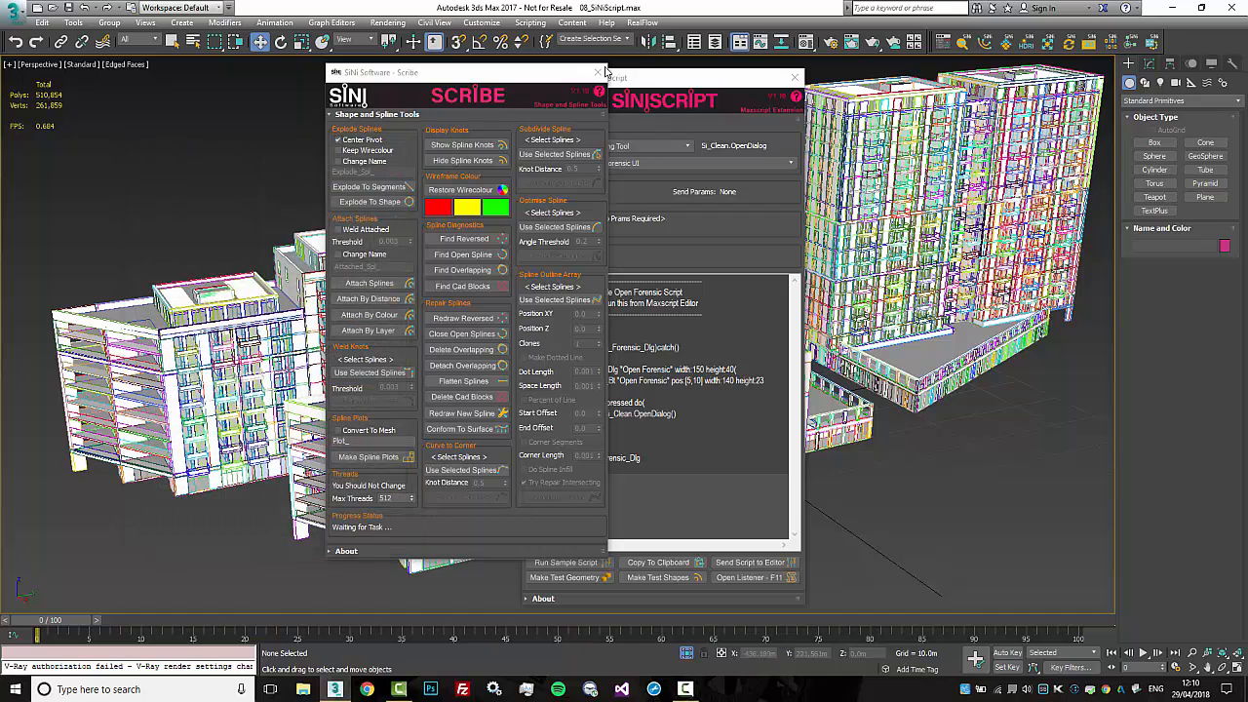
click(598, 72)
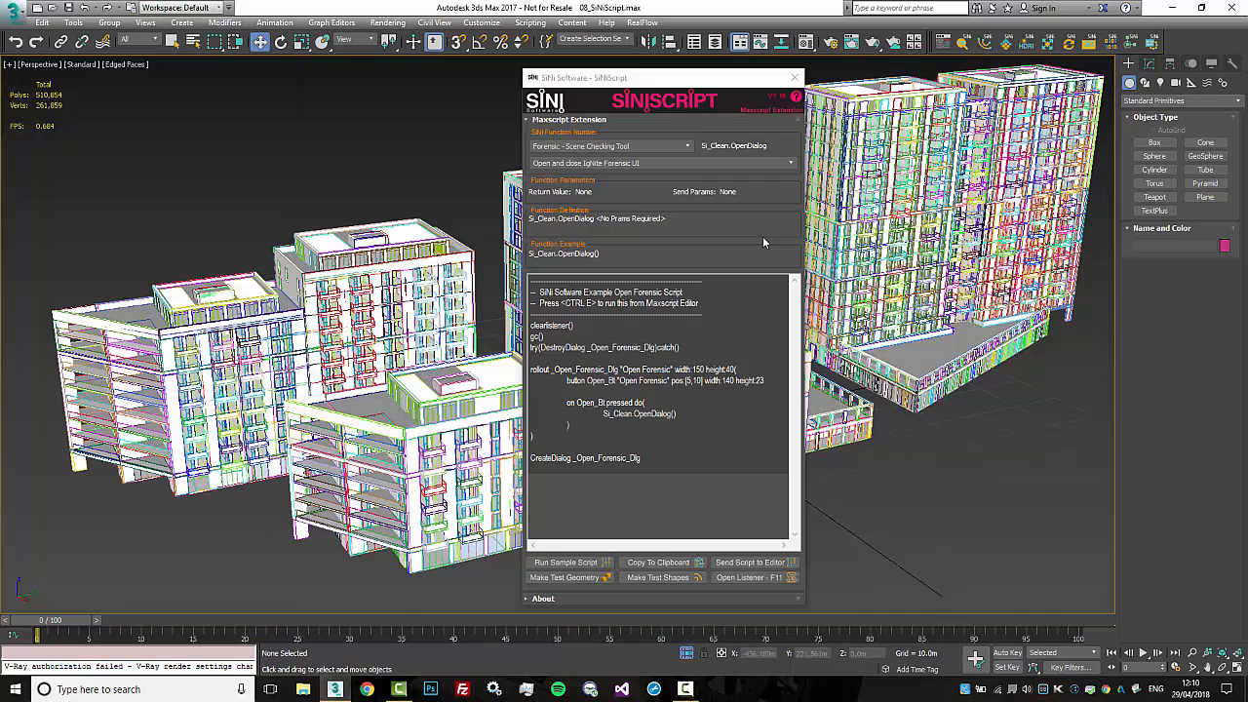
mouse_move(769, 170)
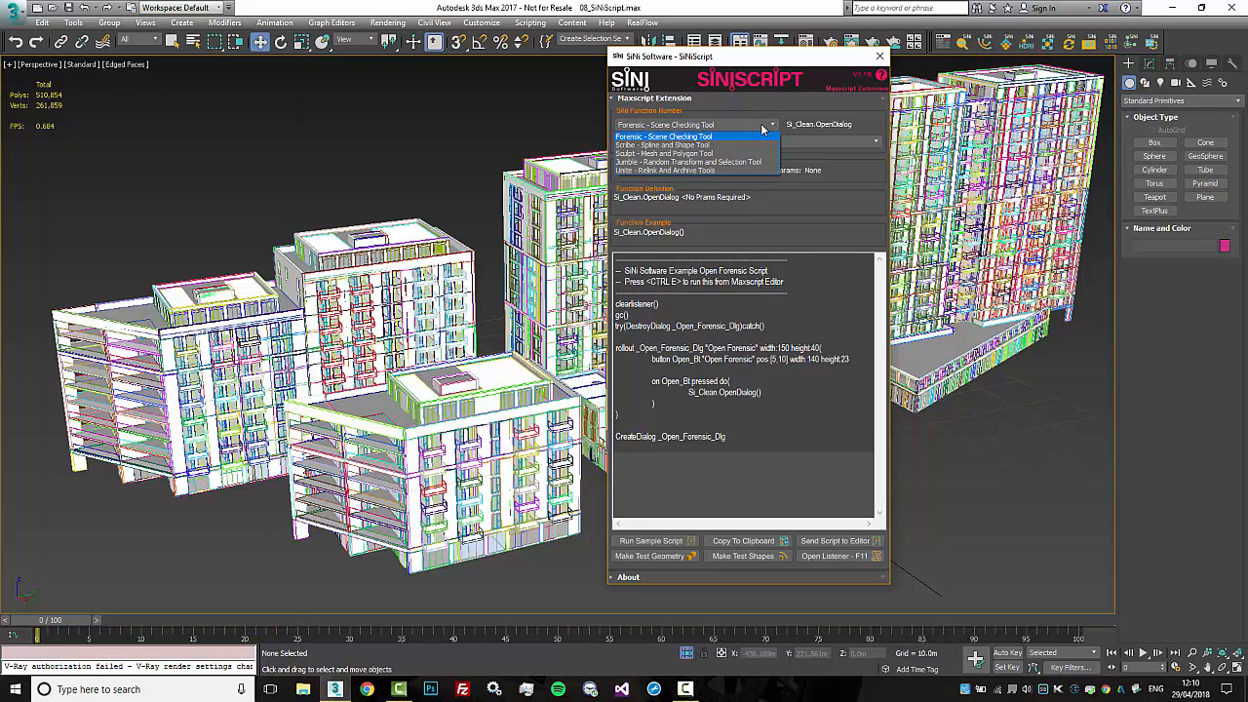
mouse_move(705, 141)
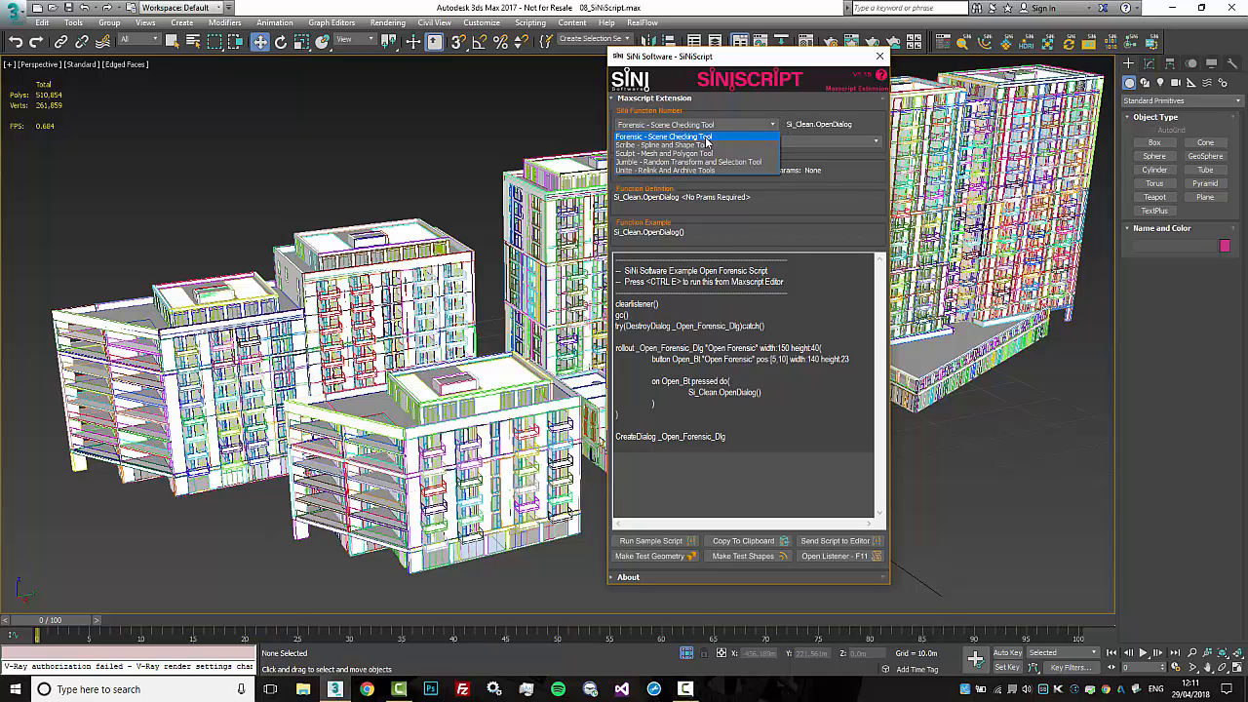
mouse_move(693, 145)
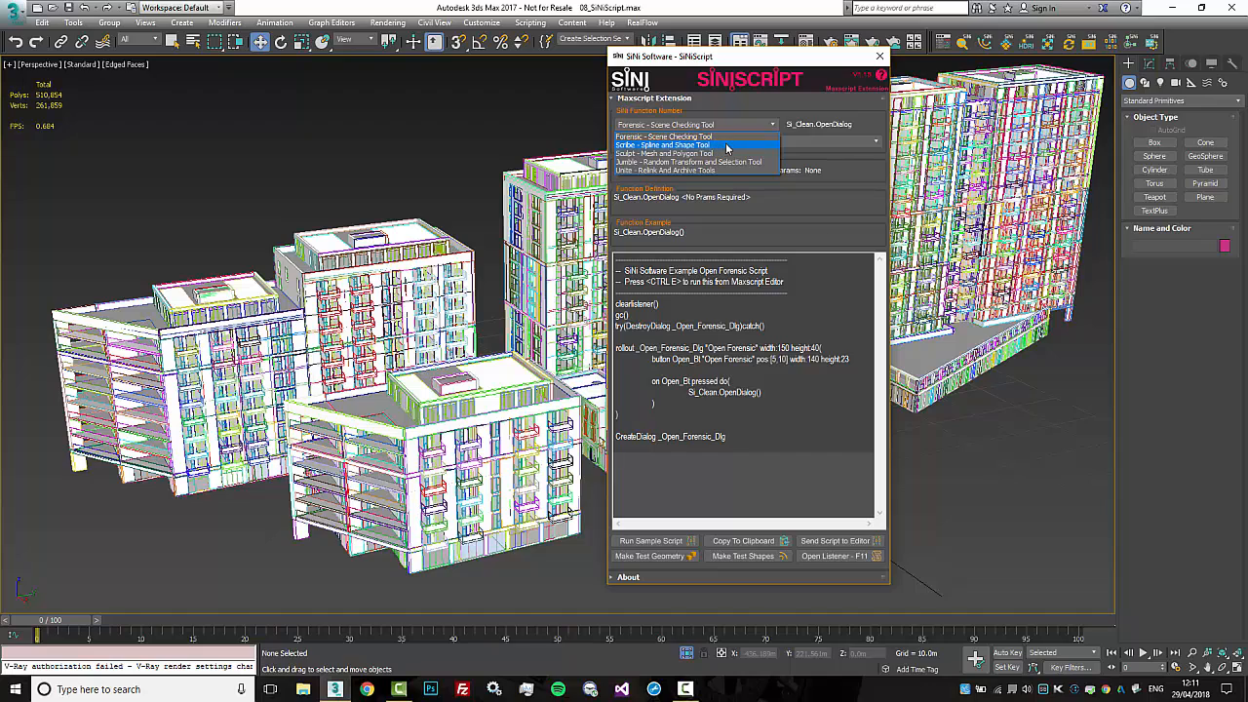
mouse_move(726, 154)
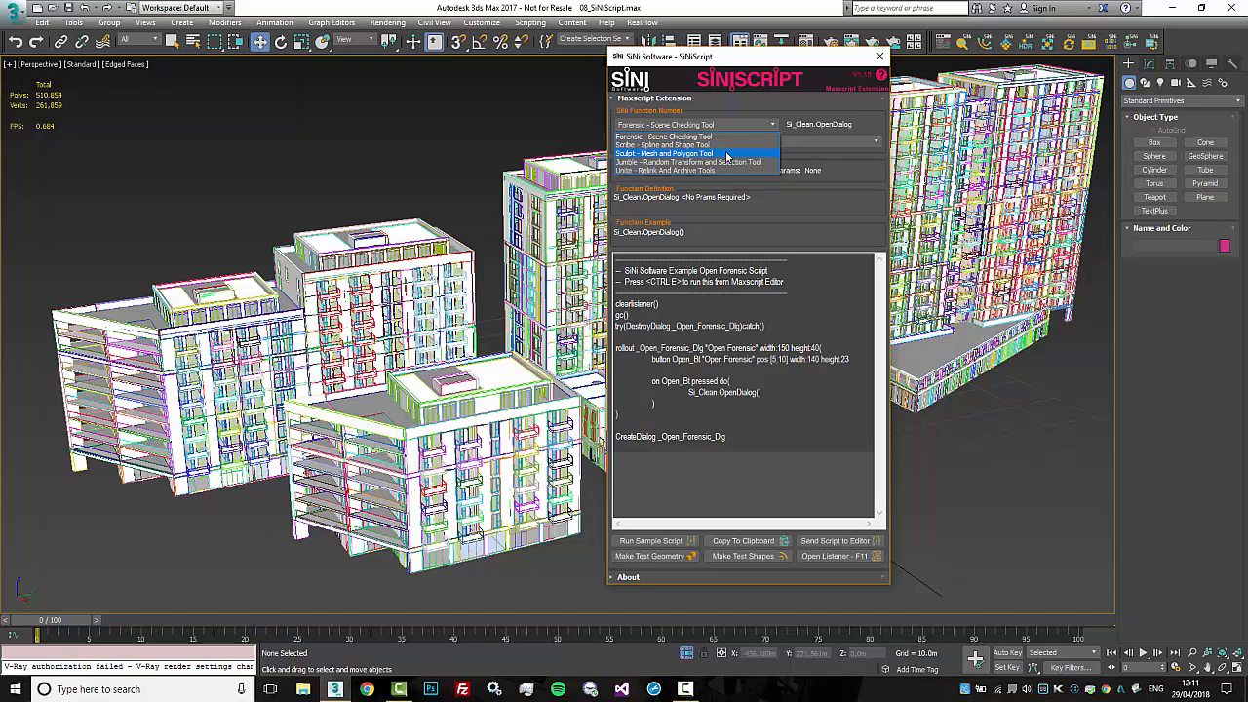
mouse_move(726, 161)
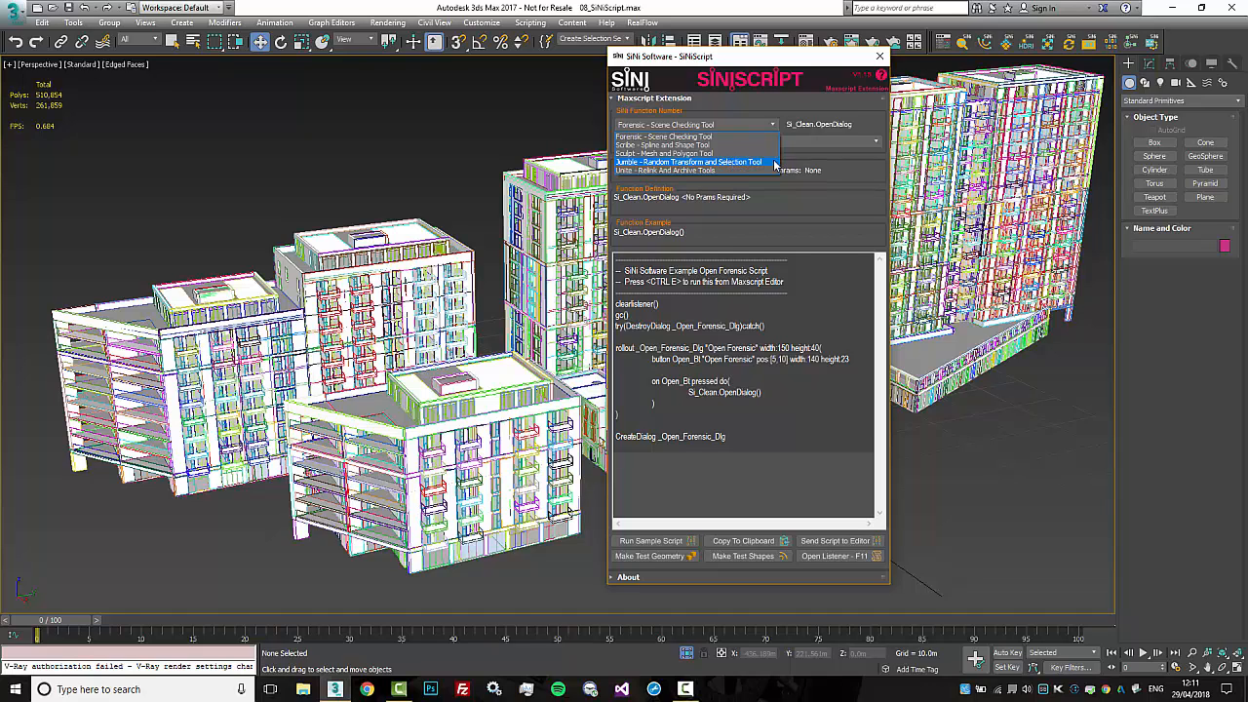
mouse_move(756, 170)
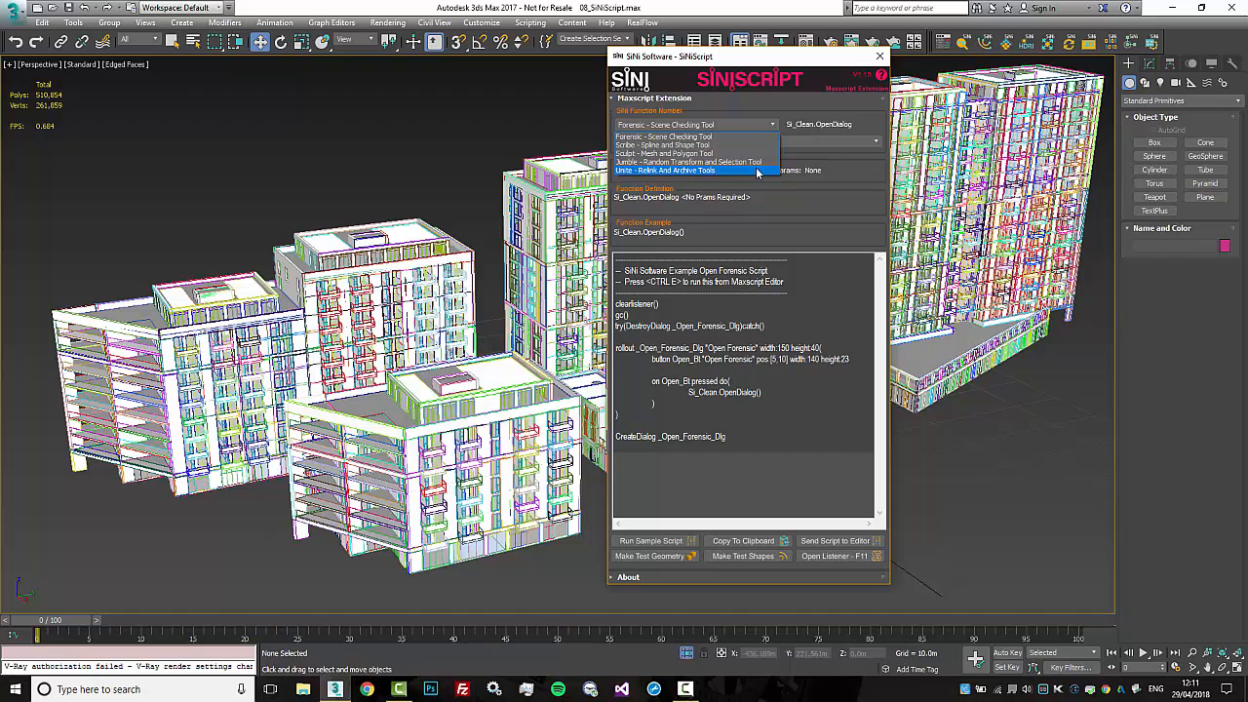
mouse_move(721, 154)
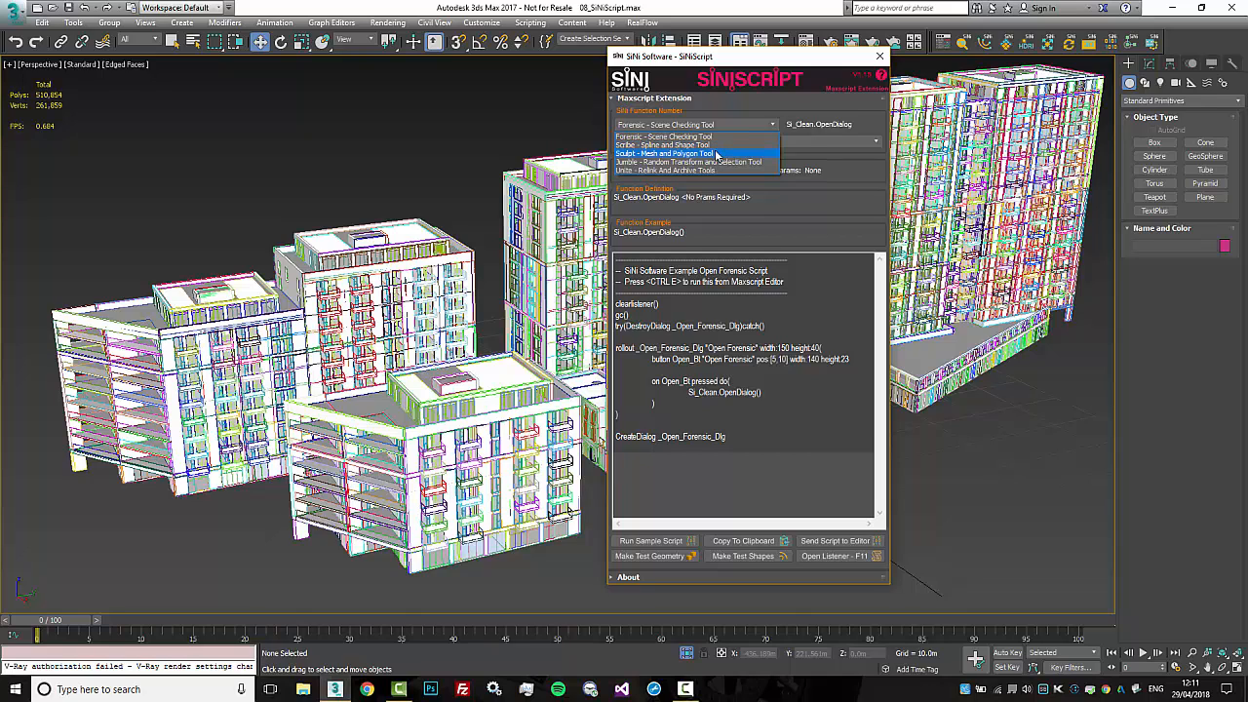
Set the SiNi Function Number to 'Sculpt - Mesh and Polygon Tool' and browse its function list
click(666, 153)
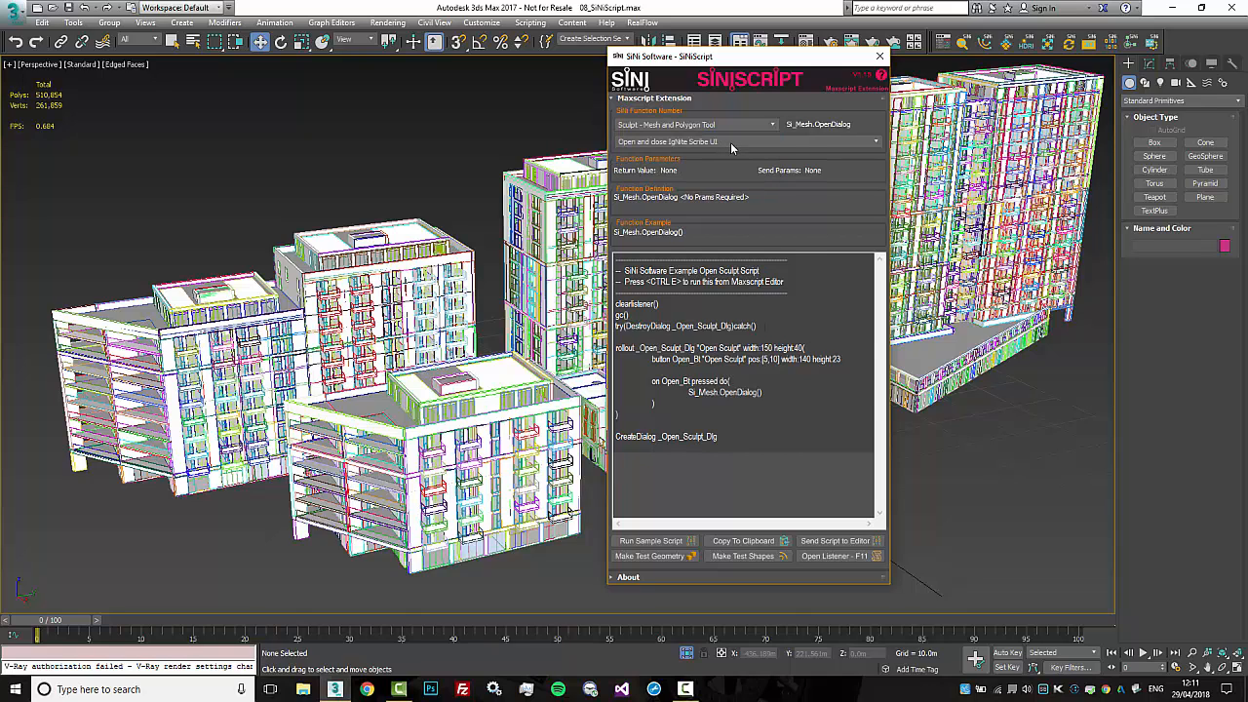
click(746, 141)
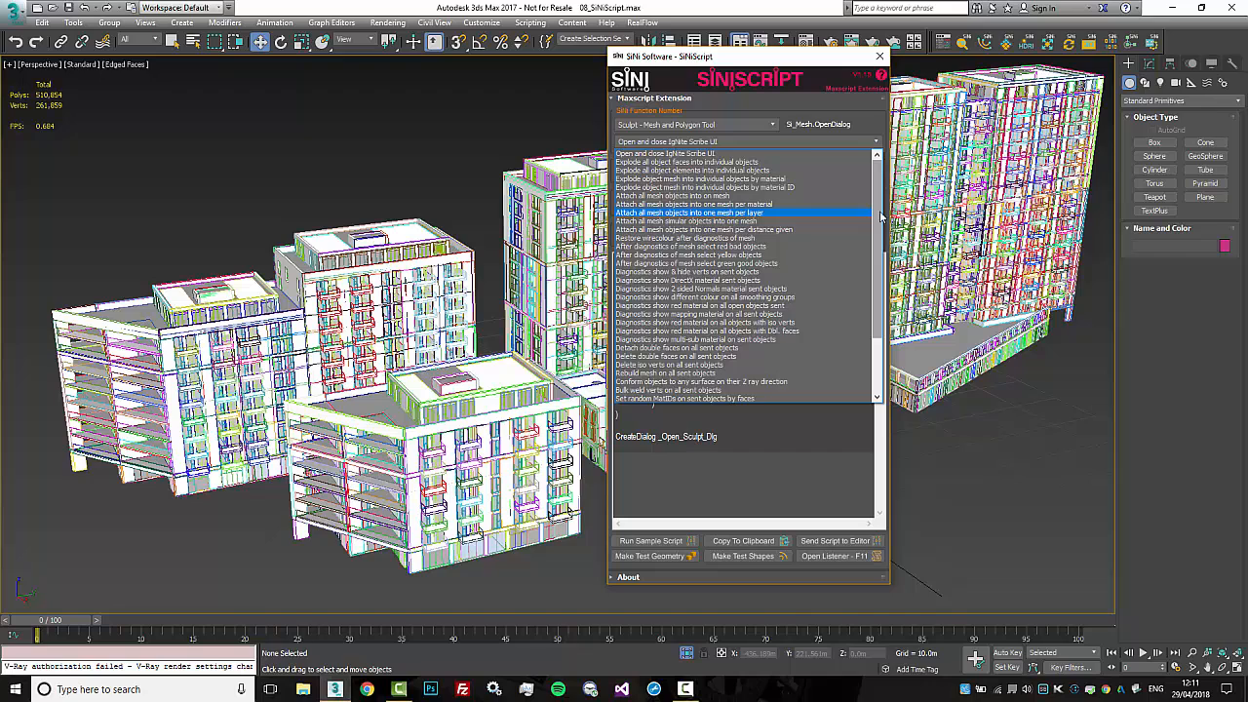
scroll(down, 3)
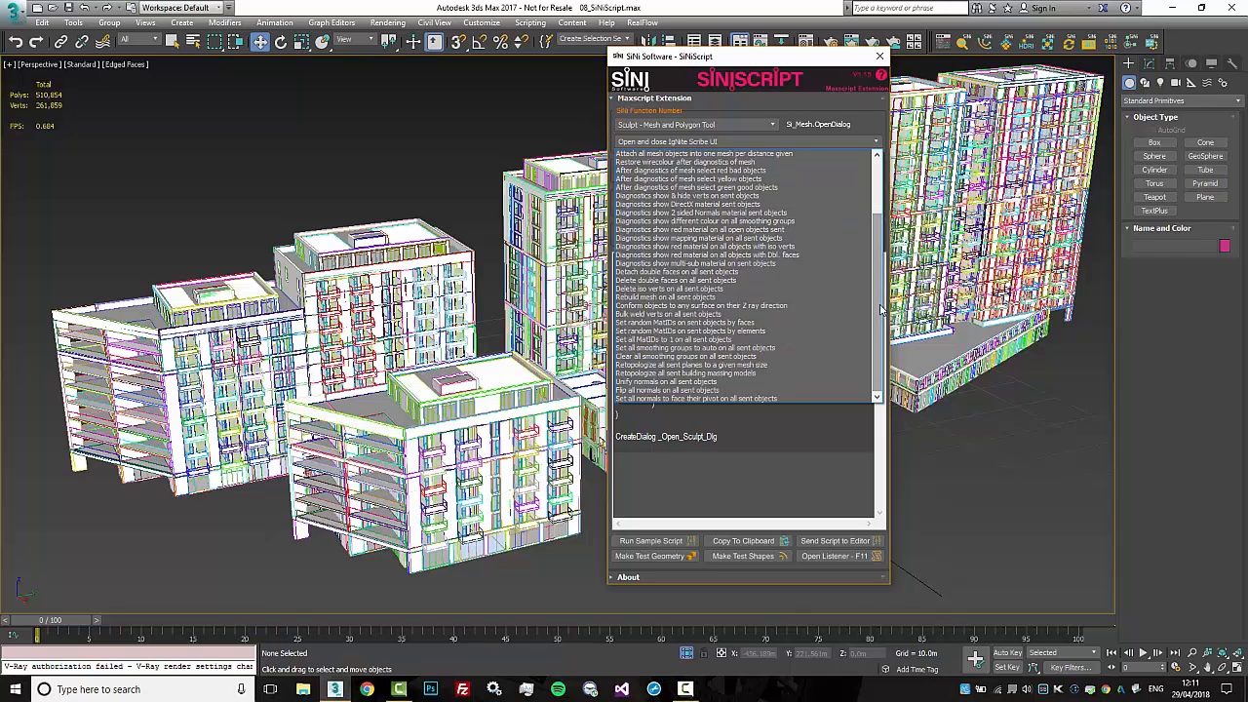
scroll(up, 3)
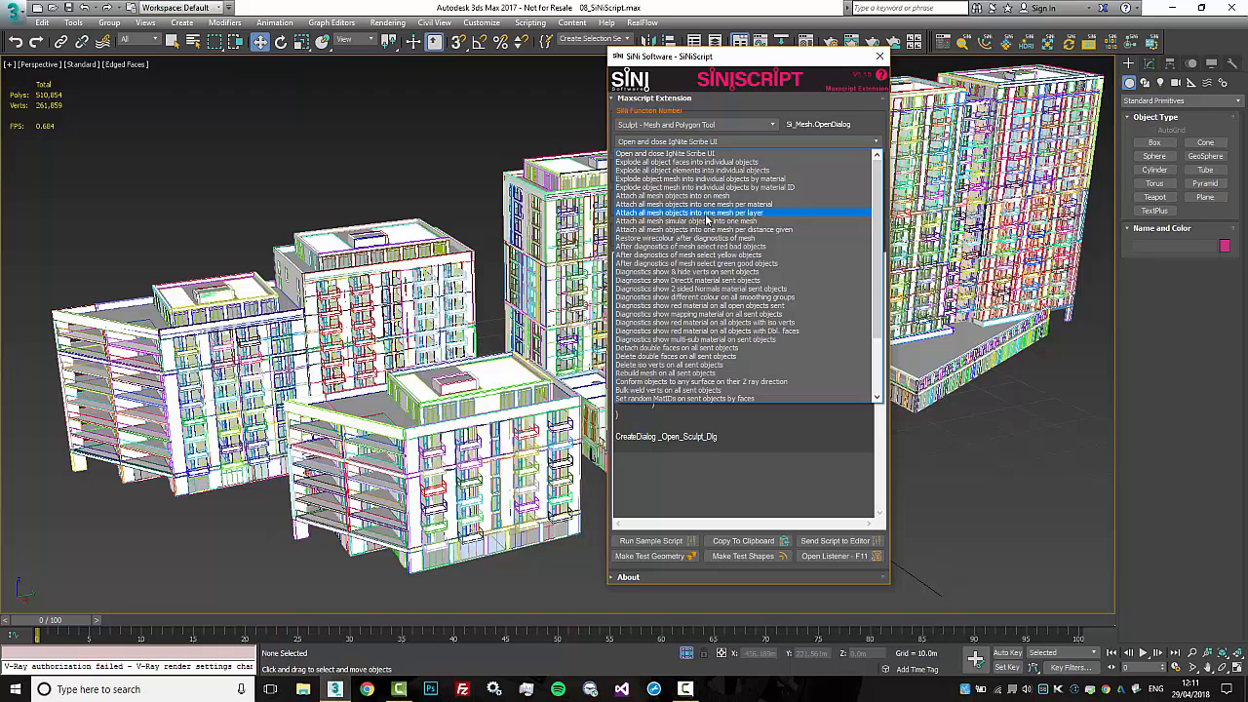
Select 'Attach all mesh similar objects into one mesh' and scroll through its example code
click(687, 221)
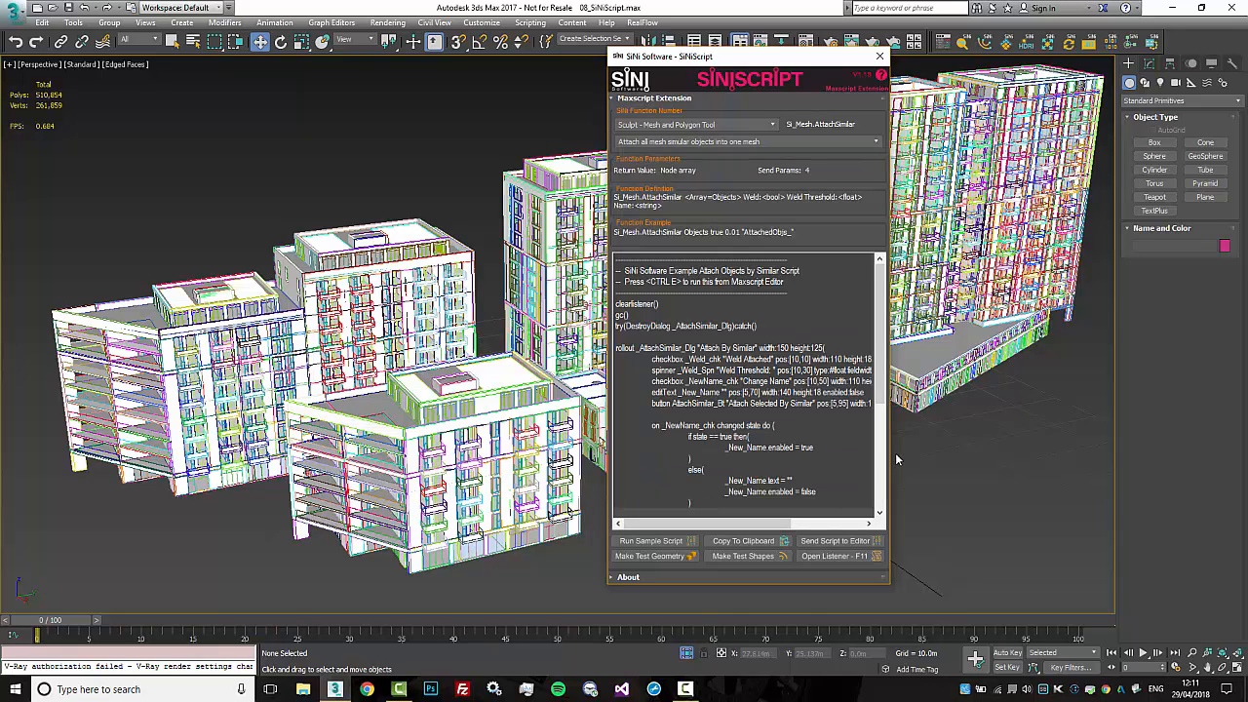
mouse_move(729, 117)
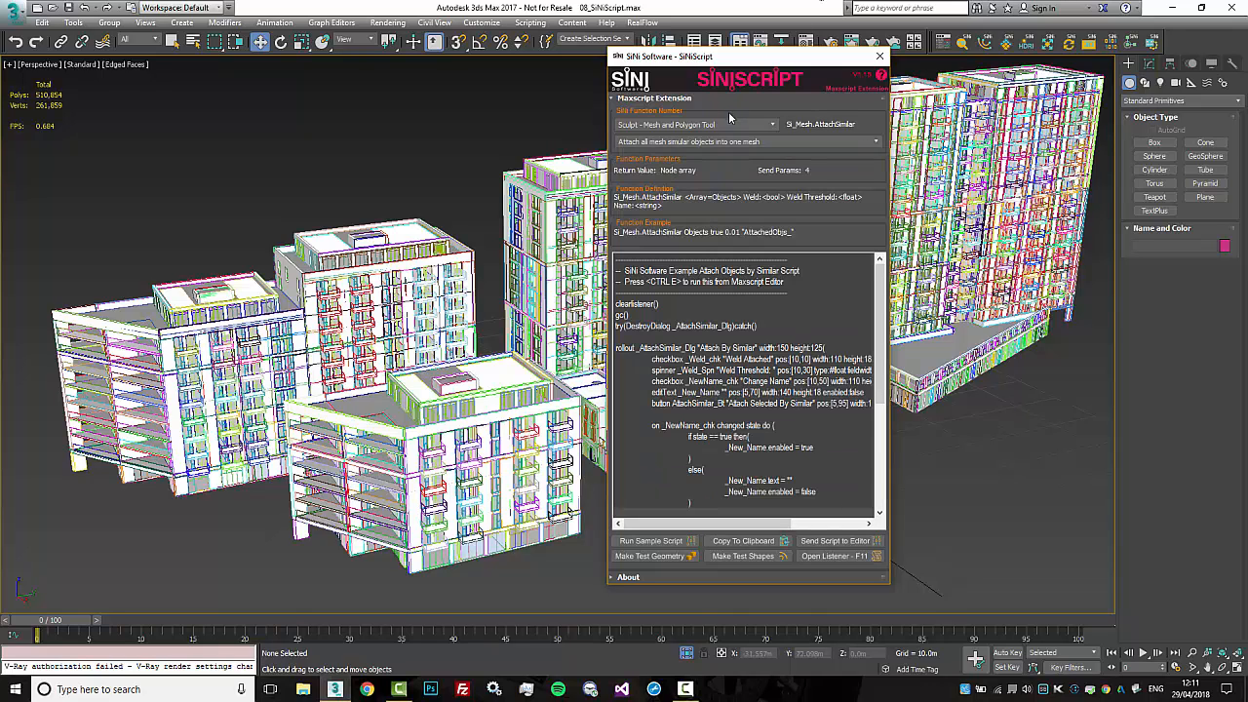
mouse_move(682, 173)
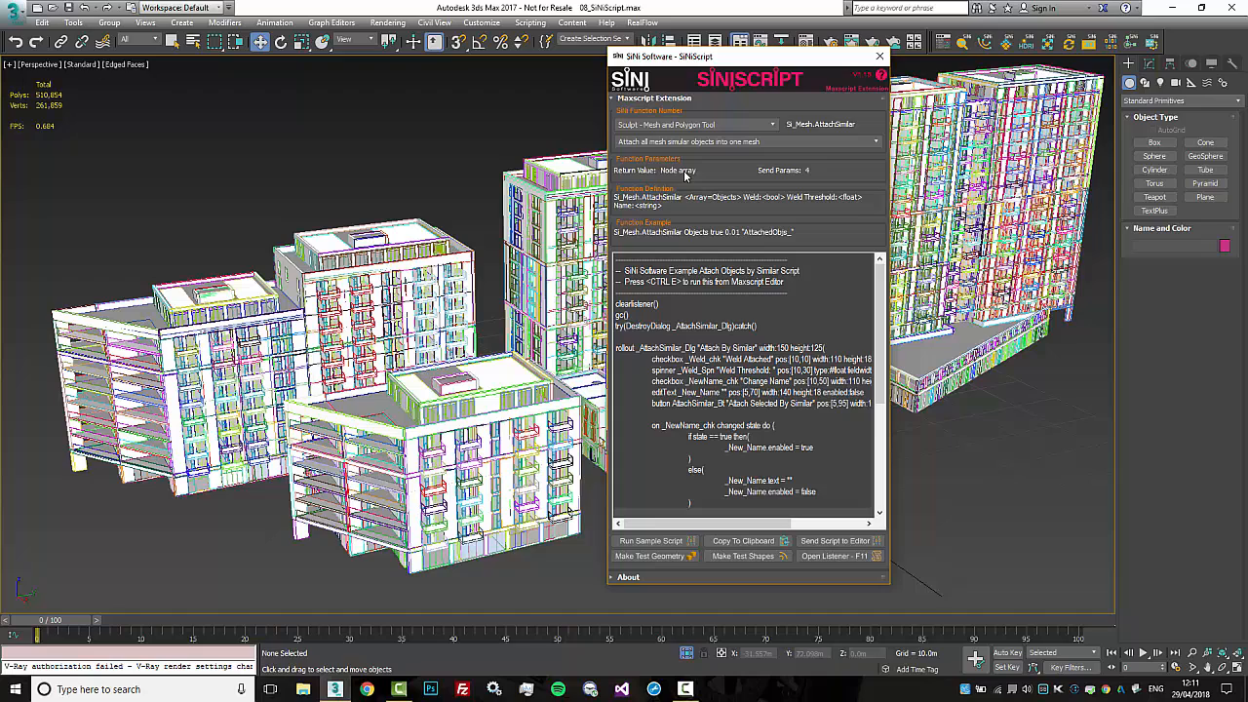
mouse_move(824, 182)
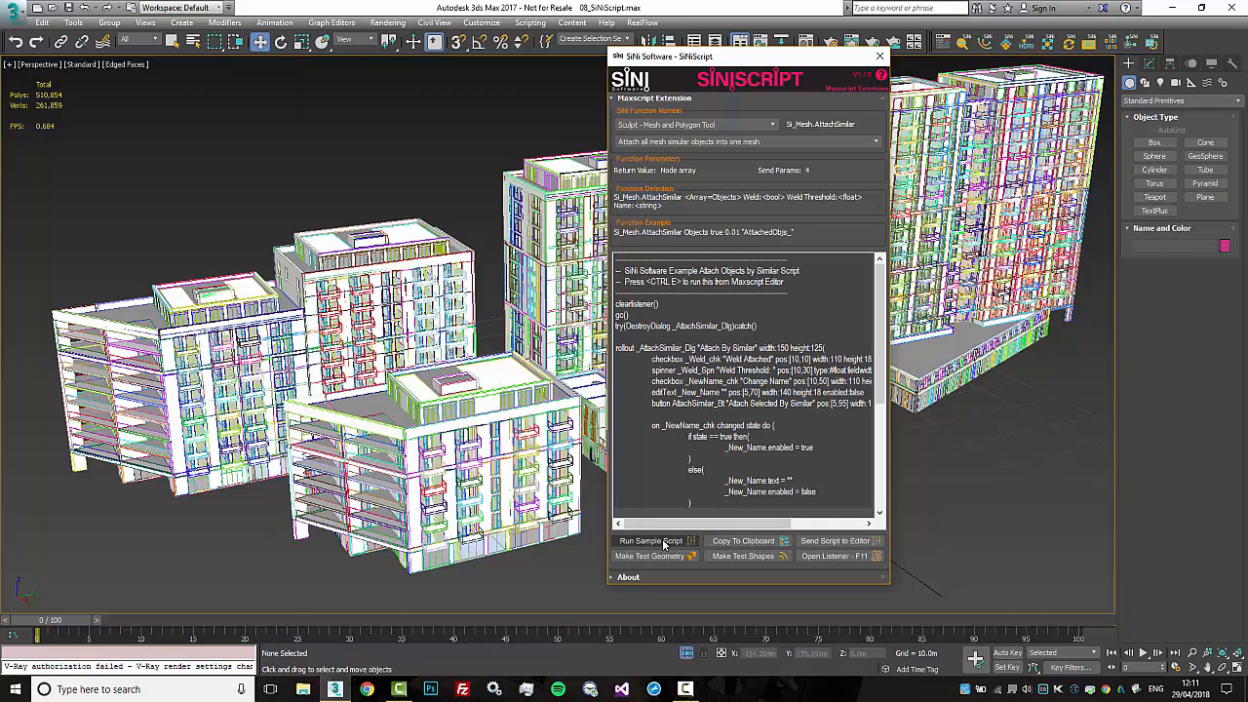
scroll(down, 3)
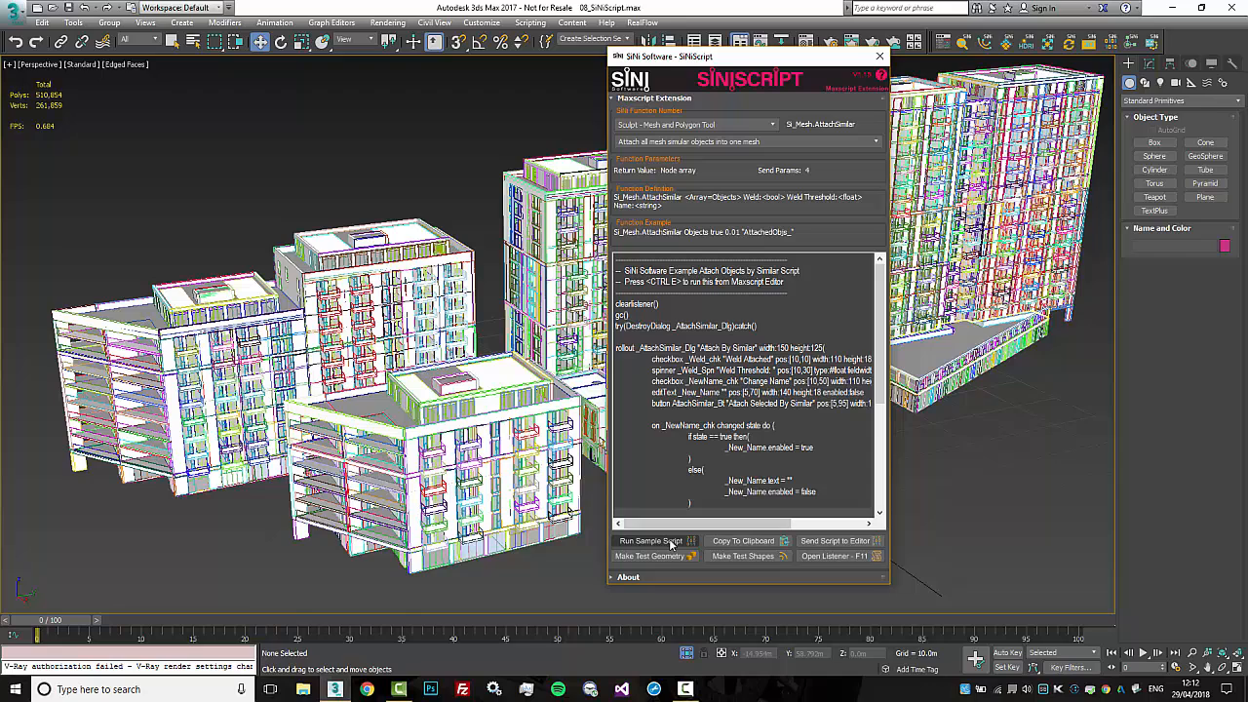
Run the Attach By Similar sample, move its dialog aside, pick a balcony, then close it
click(651, 540)
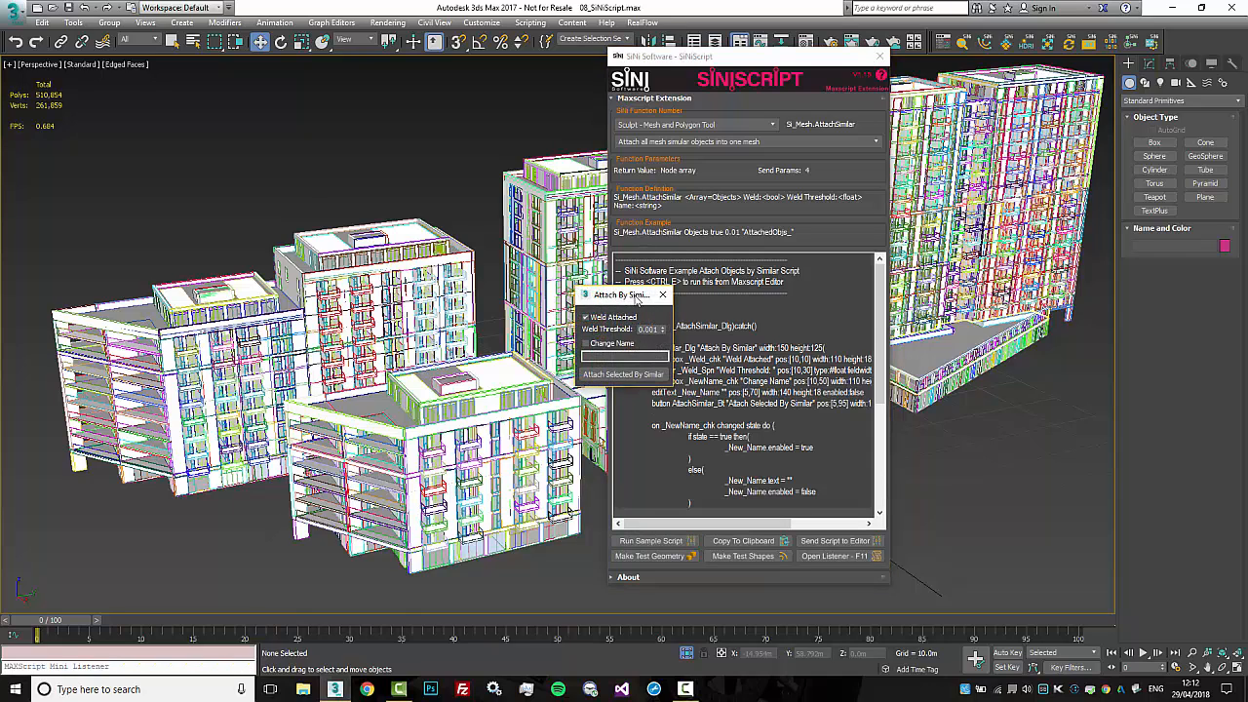
drag(619, 294, 424, 134)
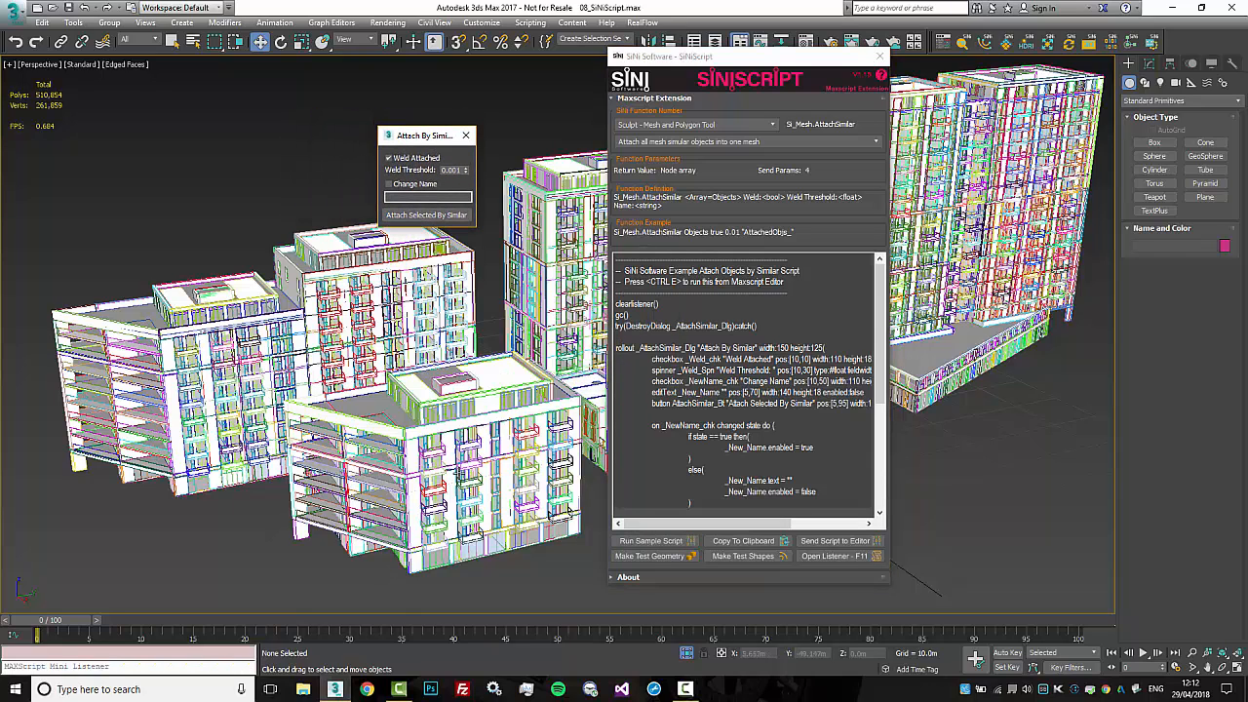
click(438, 477)
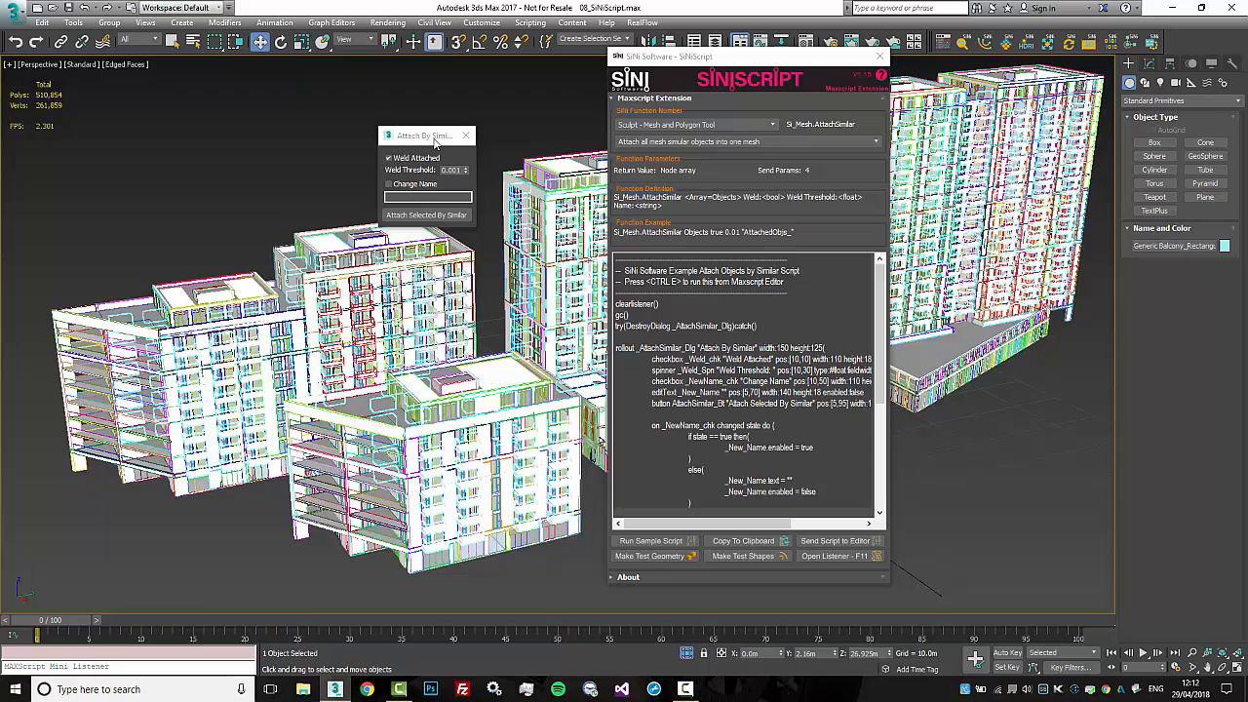
click(464, 134)
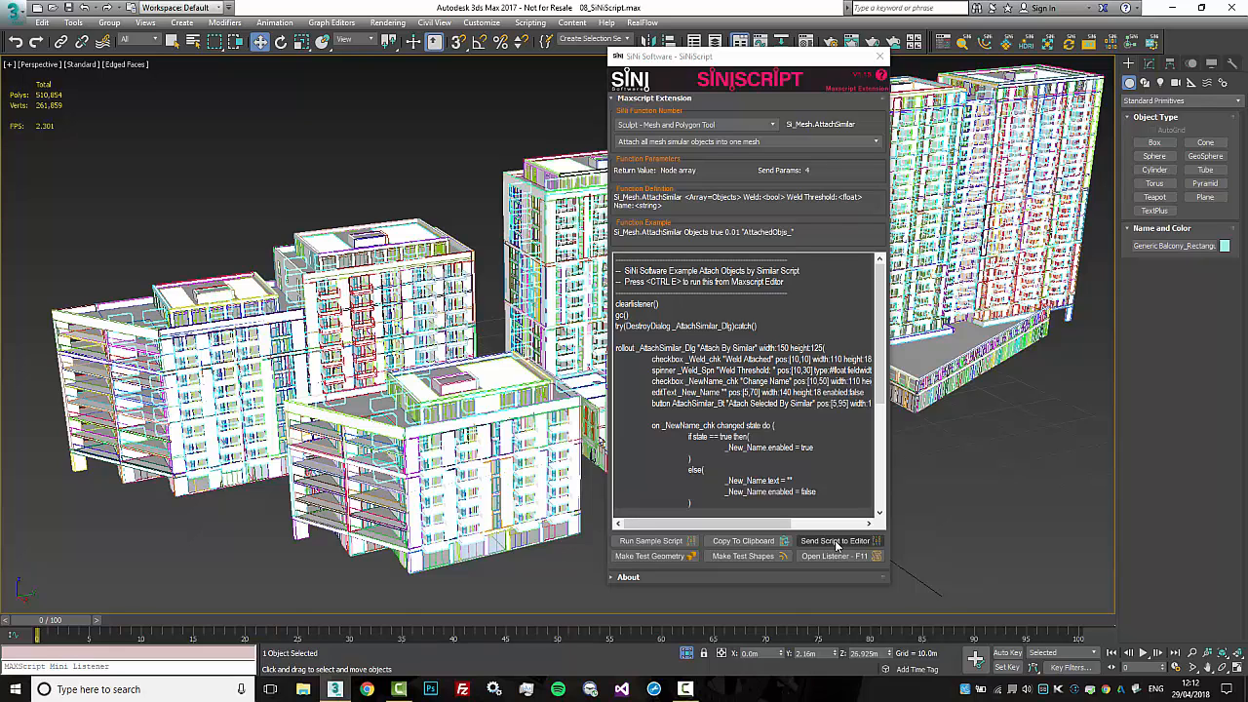
Send the sample to a MAXScript editor, close that editor, and open the Listener (F11)
click(834, 540)
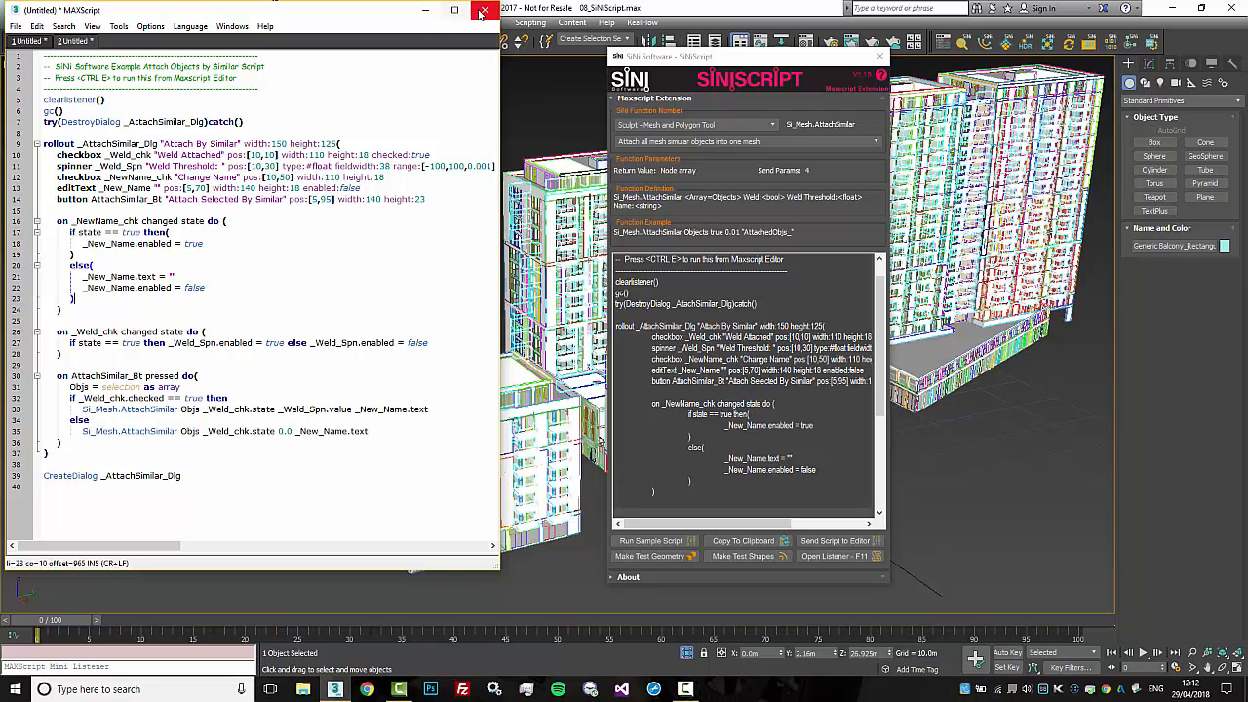
click(482, 9)
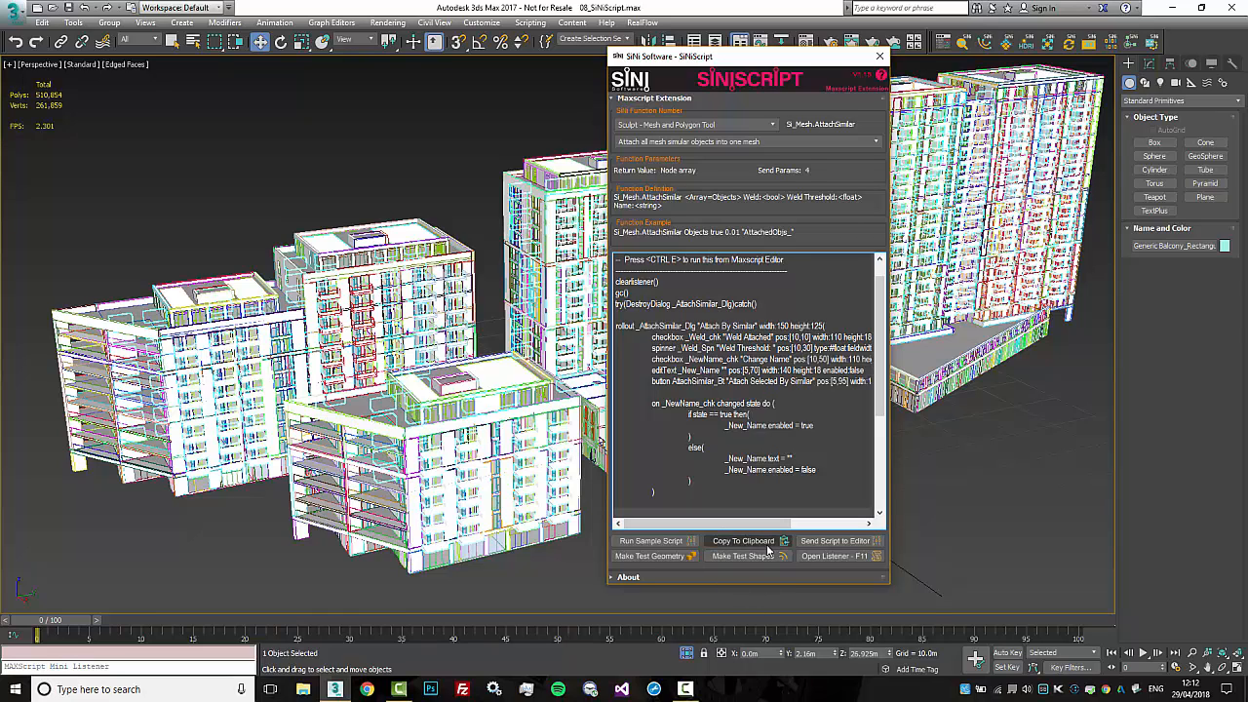
click(783, 259)
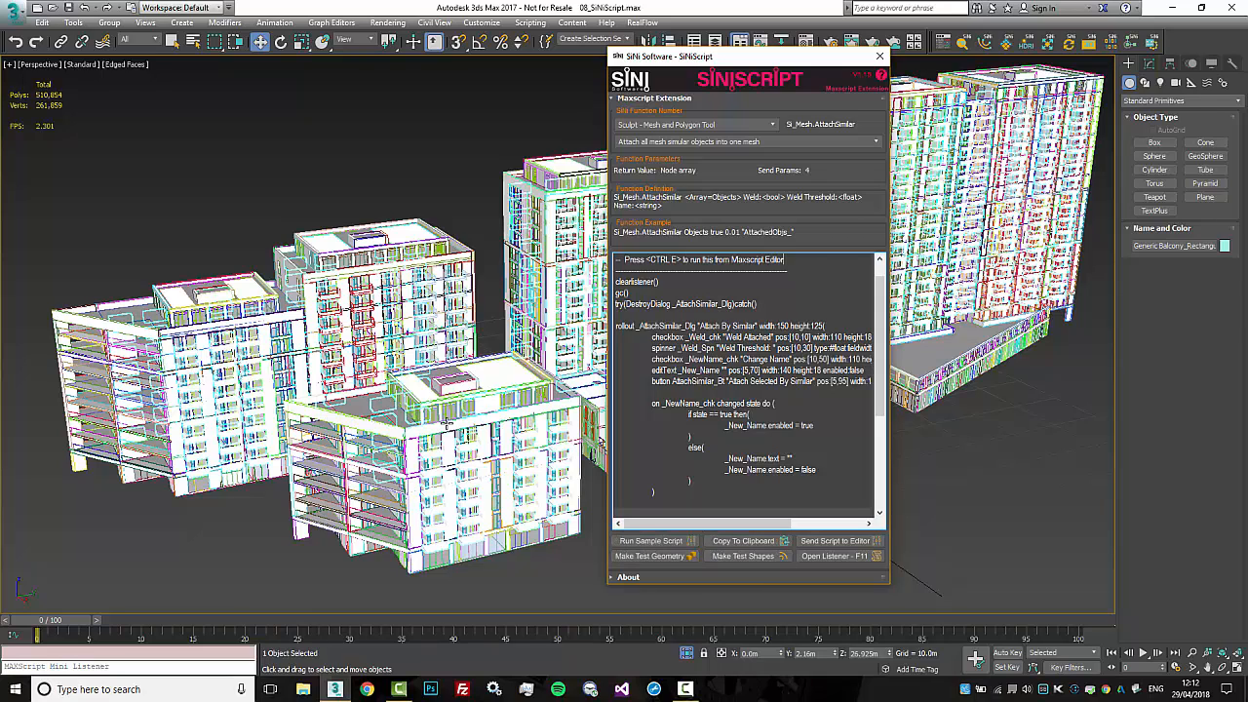
mouse_move(653, 555)
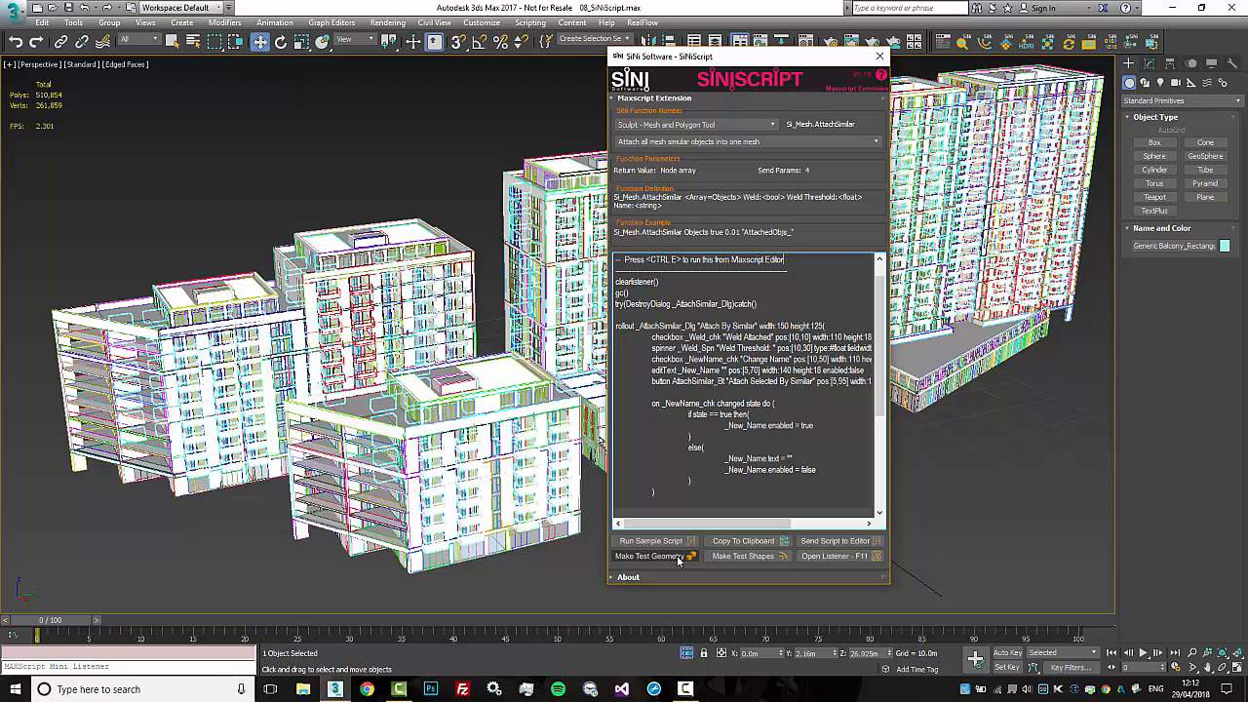
mouse_move(775, 565)
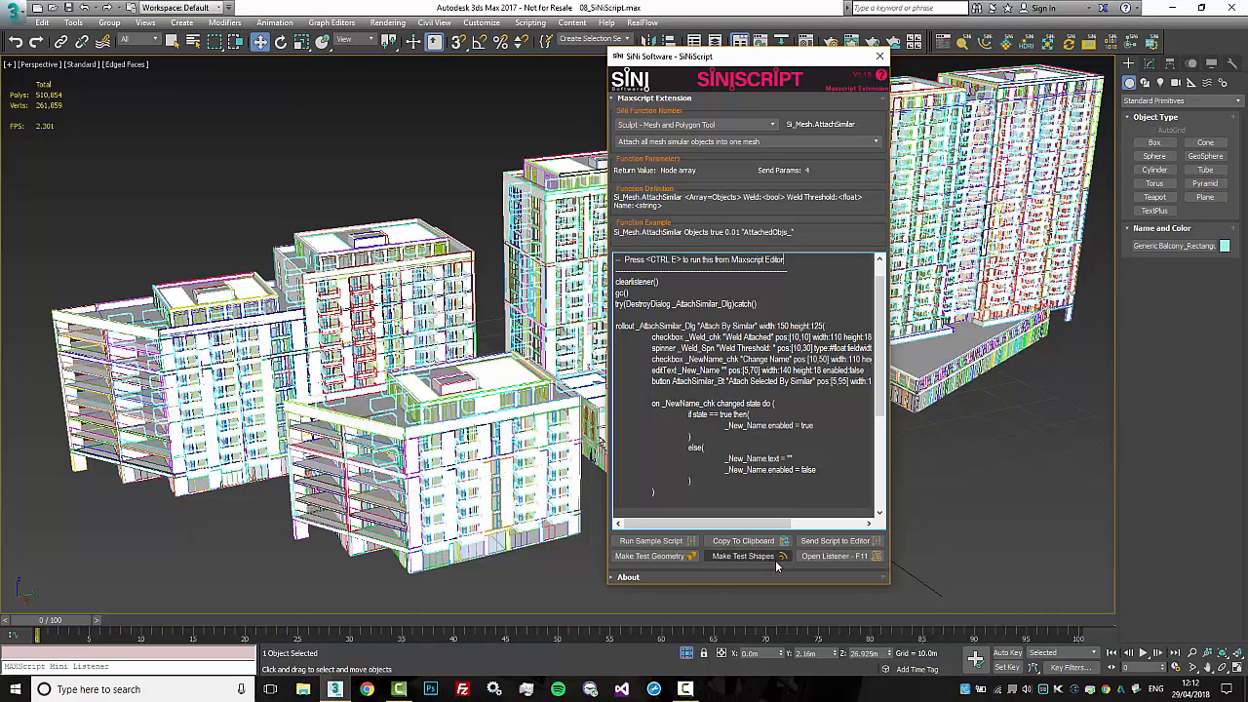
click(833, 555)
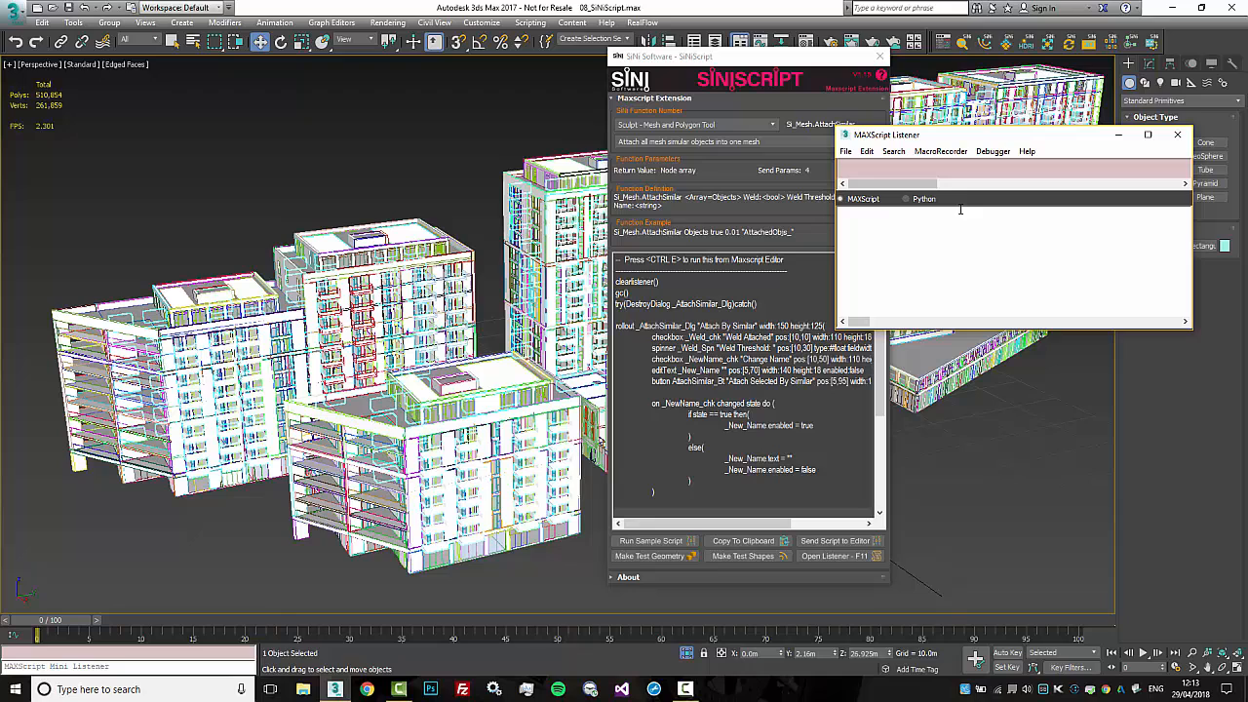
Close the MAXScript Listener window
click(1176, 134)
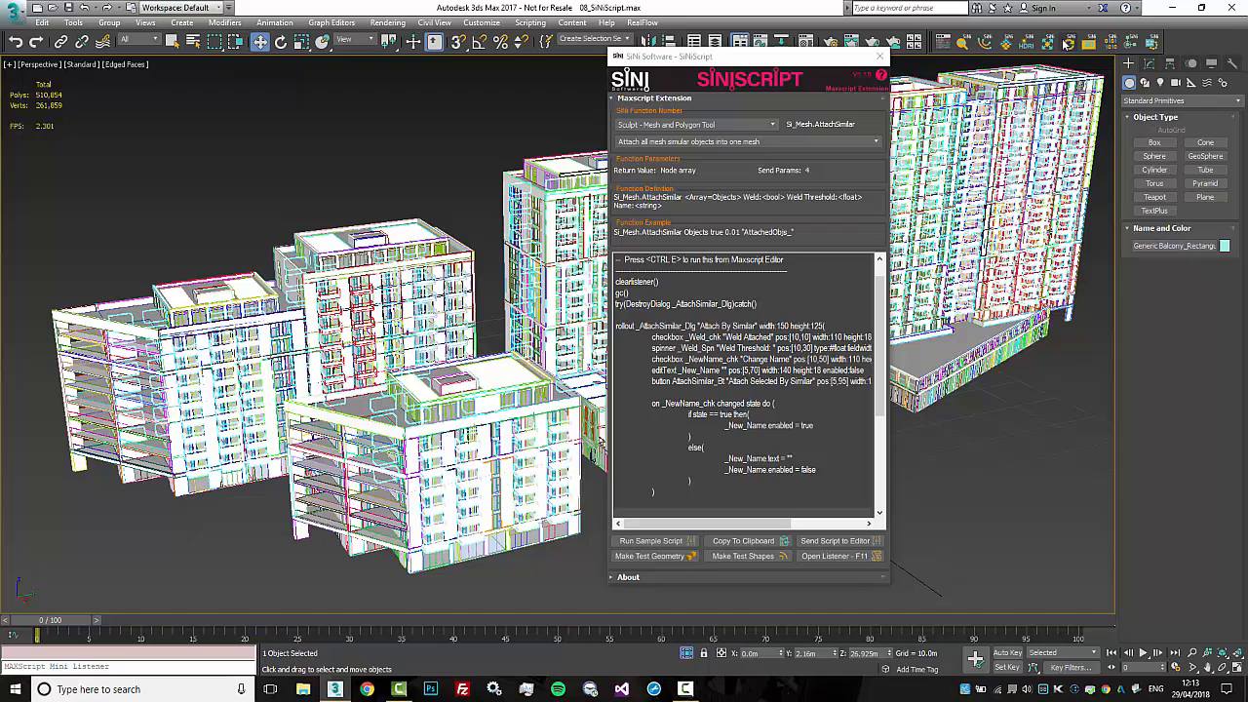
mouse_move(984, 40)
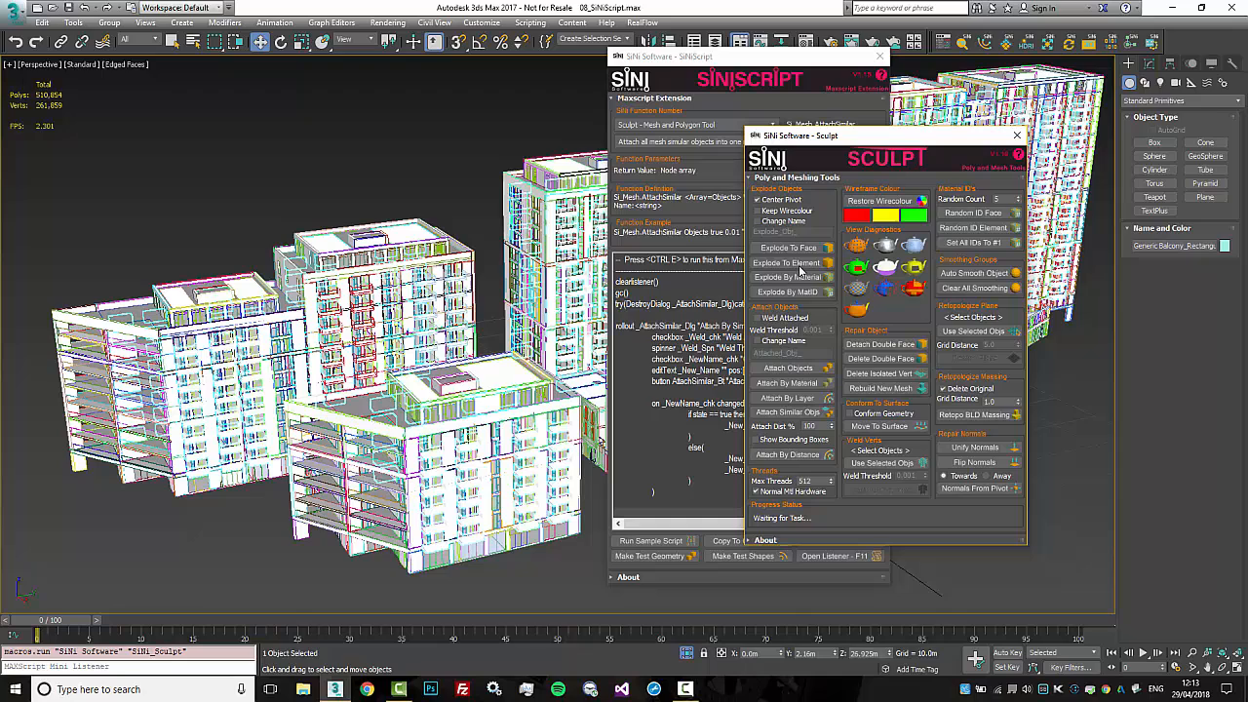
mouse_move(787, 368)
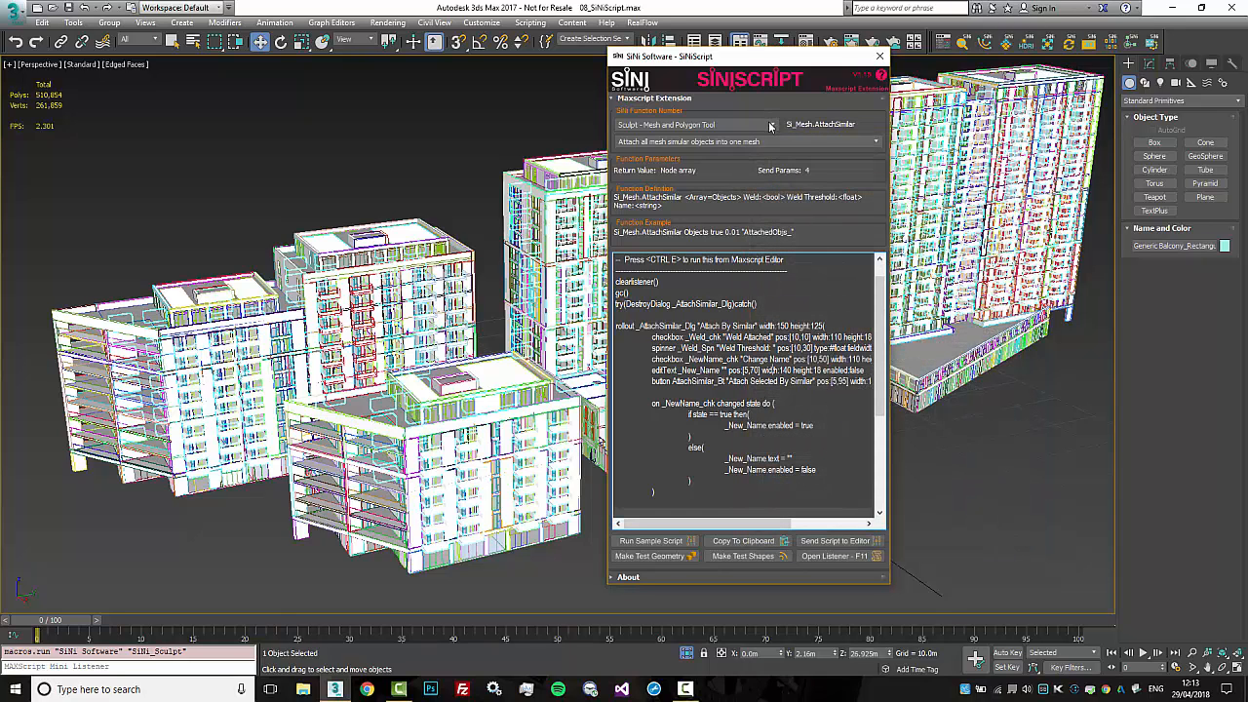
Choose Si_Mesh.AttachObj in the function dropdown and send its call to a new MAXScript editor
click(874, 141)
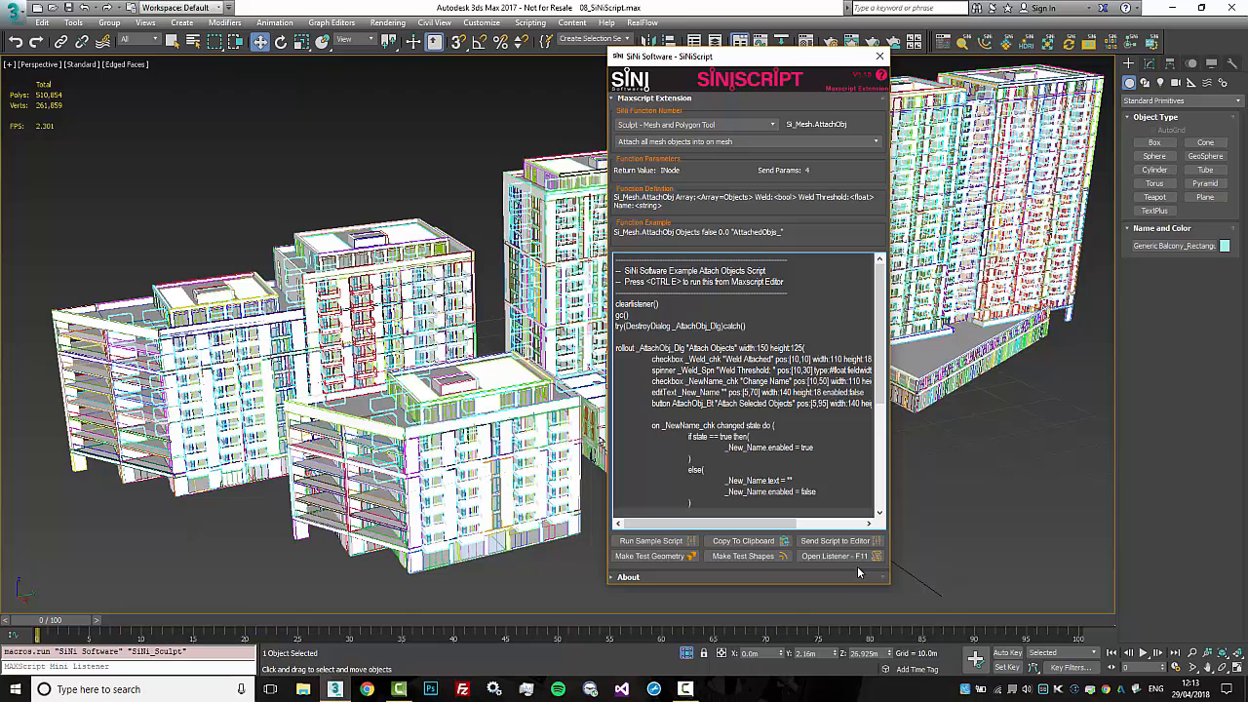
mouse_move(746, 556)
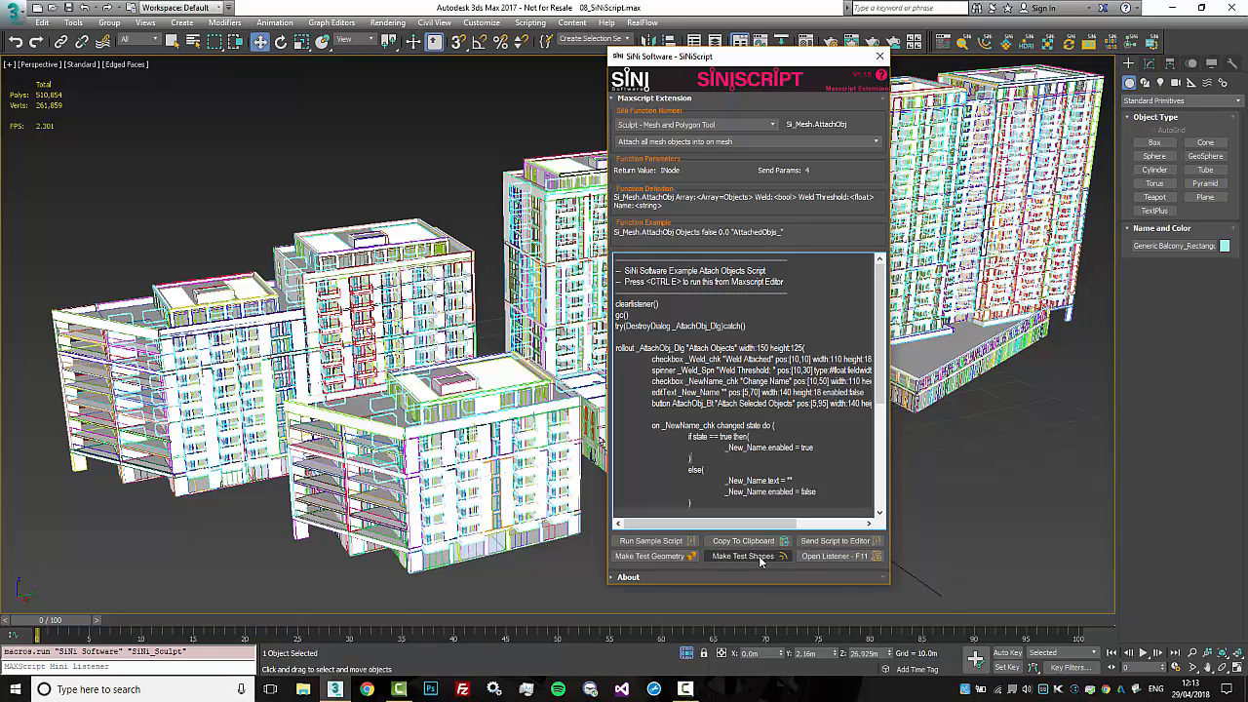
click(835, 541)
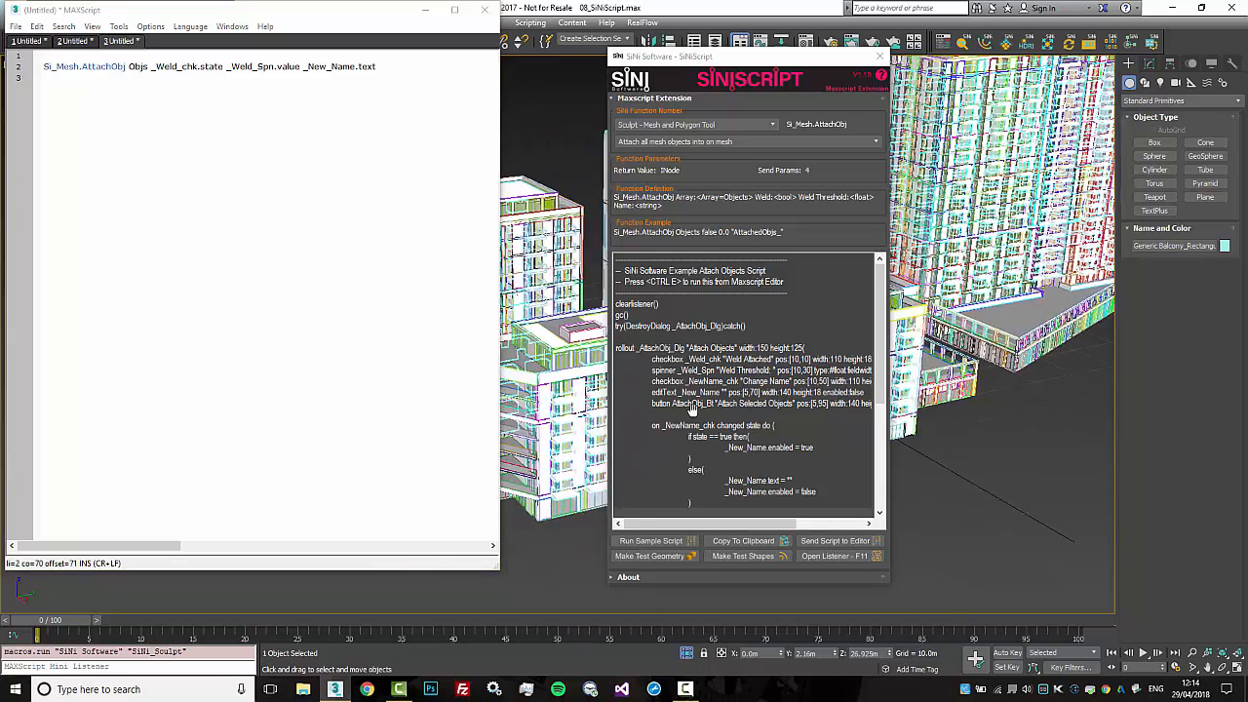
Clear the selection, pick a window object, and move the SiNiScript dialog to the right
click(563, 562)
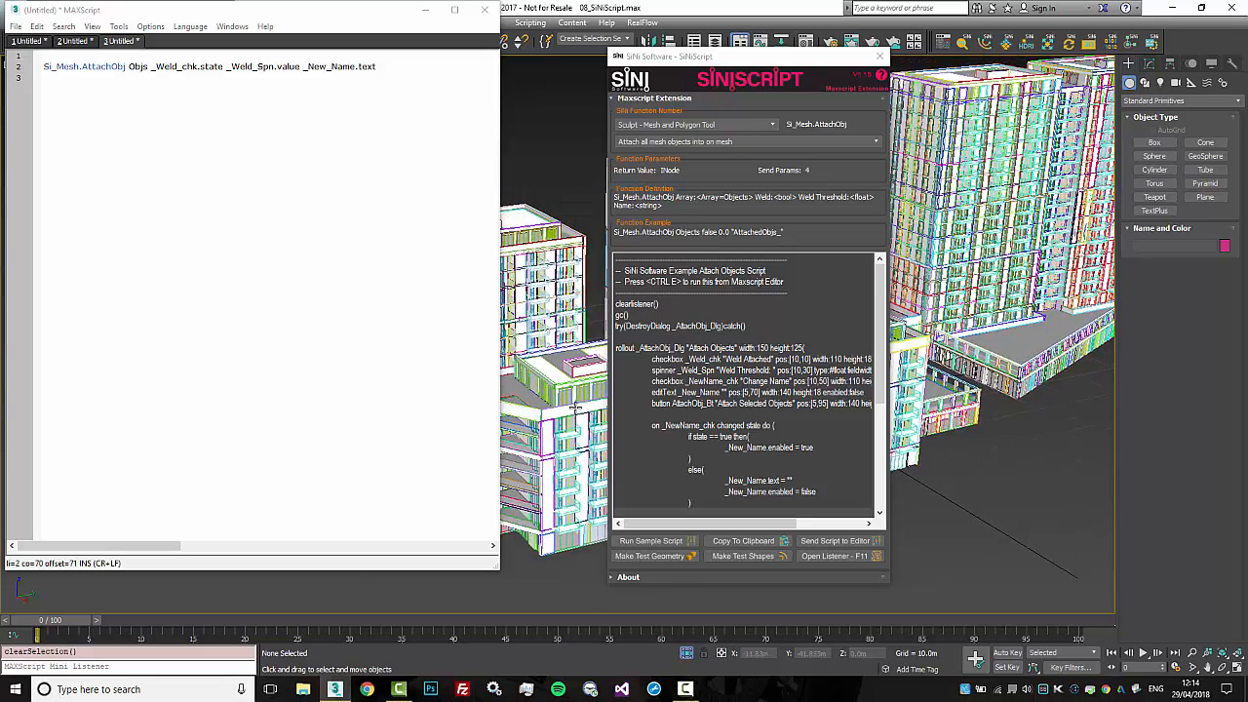
click(555, 439)
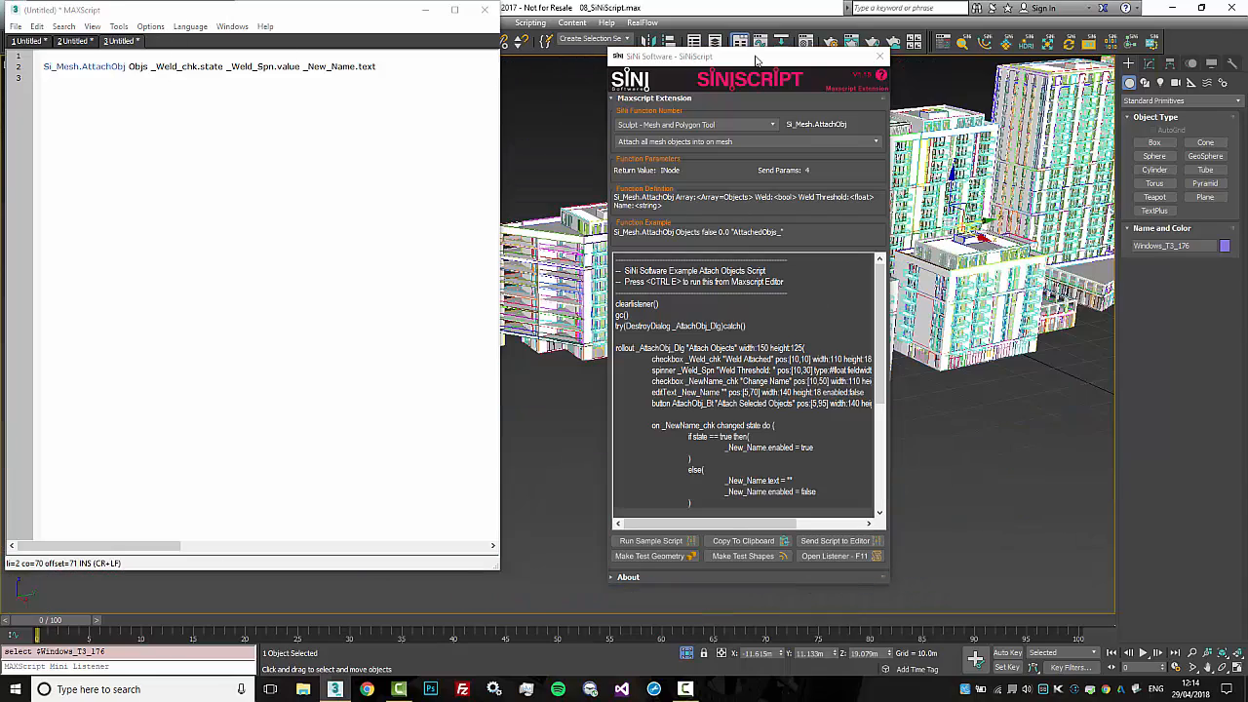
drag(755, 55, 1097, 61)
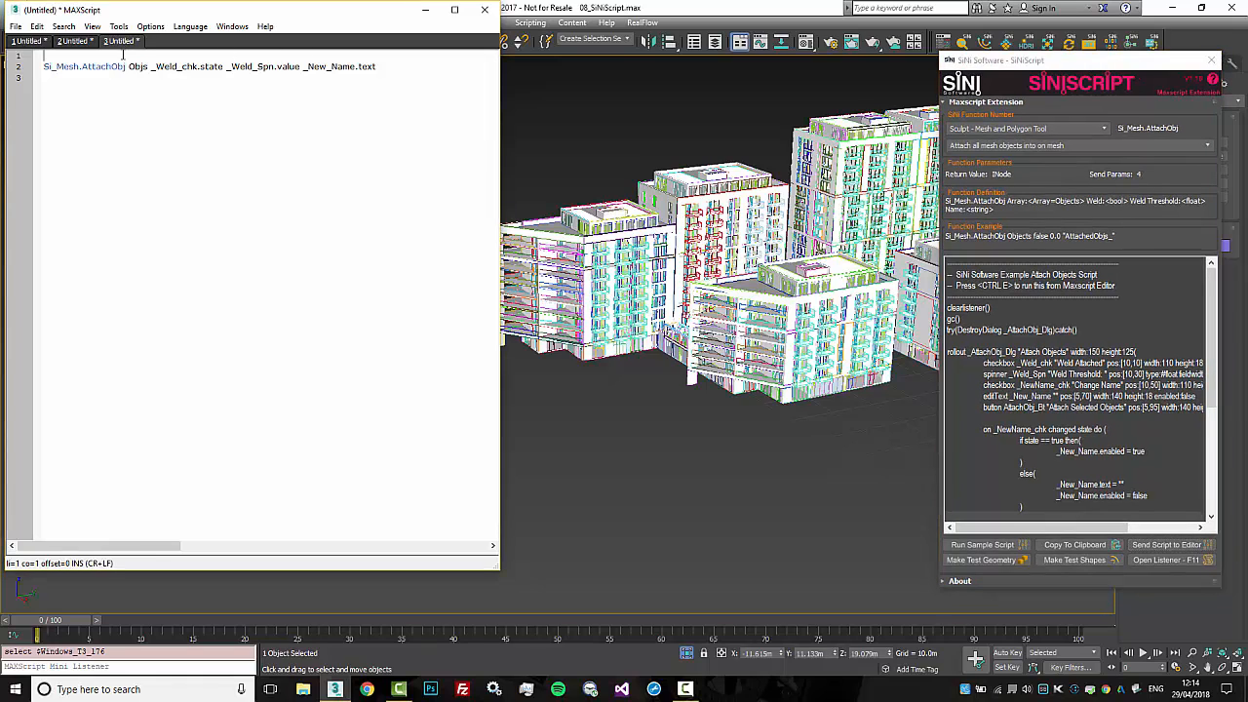
Type obj = $Wind* as array on line 1, evaluate it, then close the Listener
text(obj)
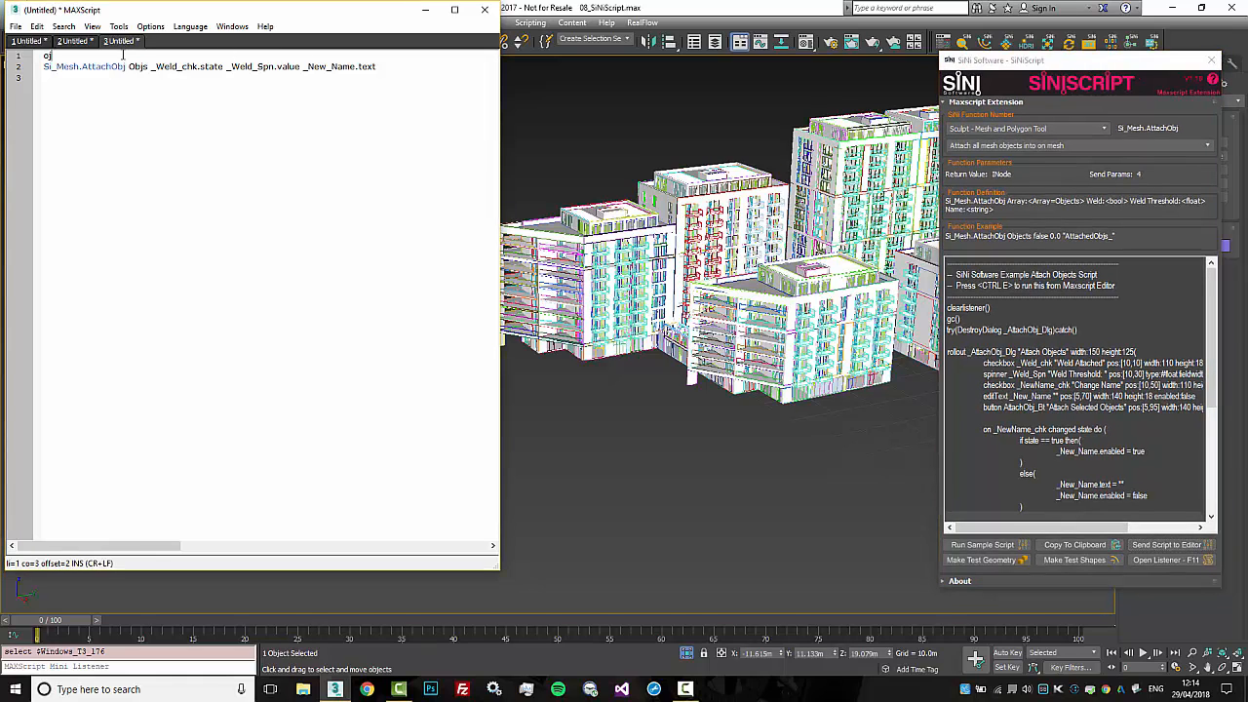
text(=)
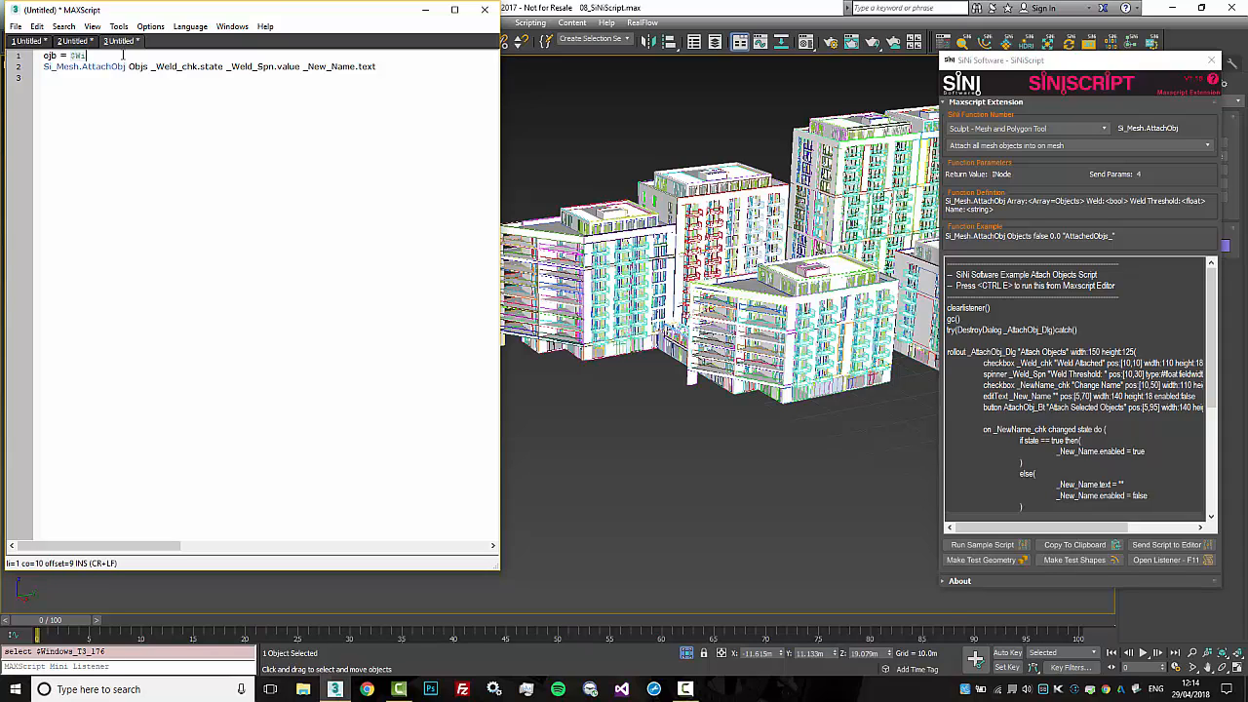
text(ind)
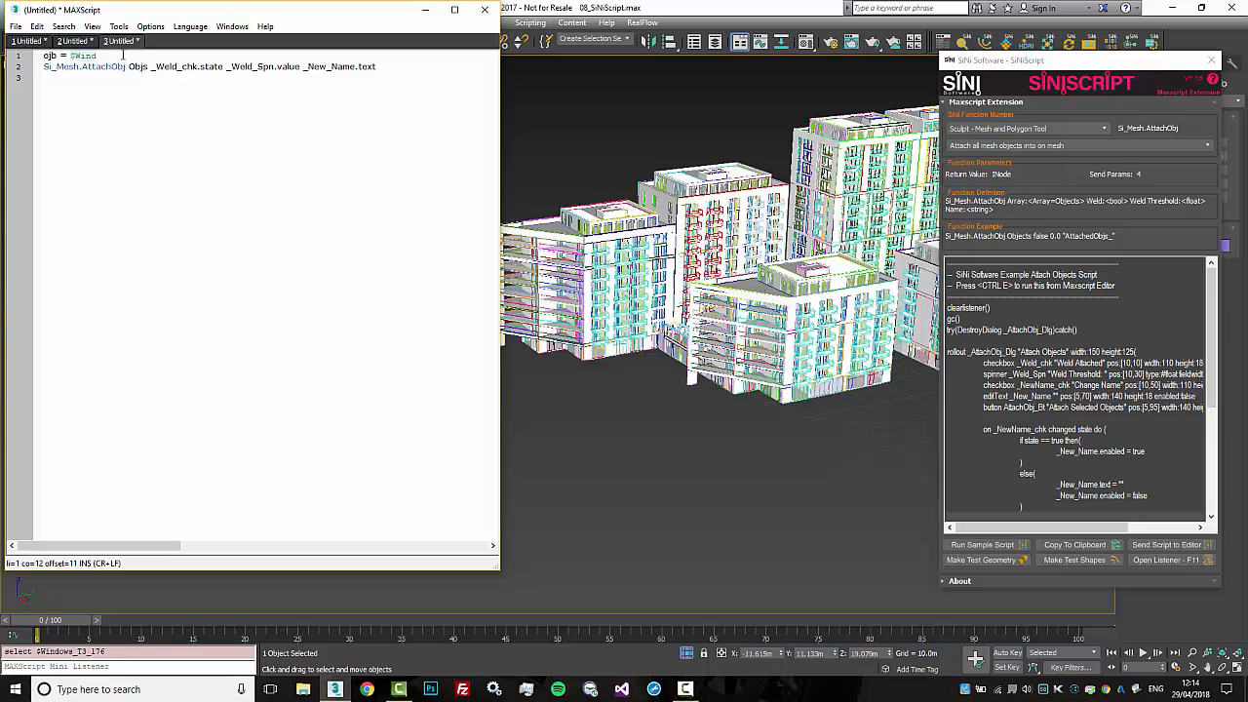
text(#)
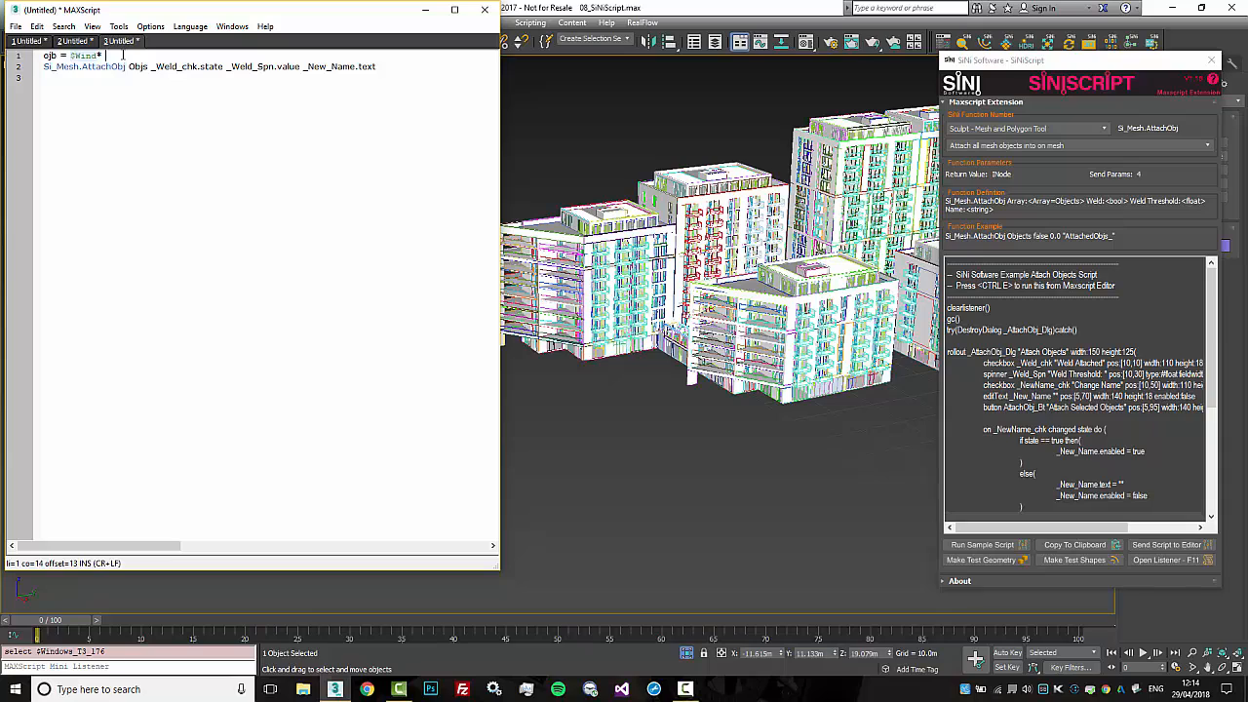
text(as a)
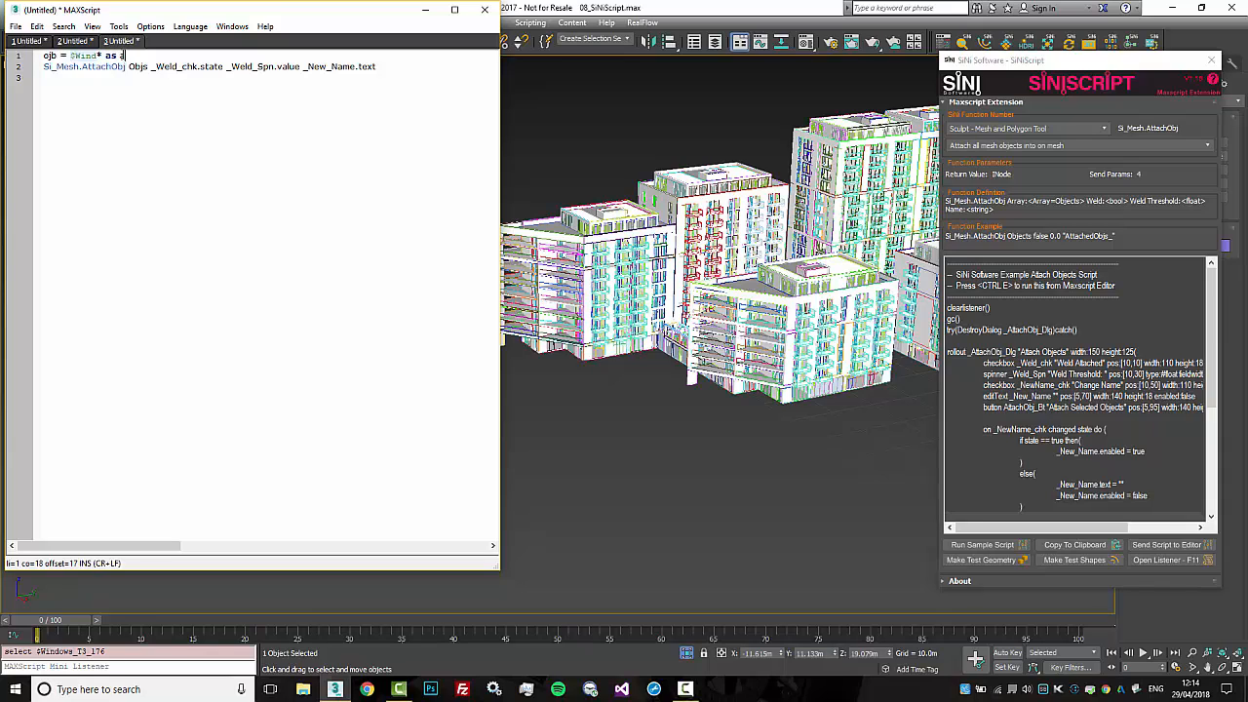
text(rray)
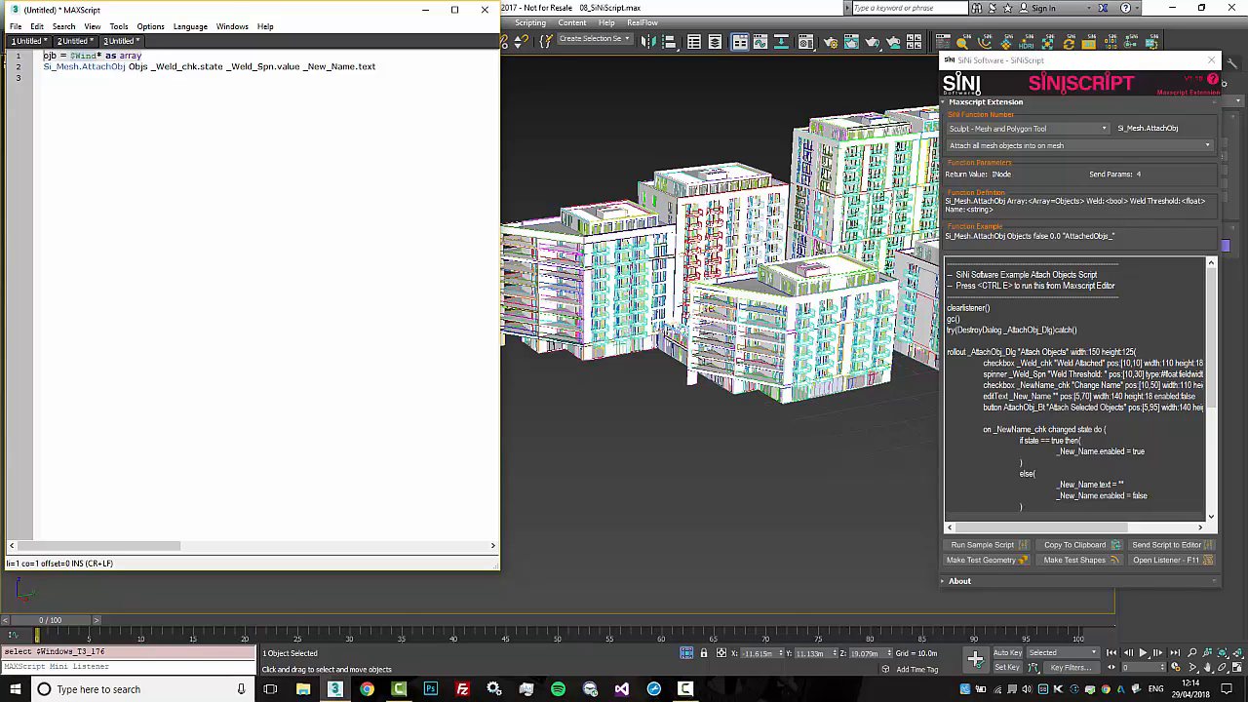
click(1165, 559)
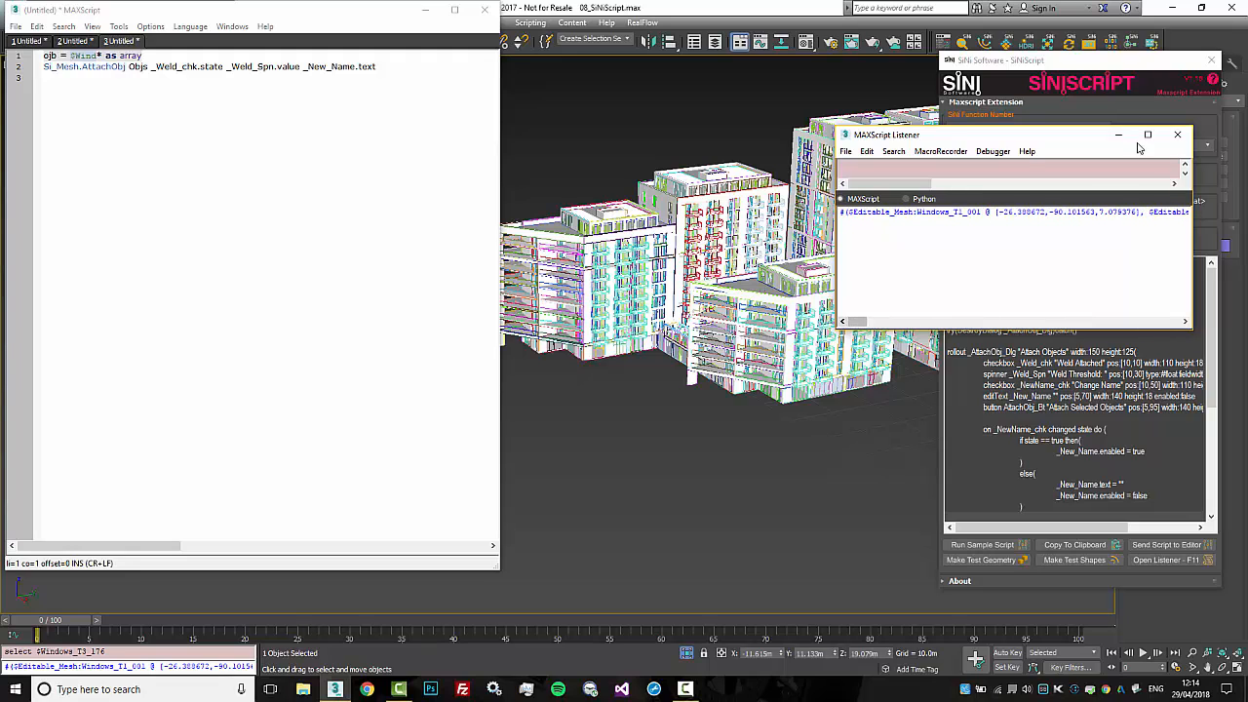
click(1176, 134)
text(oj)
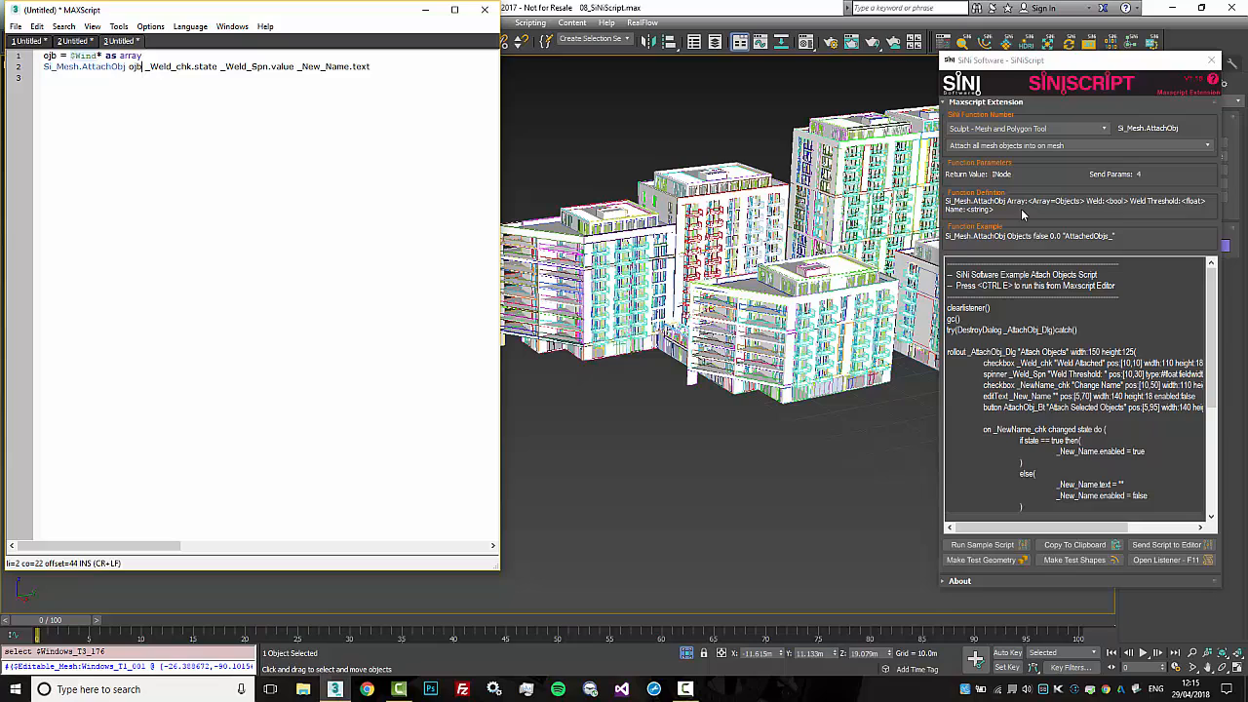
mouse_move(1073, 202)
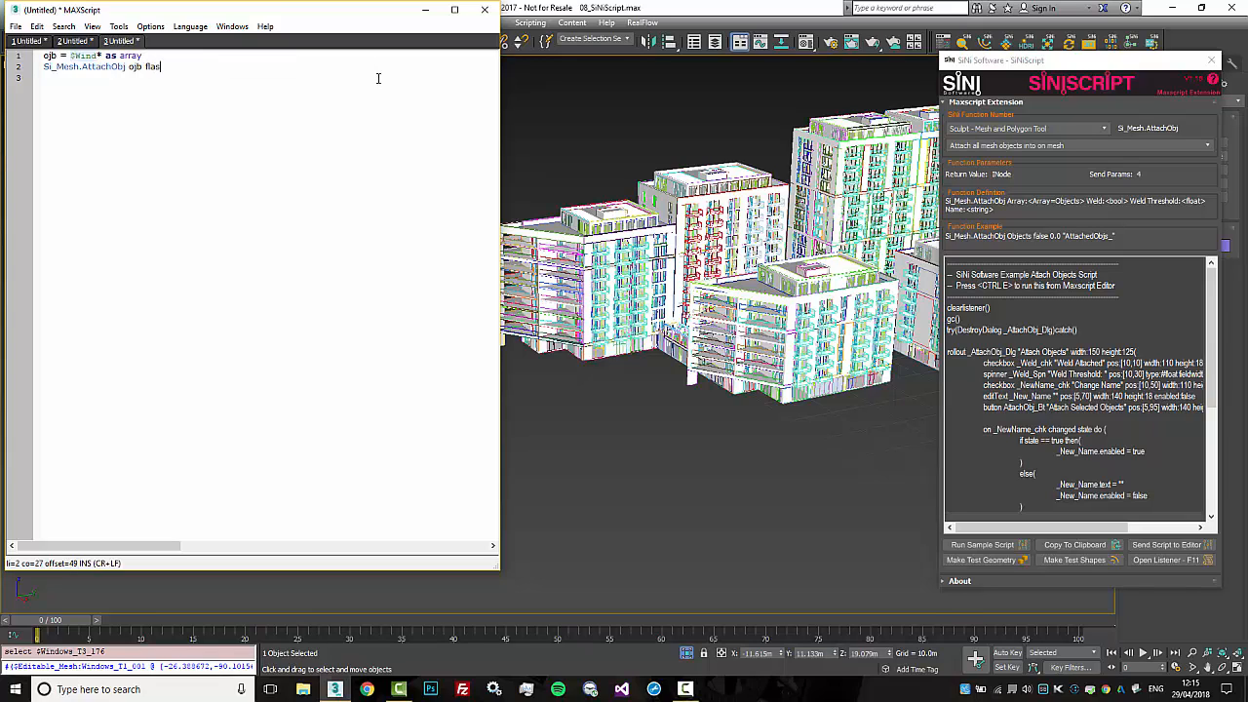
Change the call to Si_Mesh.AttachObj ojb false 0.0 "" and run it on the windows
key(Backspace)
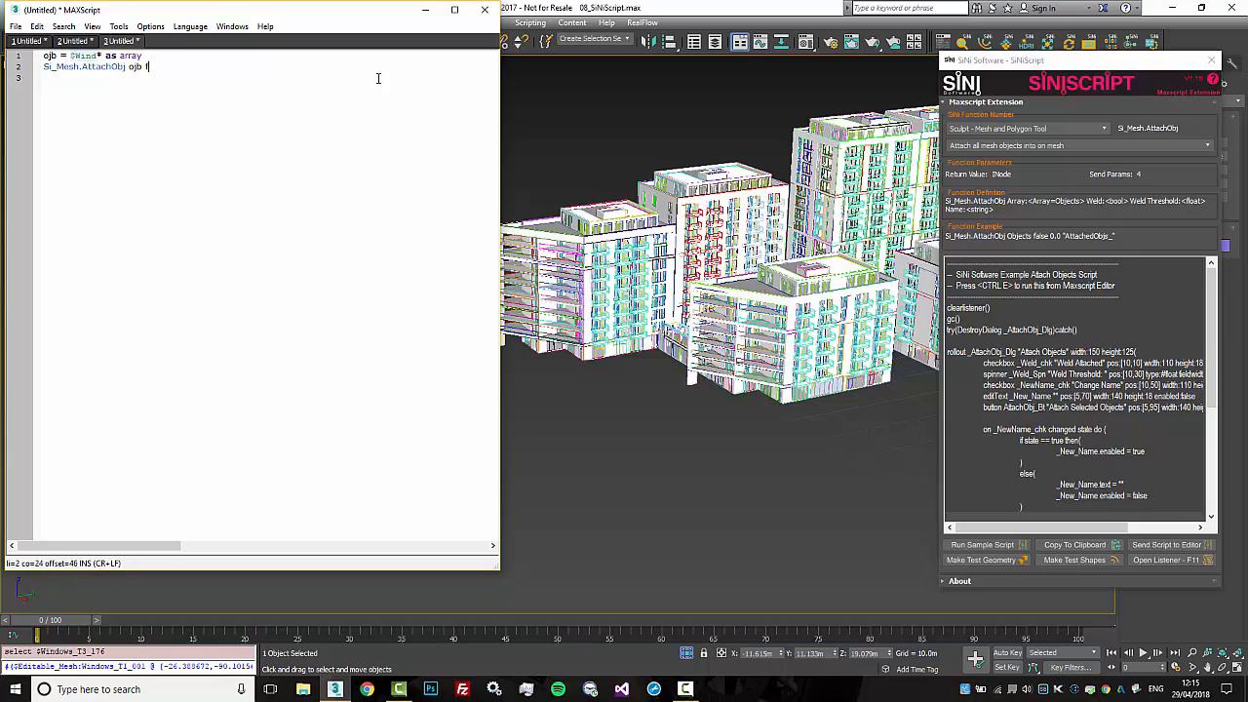
text(false)
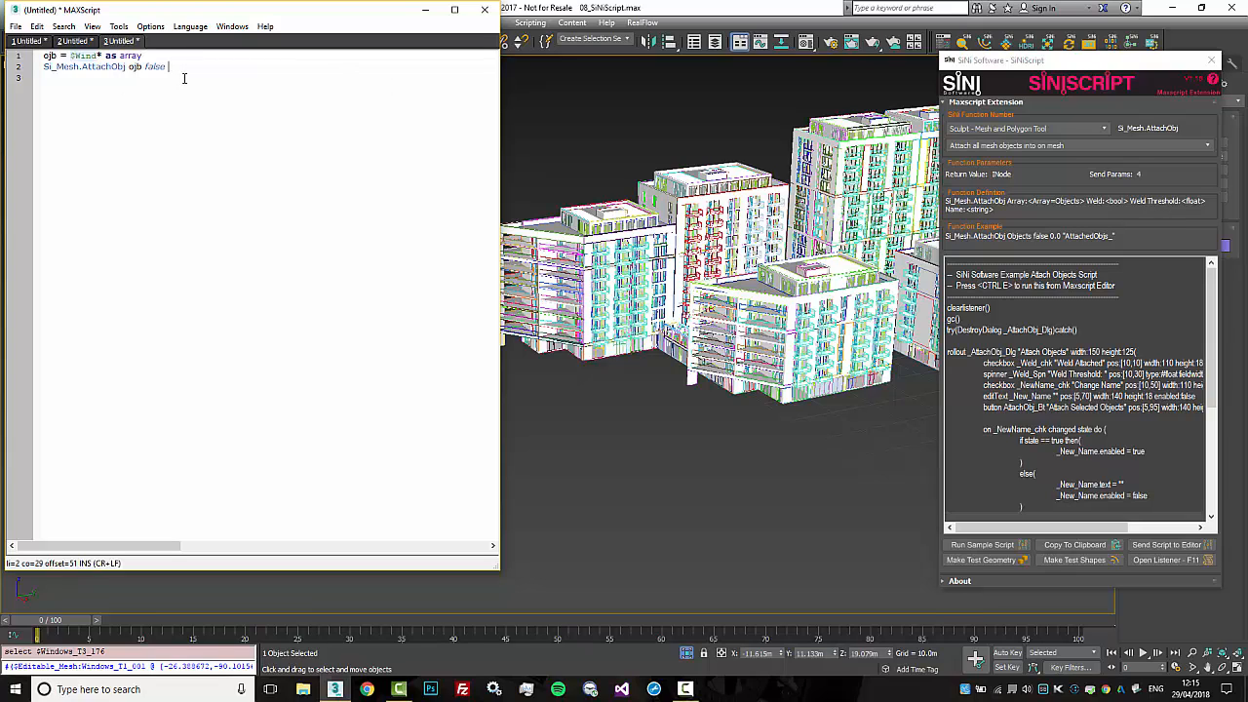
text(0.0)
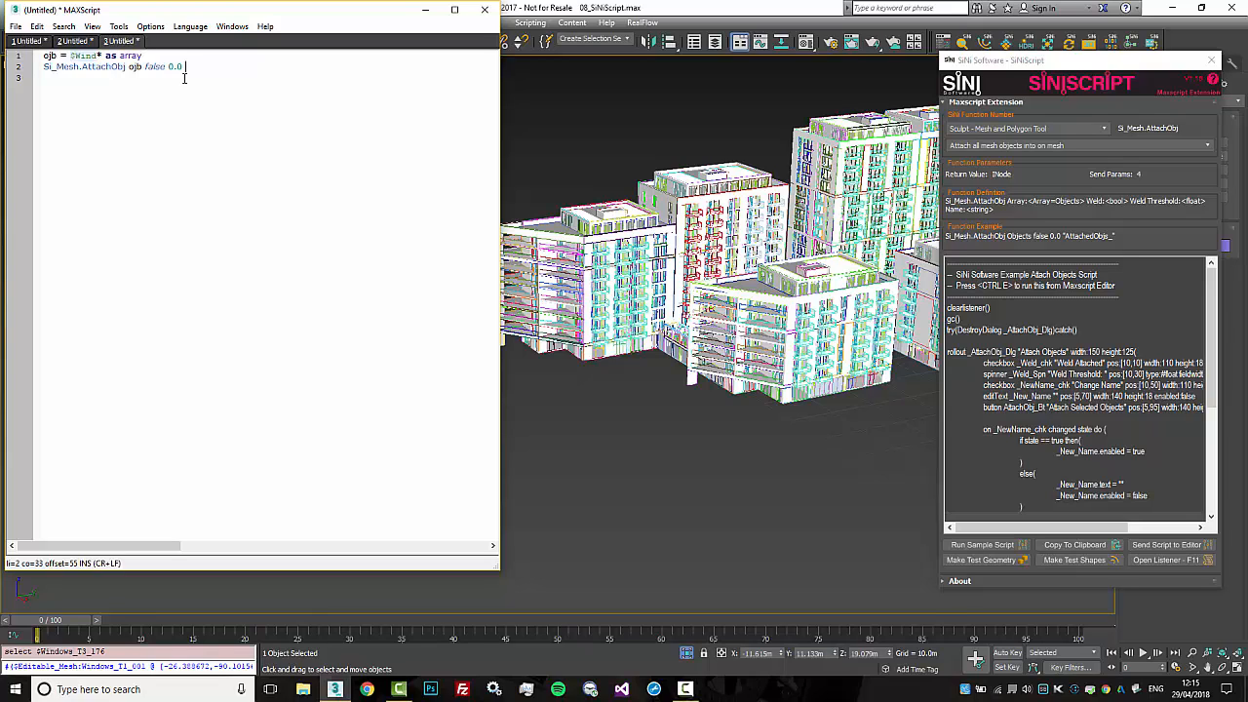
text("")
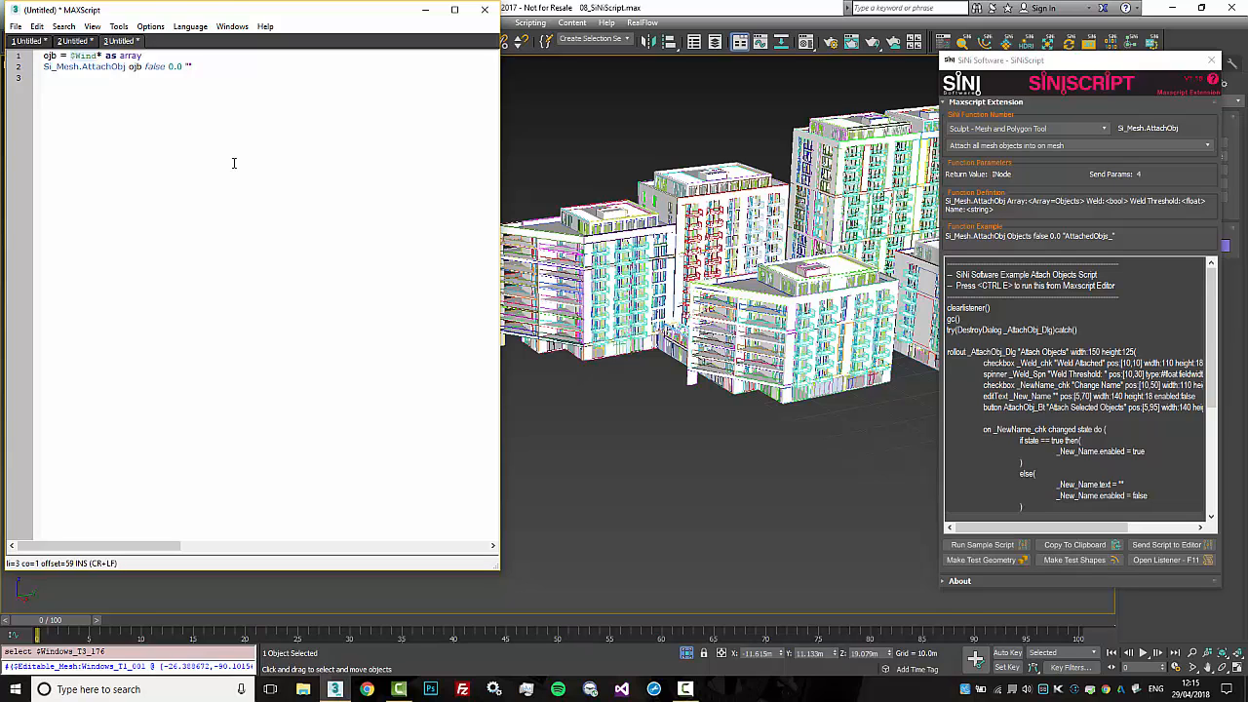
click(982, 544)
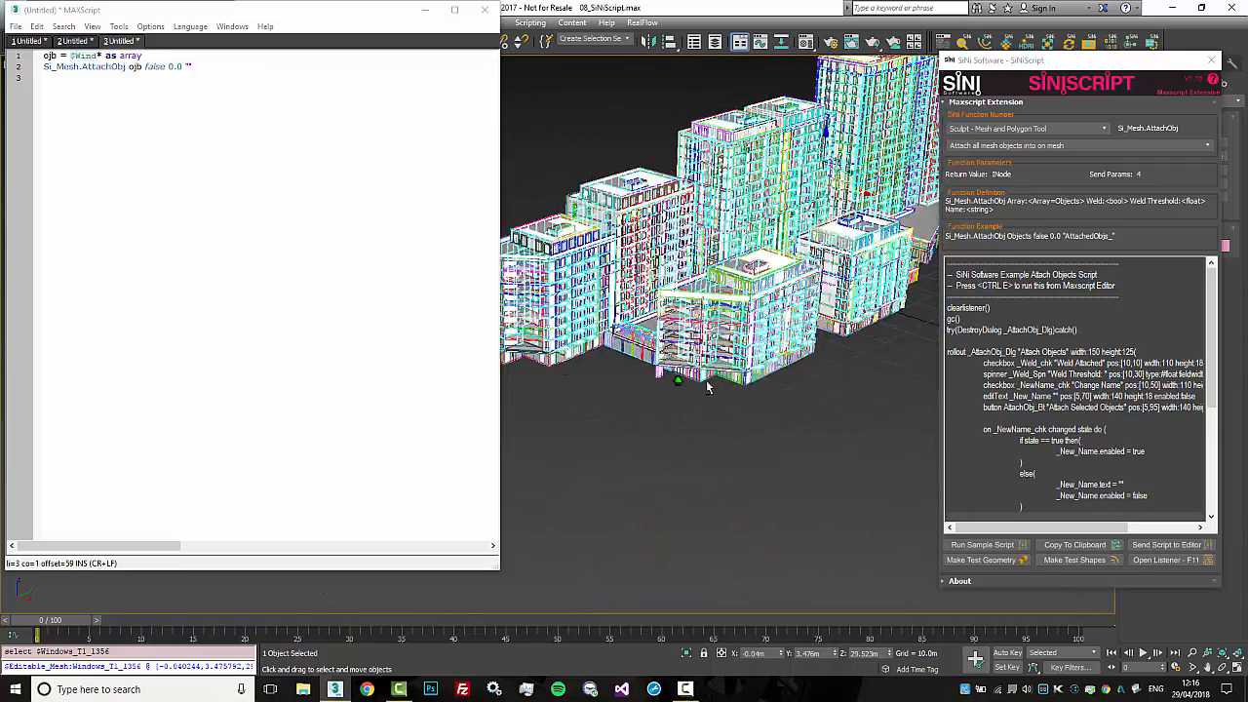
Orbit the viewport around the buildings with the SiNiScript attach-objects reference in view
drag(707, 385, 663, 419)
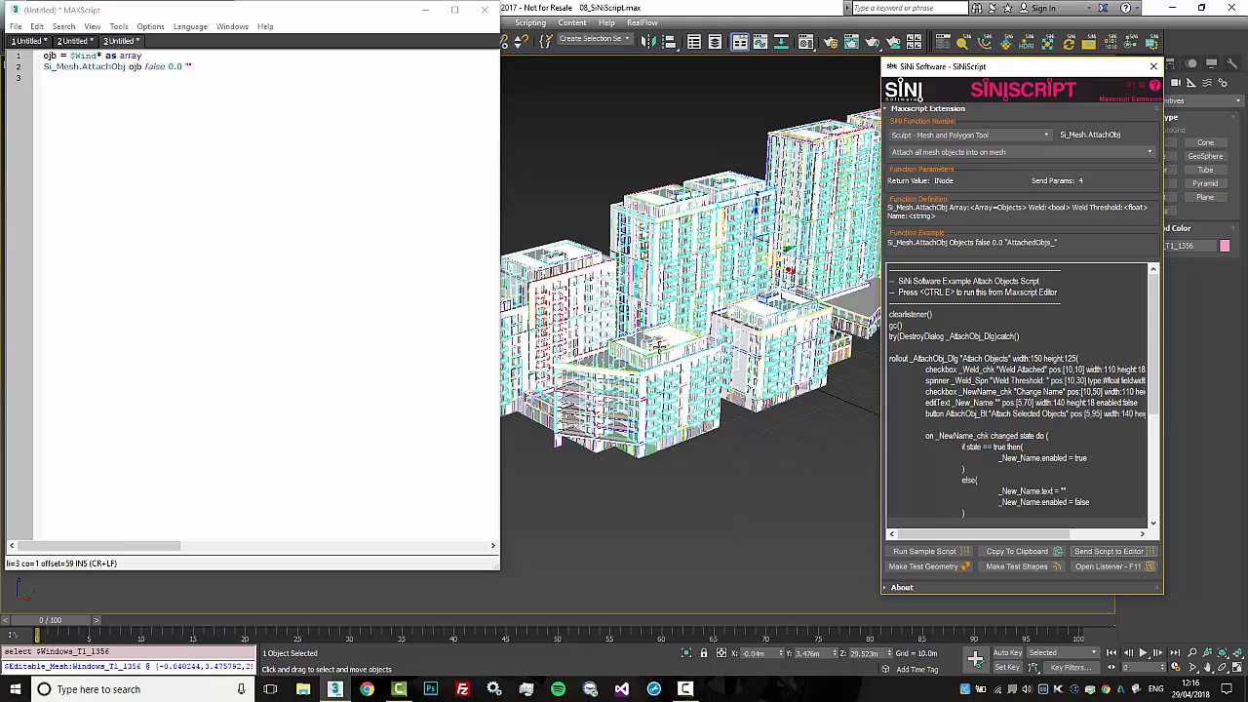
mouse_move(673, 346)
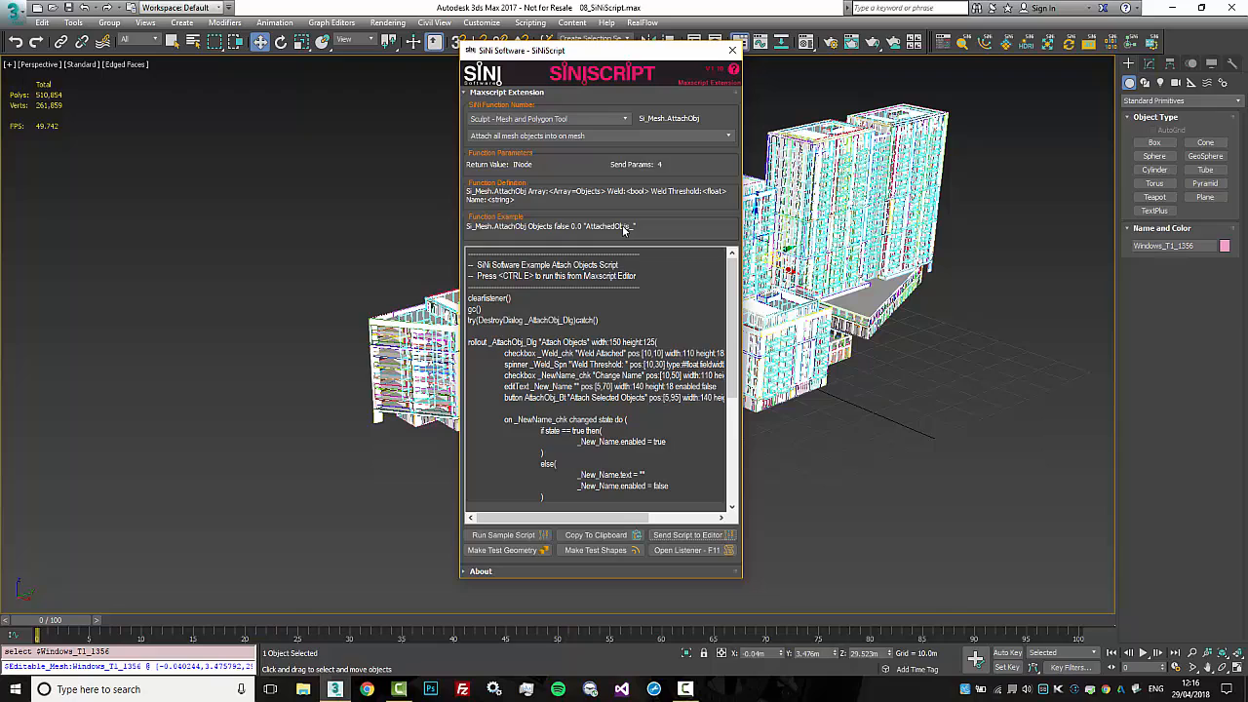
mouse_move(624, 126)
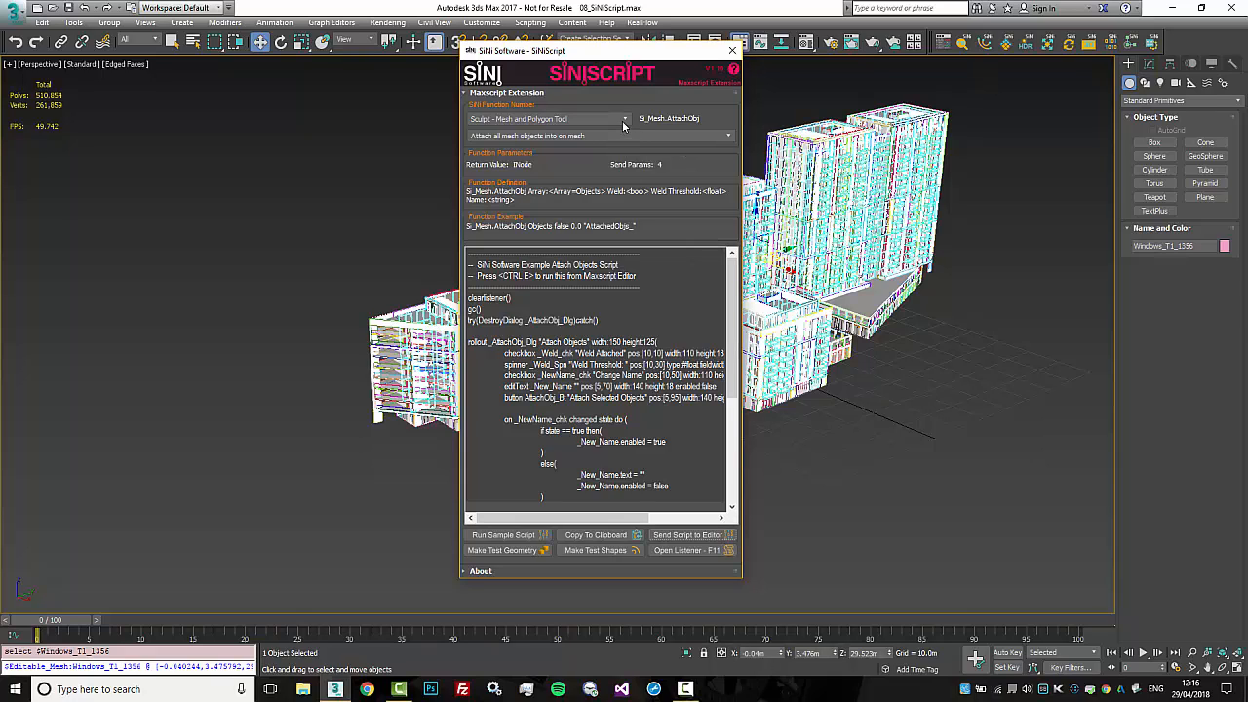
Run Unite's 'Returns number of missing files' sample, which finds none, and close its dialog
click(624, 135)
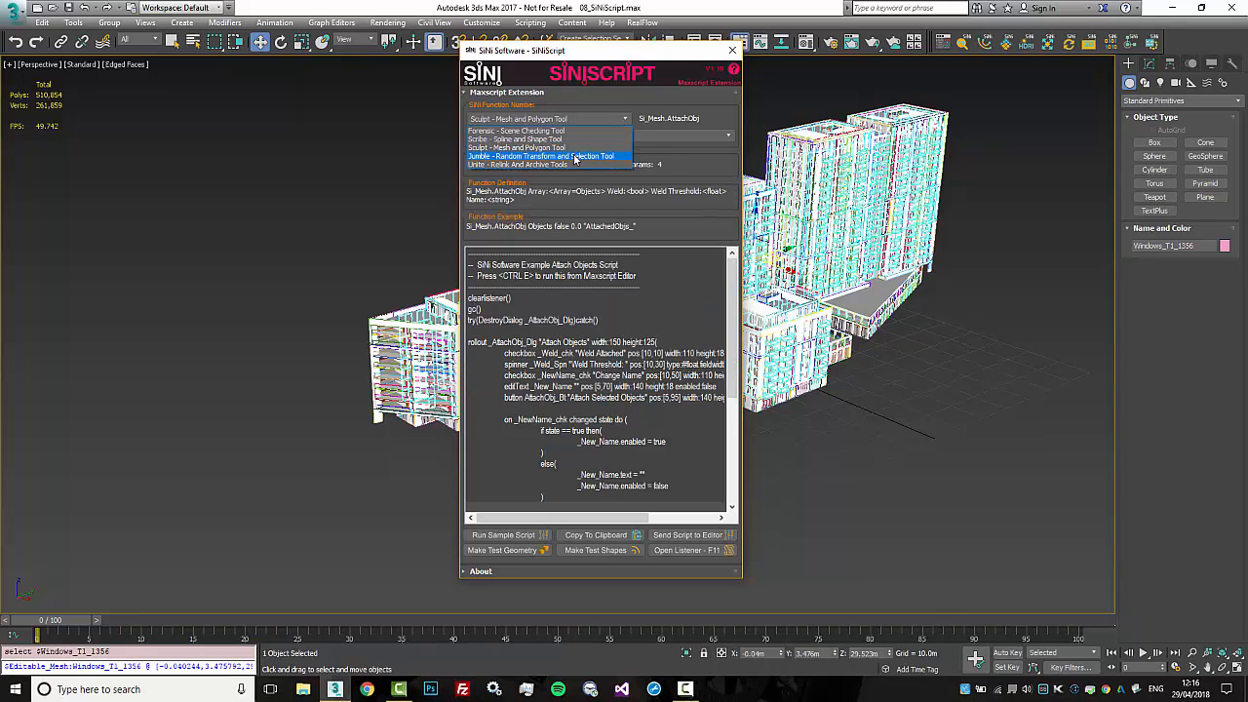
click(518, 164)
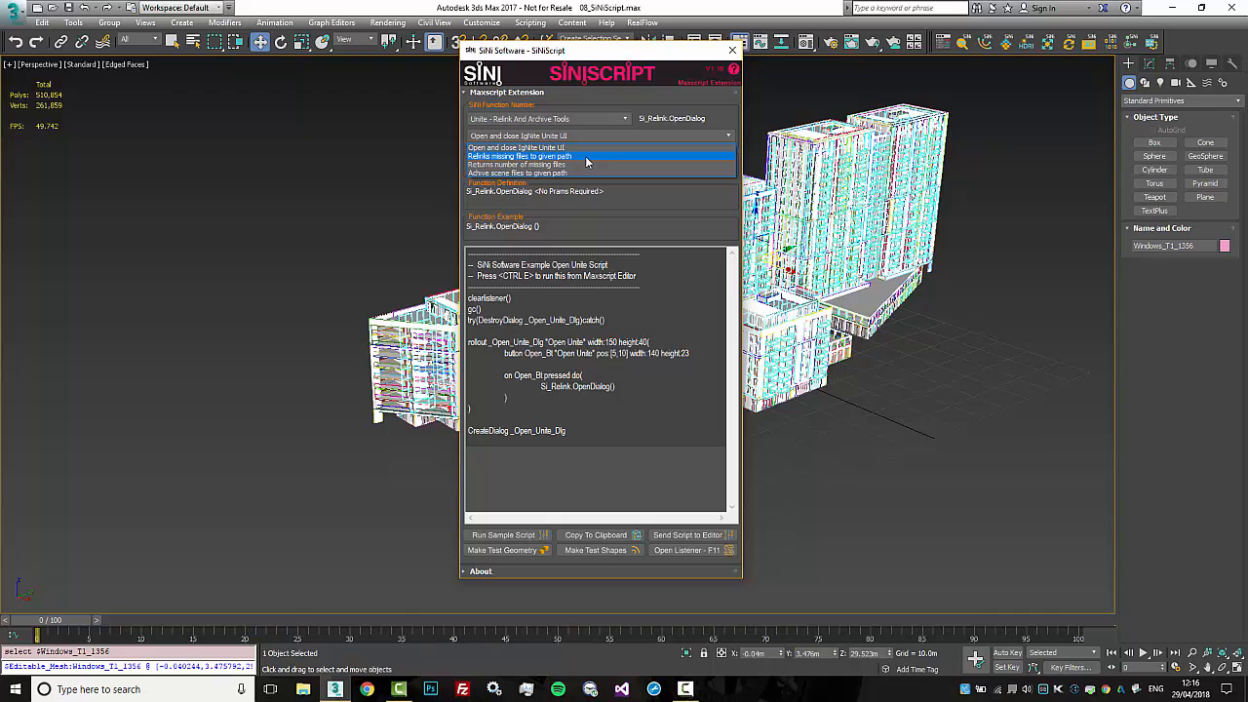
click(517, 163)
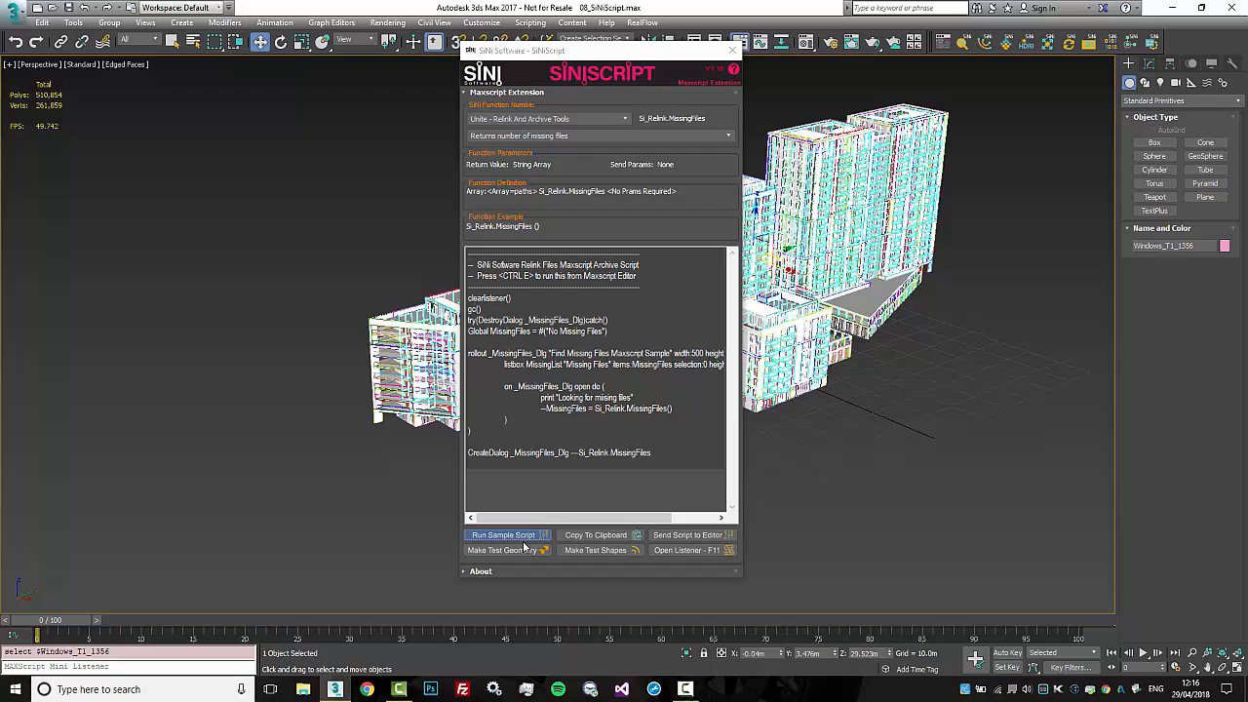
click(504, 534)
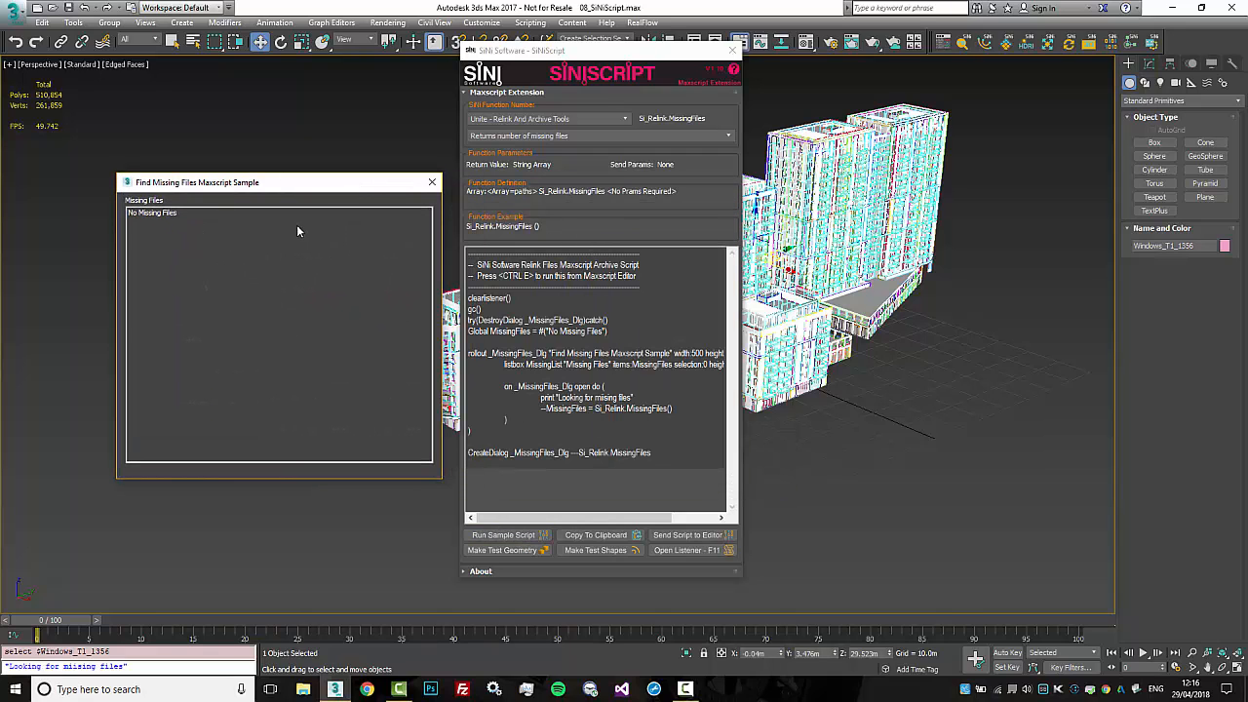
mouse_move(433, 183)
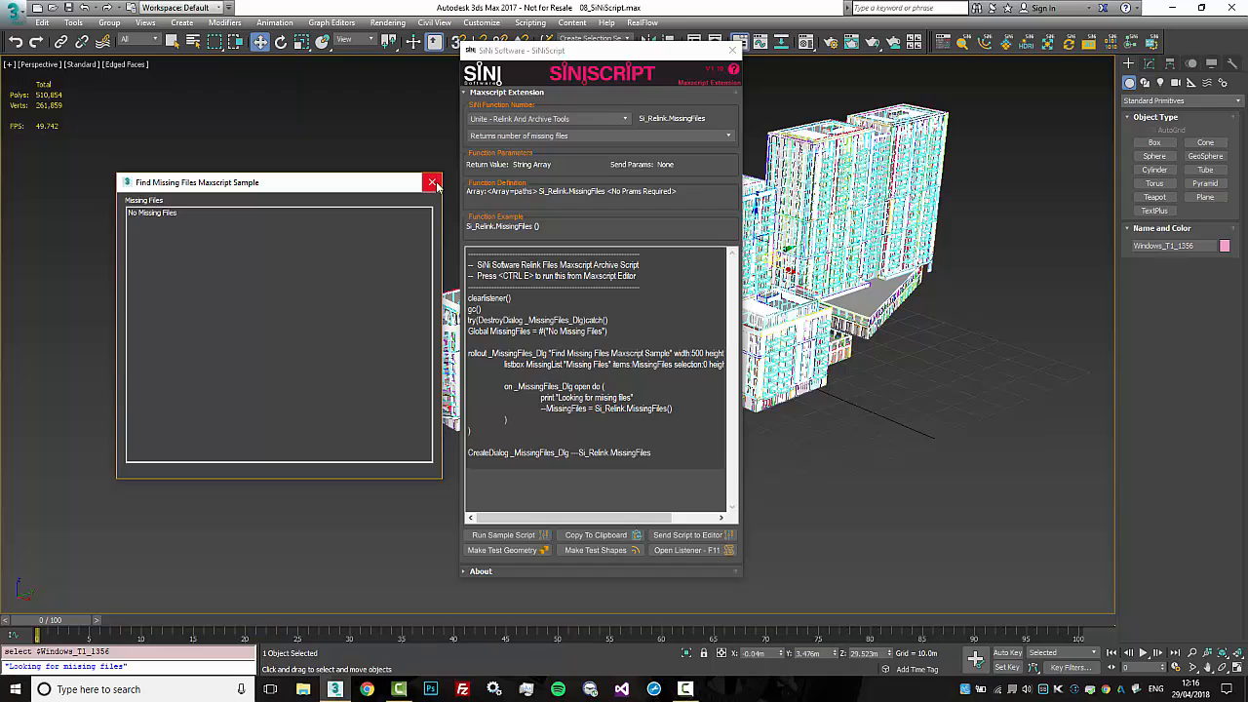
click(433, 183)
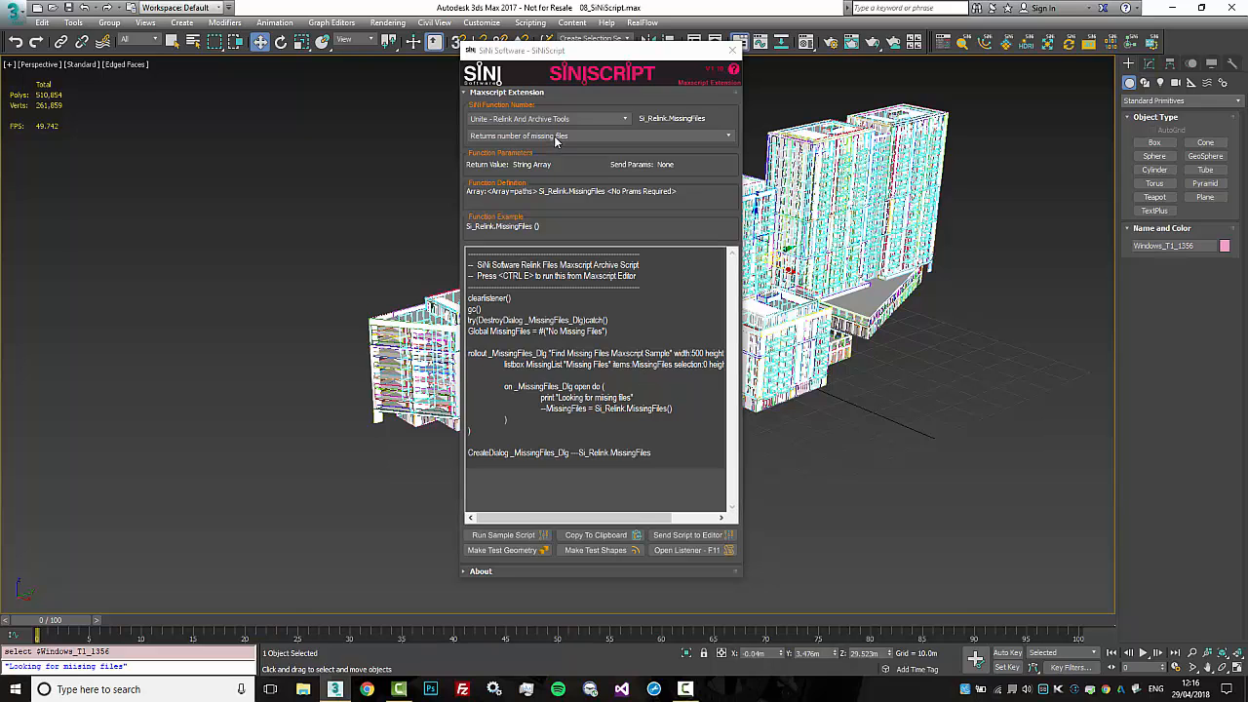
Run the 'Relinks missing files to given path' sample with Desktop as path, then close UNite
click(600, 136)
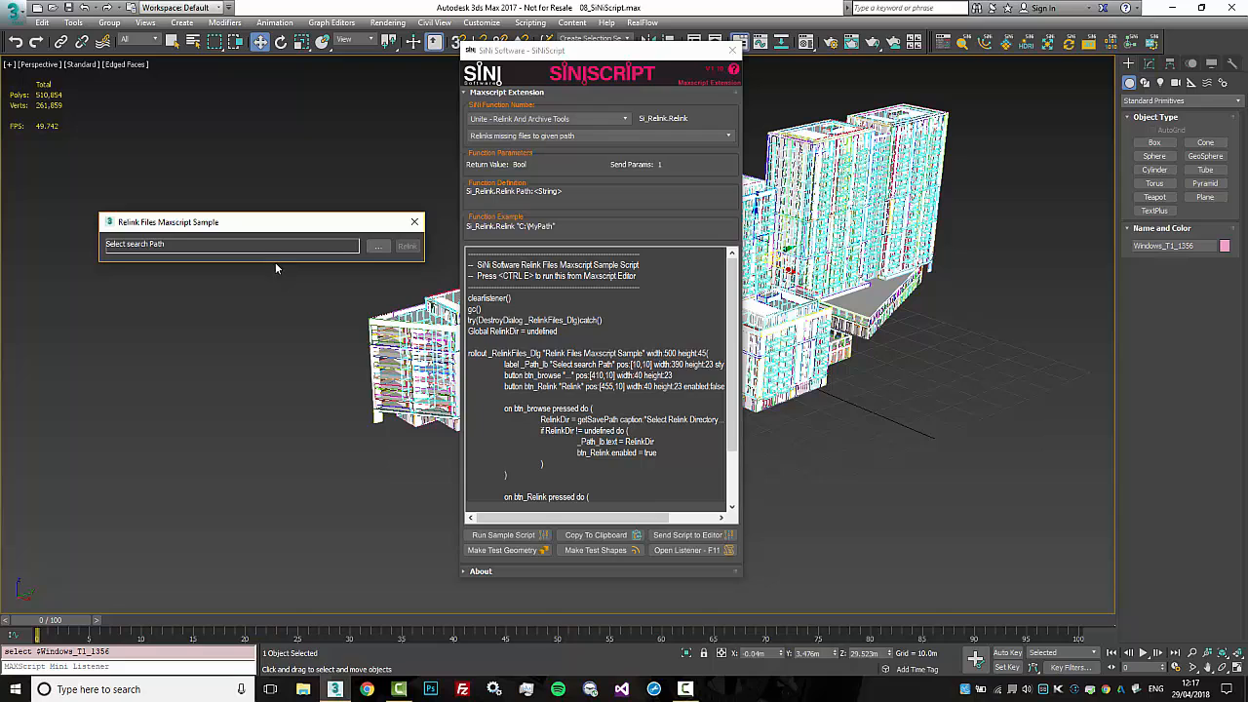
click(377, 245)
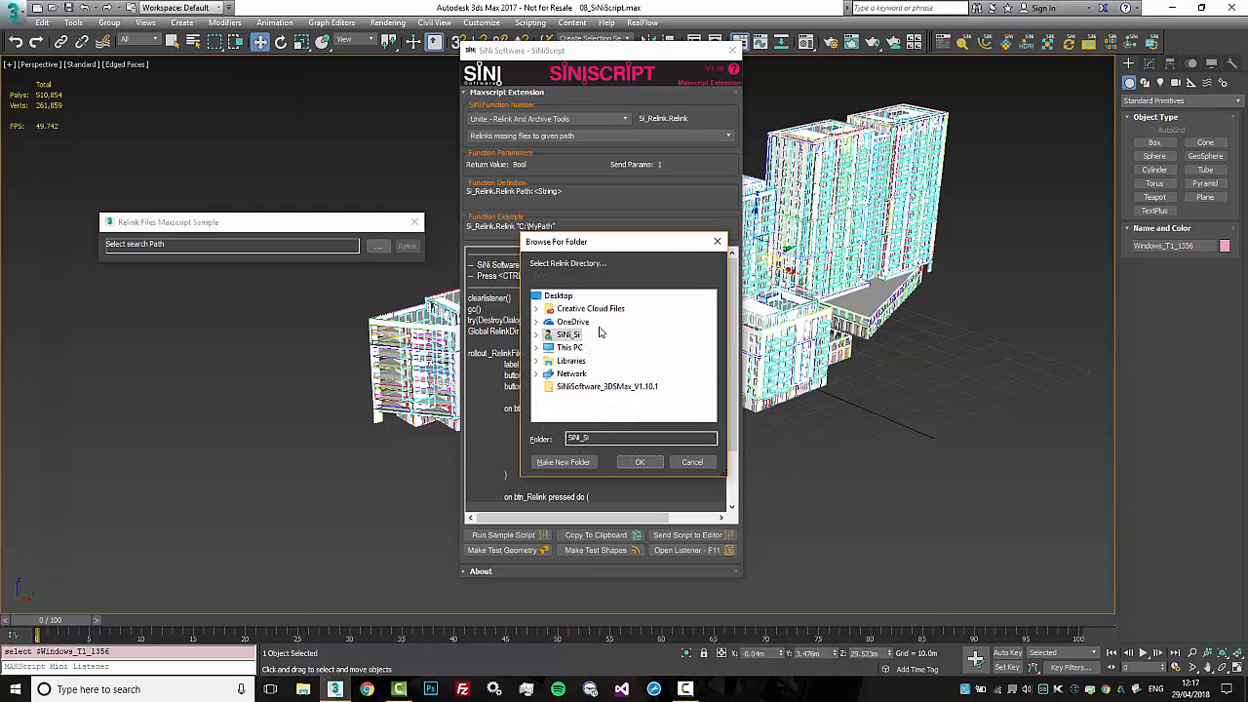
click(557, 295)
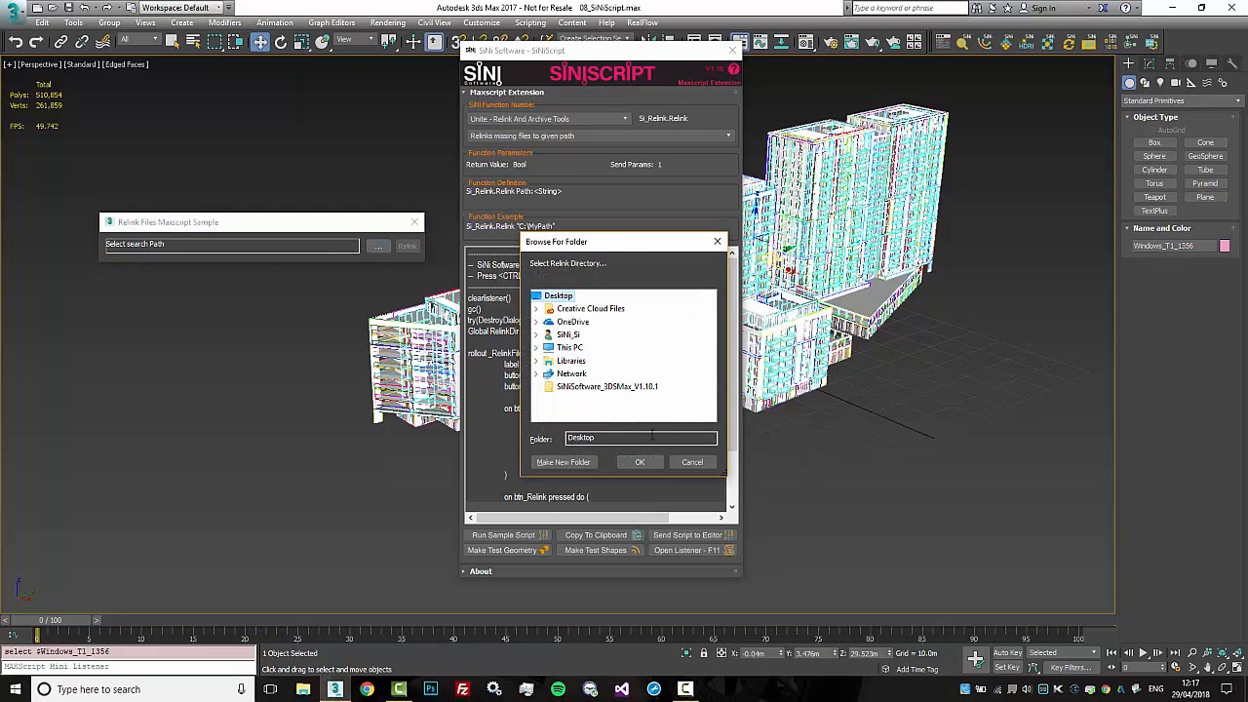
click(639, 461)
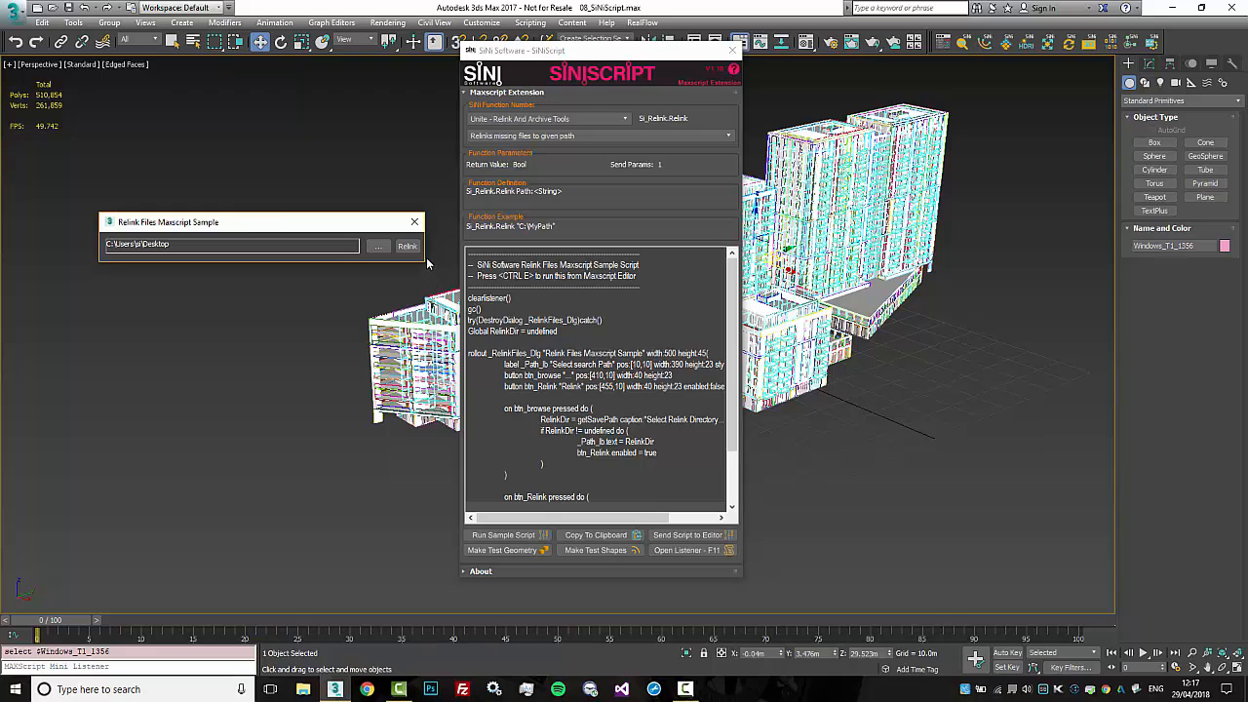
click(407, 246)
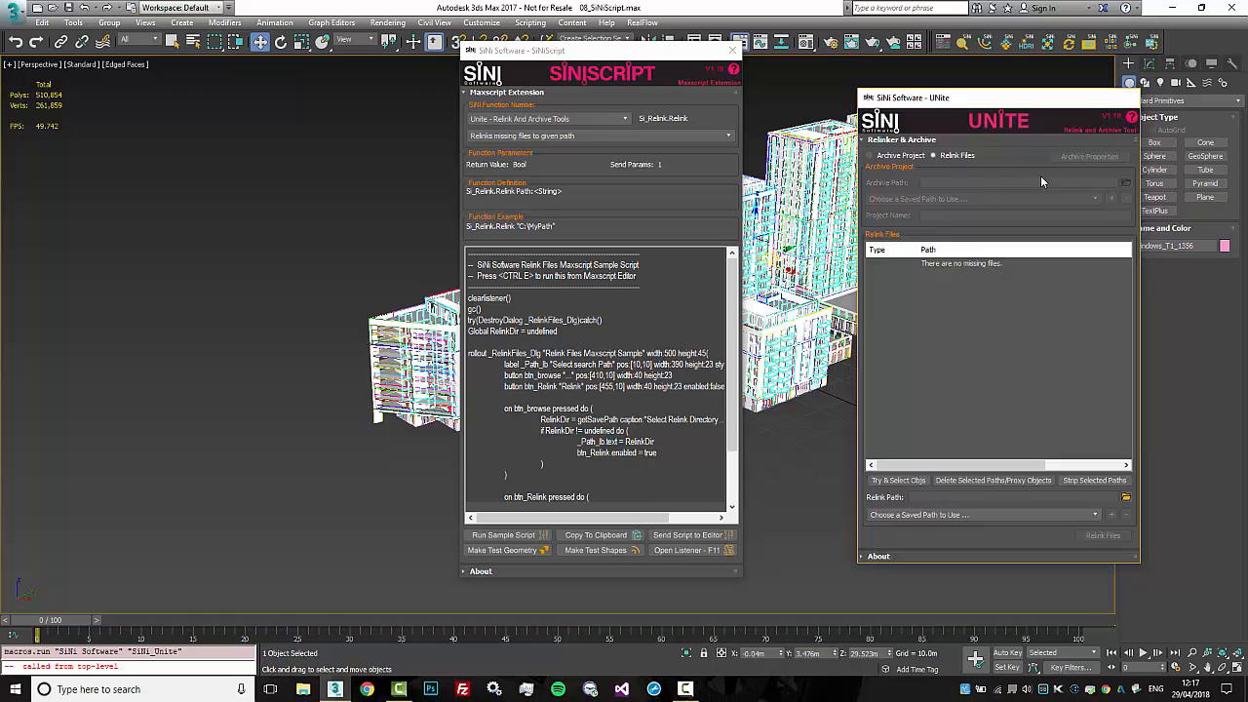
click(1134, 96)
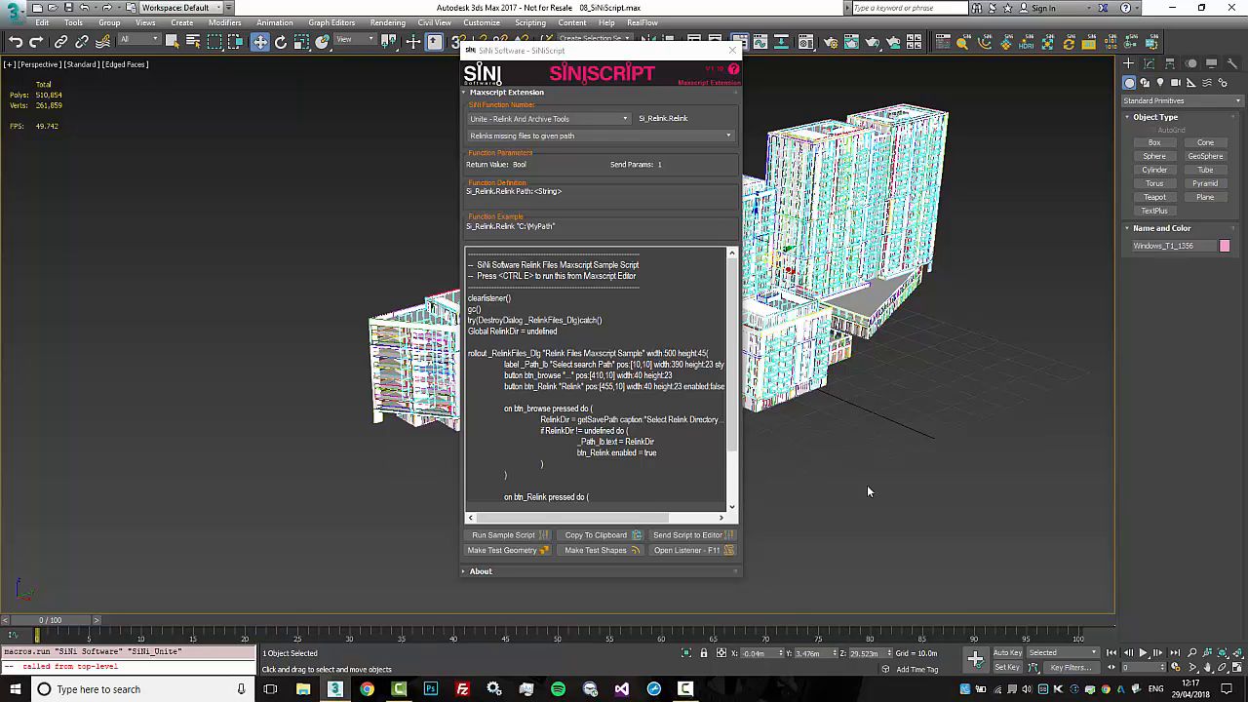
scroll(down, 3)
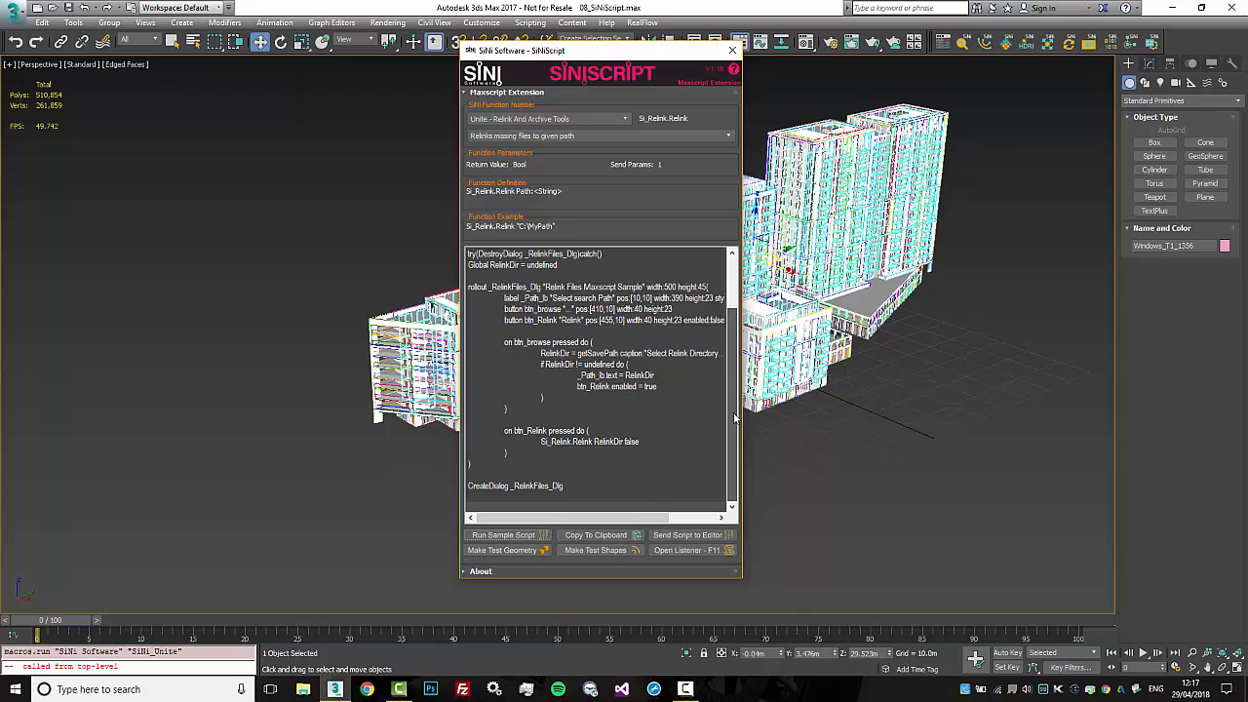
scroll(up, 3)
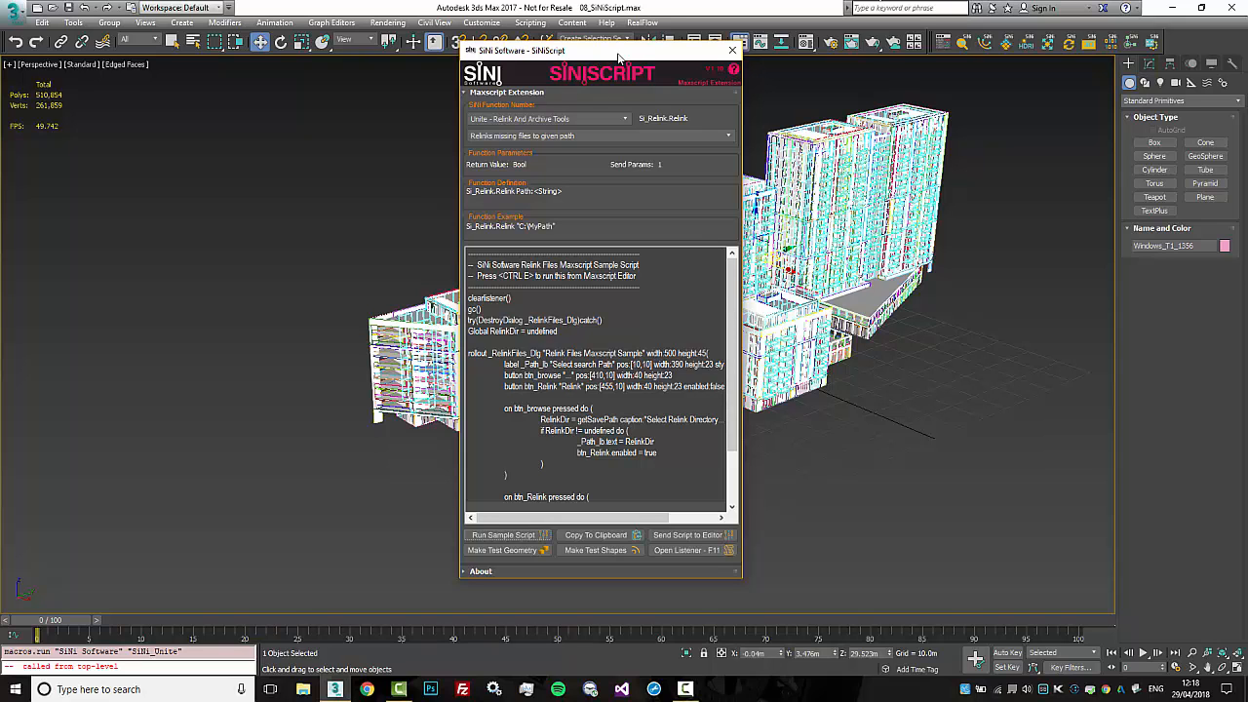
drag(619, 51, 663, 70)
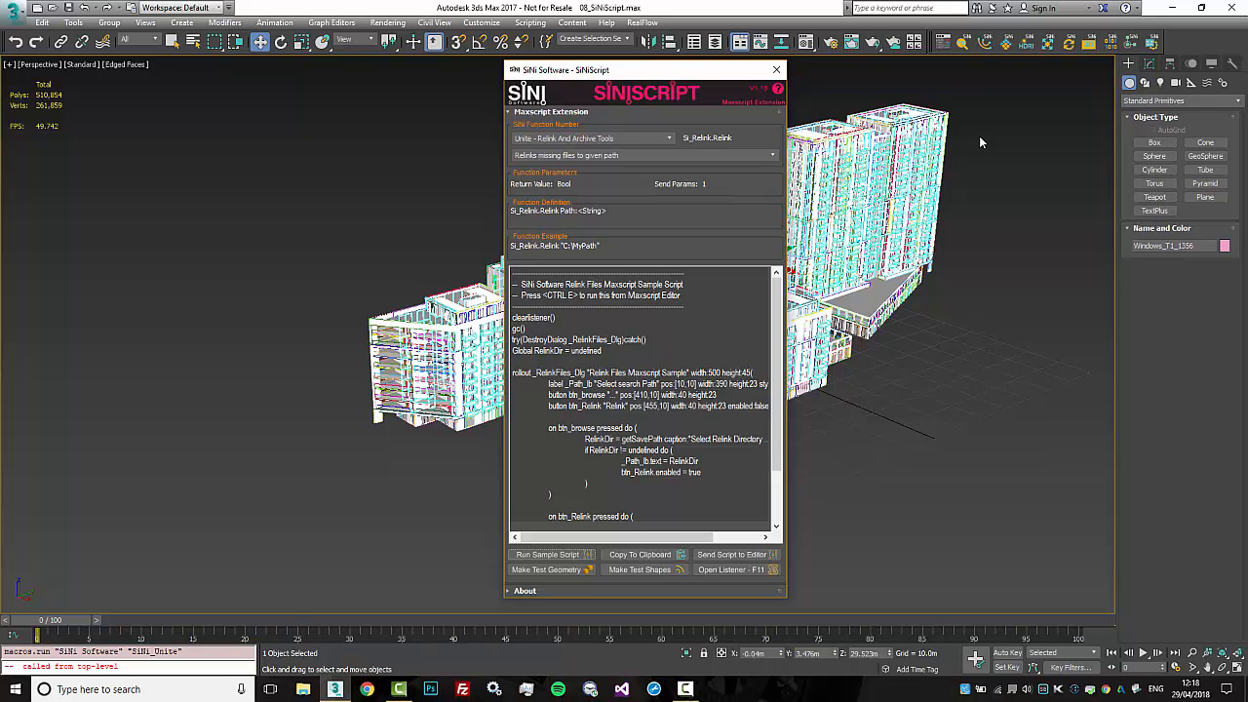
scroll(down, 3)
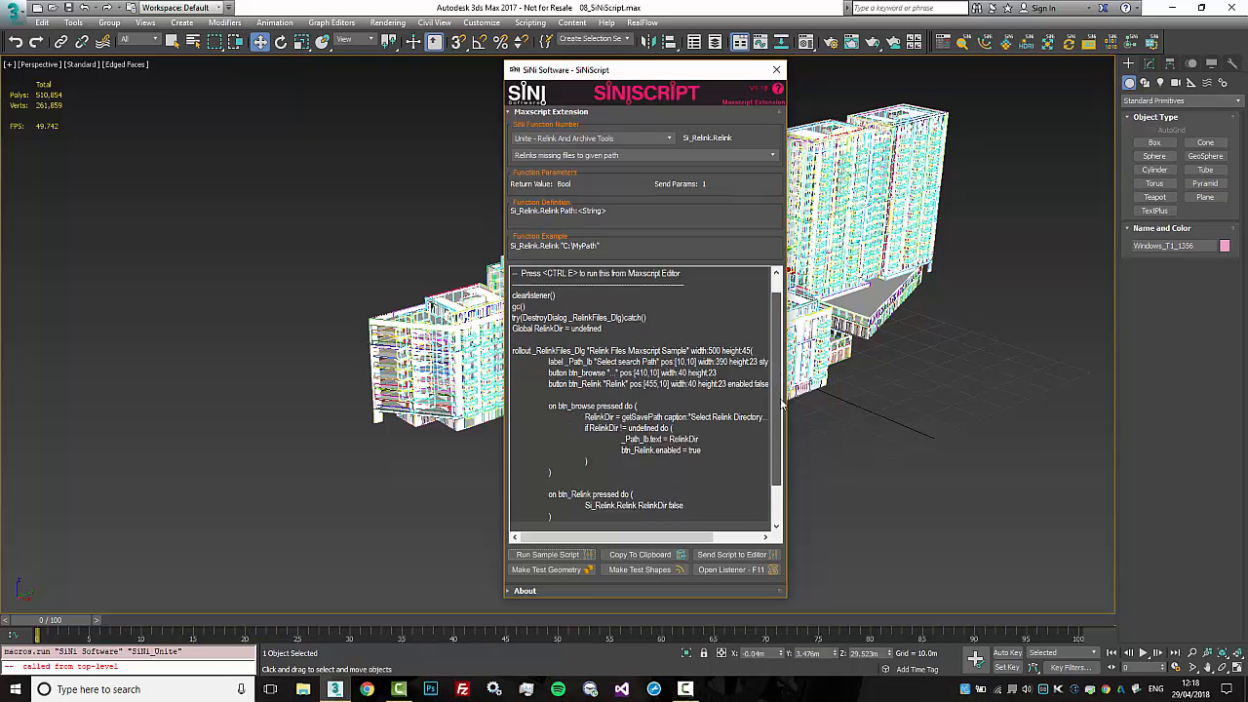
scroll(down, 3)
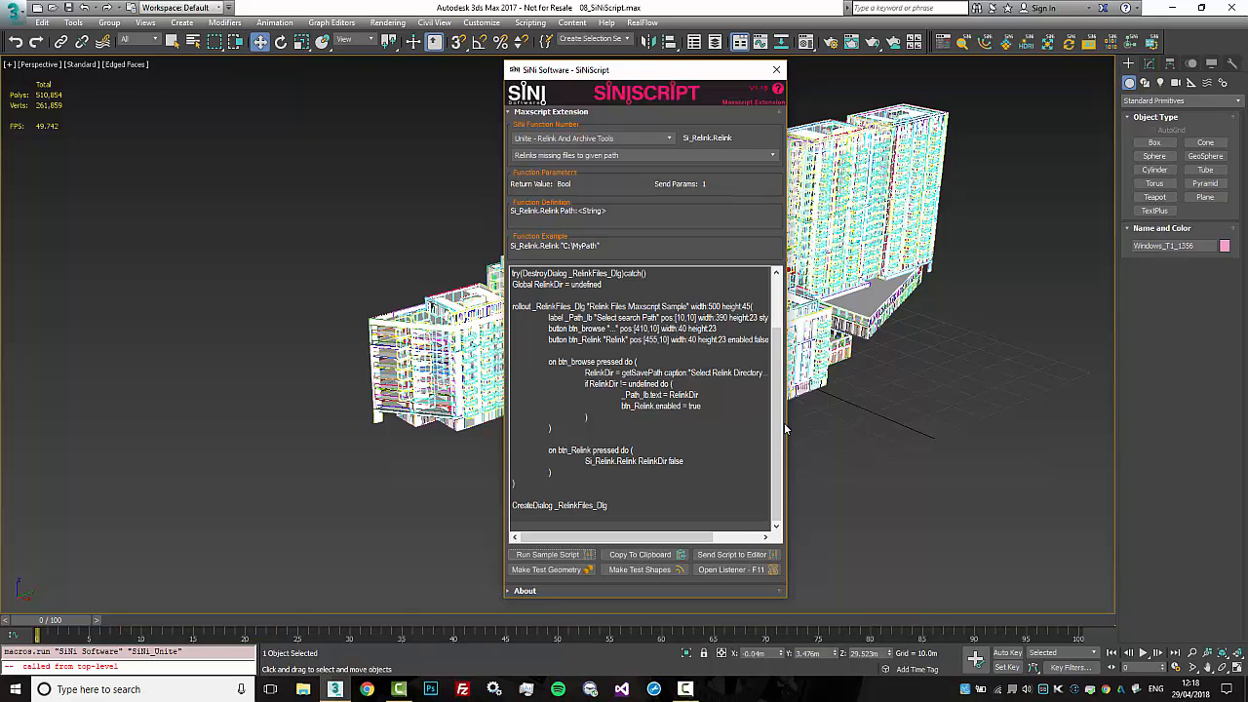
mouse_move(992, 41)
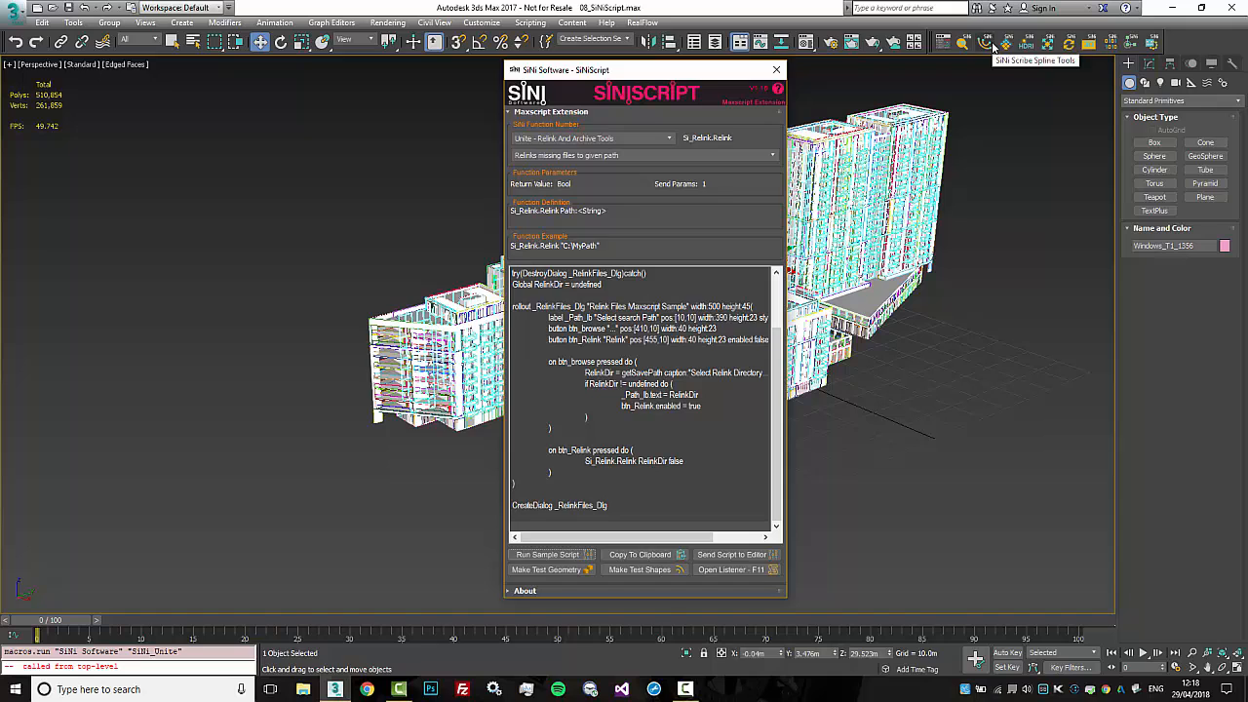
click(989, 41)
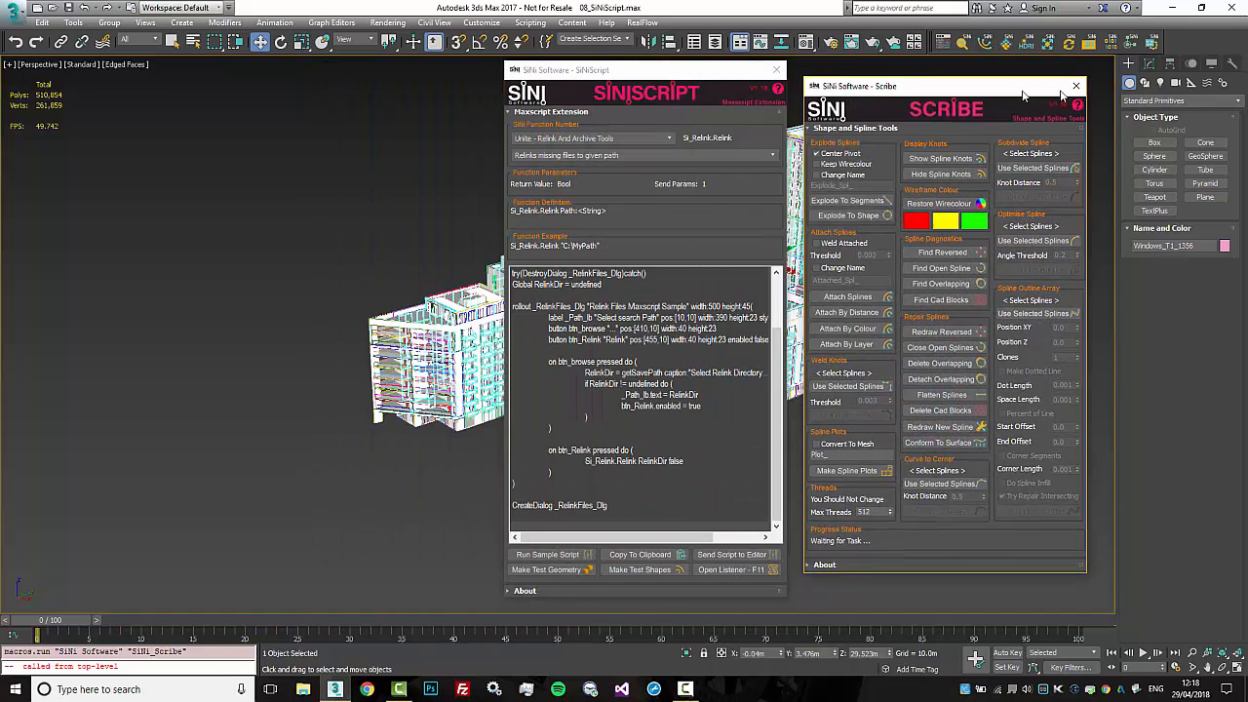
drag(945, 86, 999, 86)
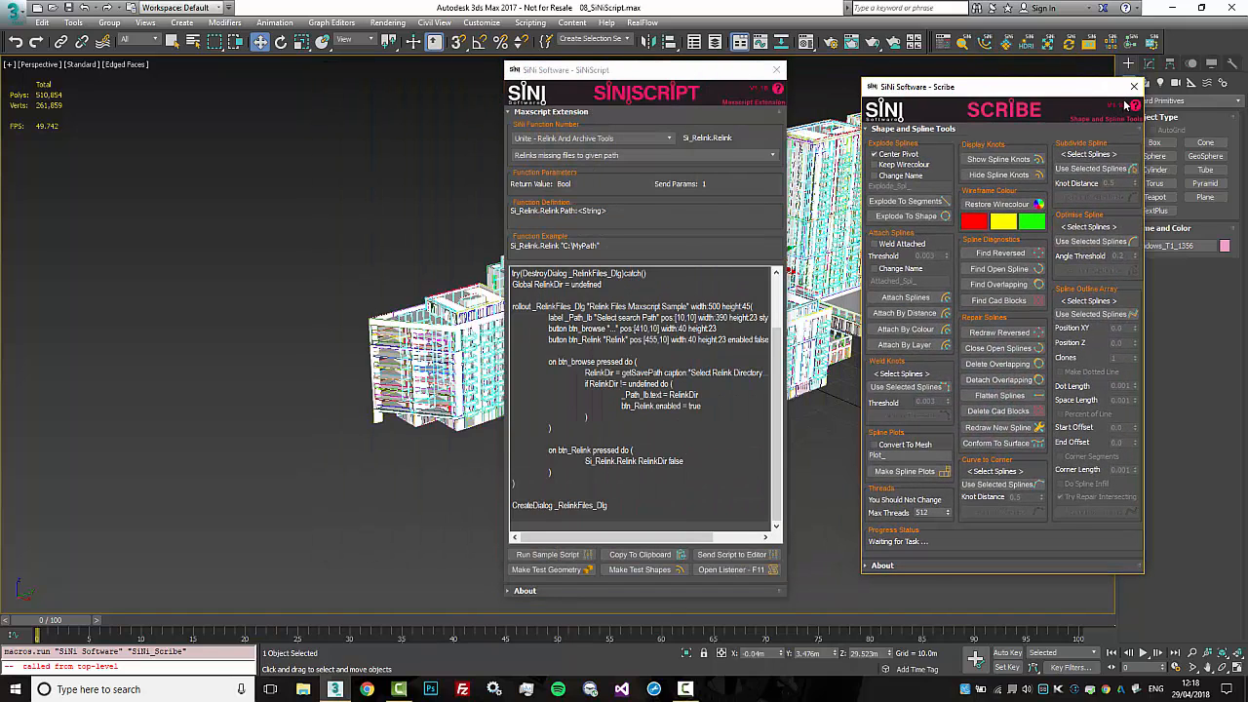
click(1133, 87)
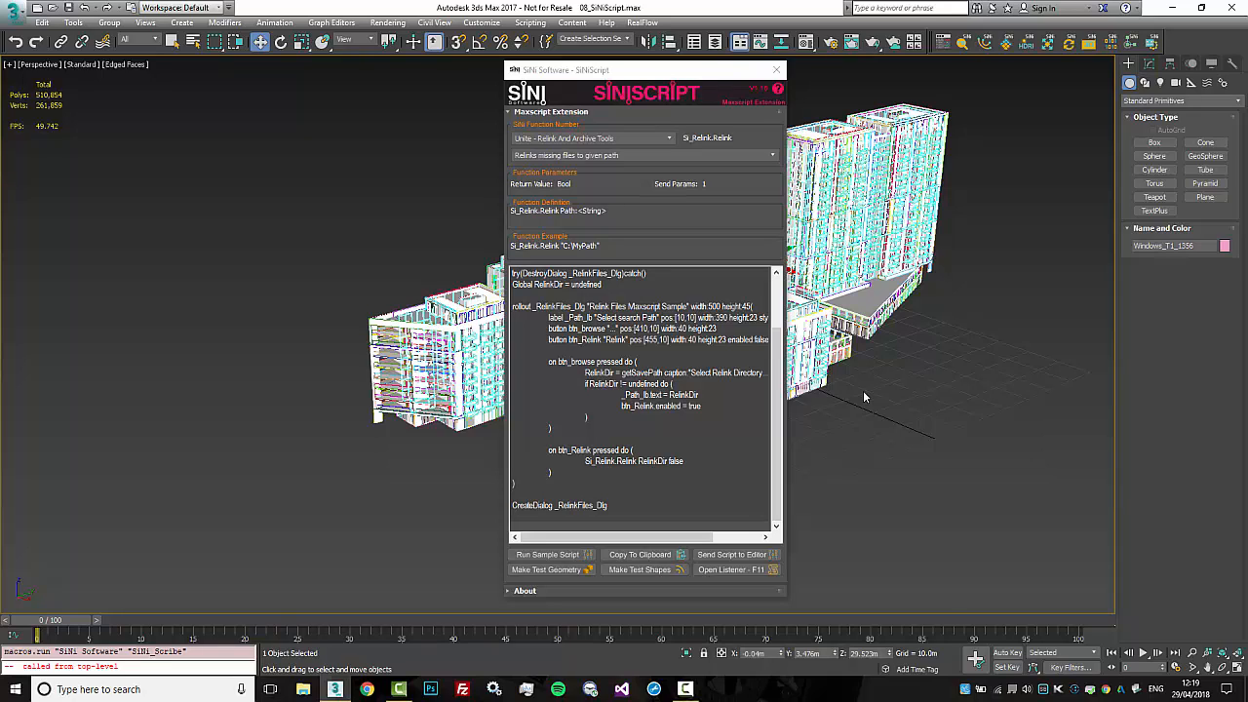
mouse_move(748, 623)
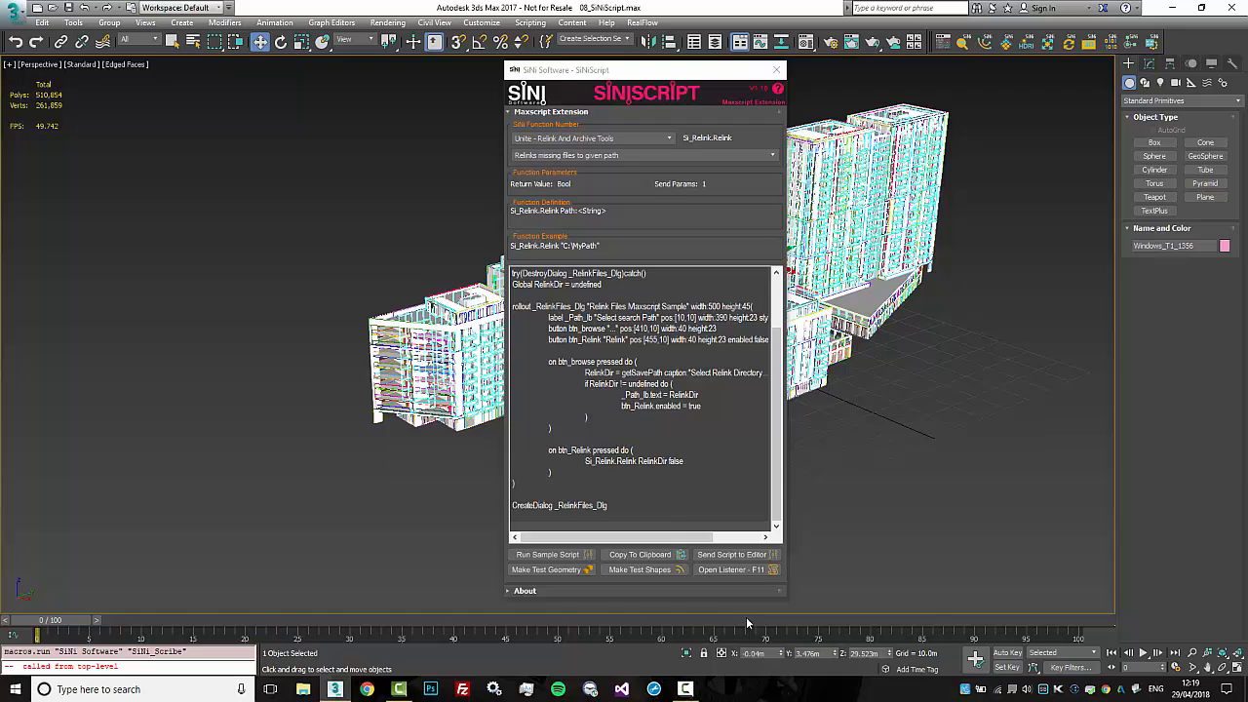